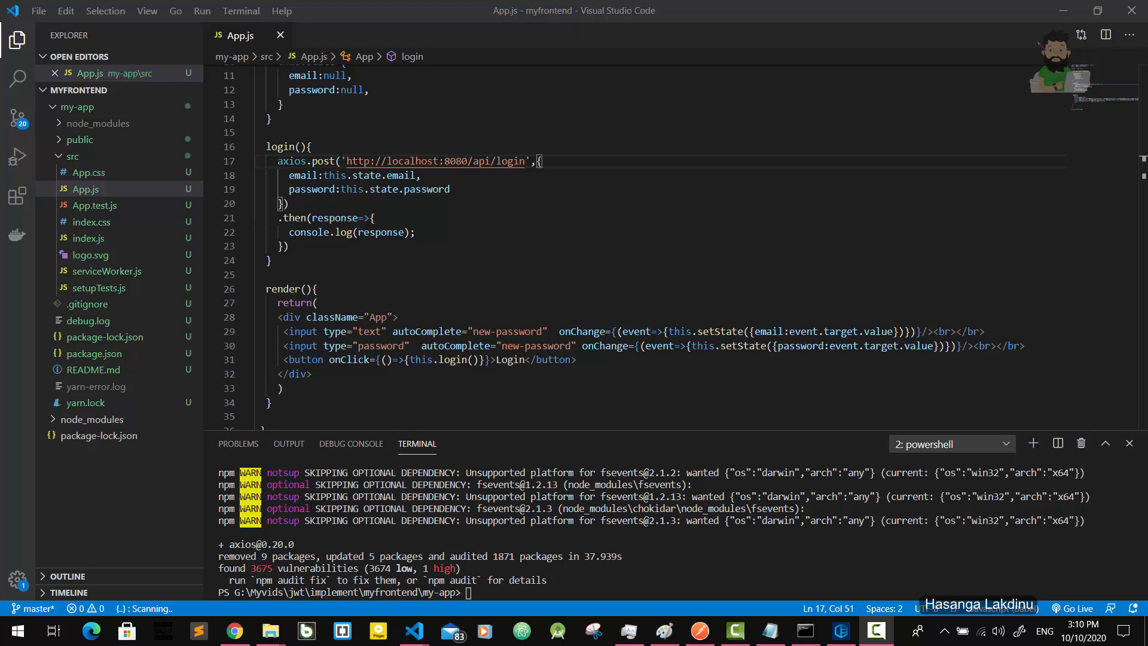
Save JSON.stringify({login:true, token:response.data.token}) to localStorage under 'login'.
type("localStorage")
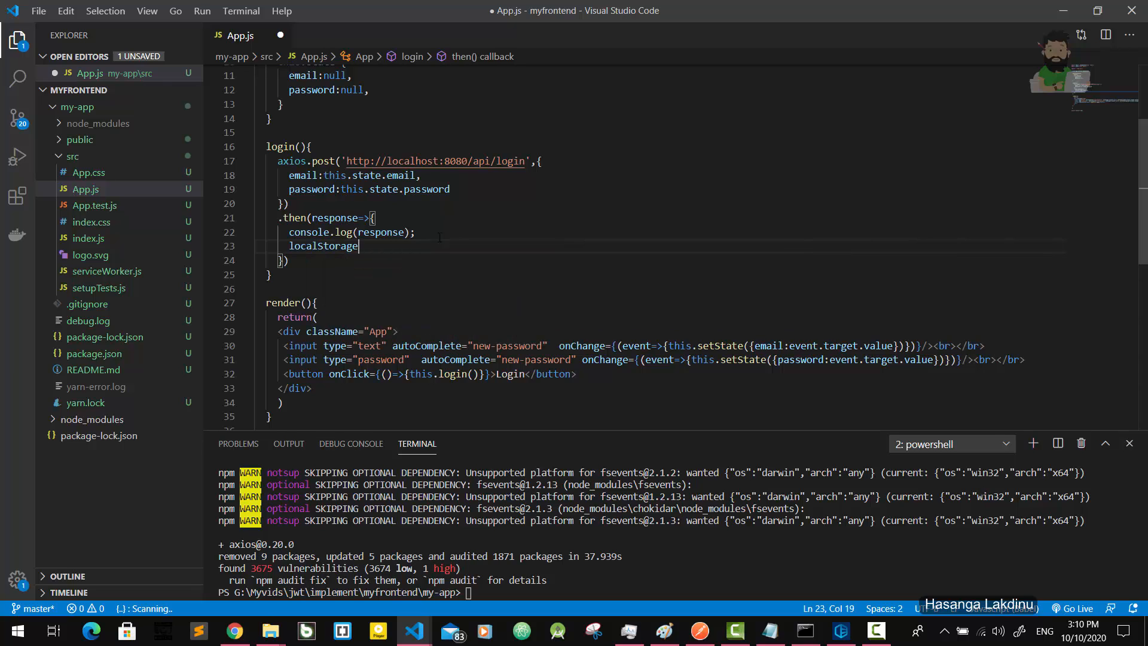
type(".setItem()")
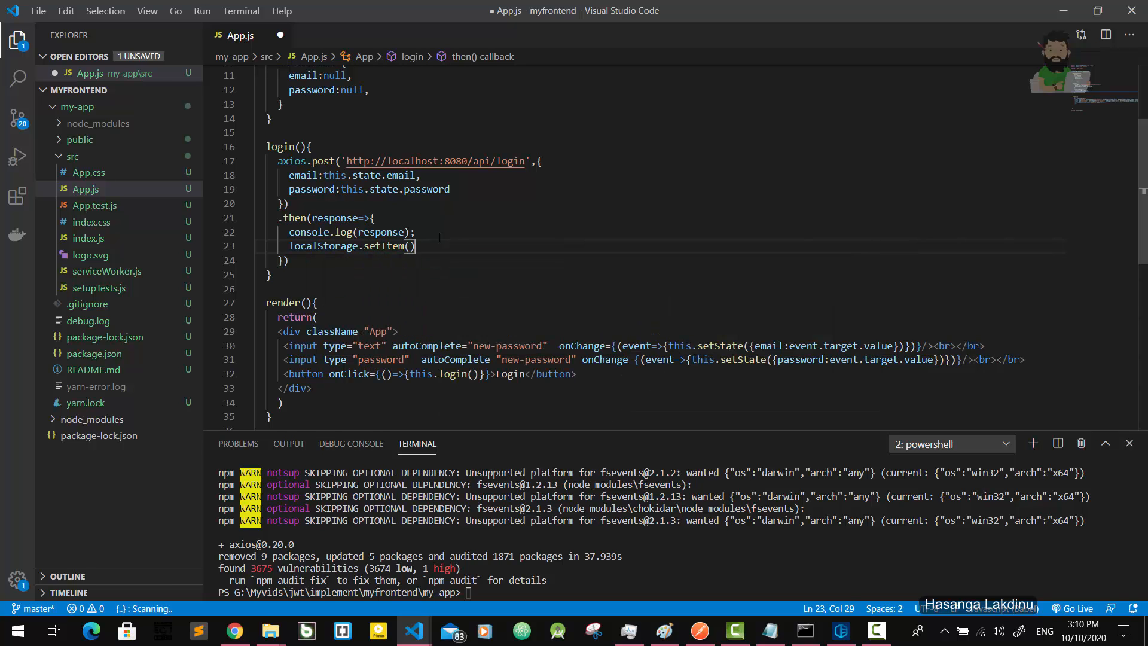
type("'lo")
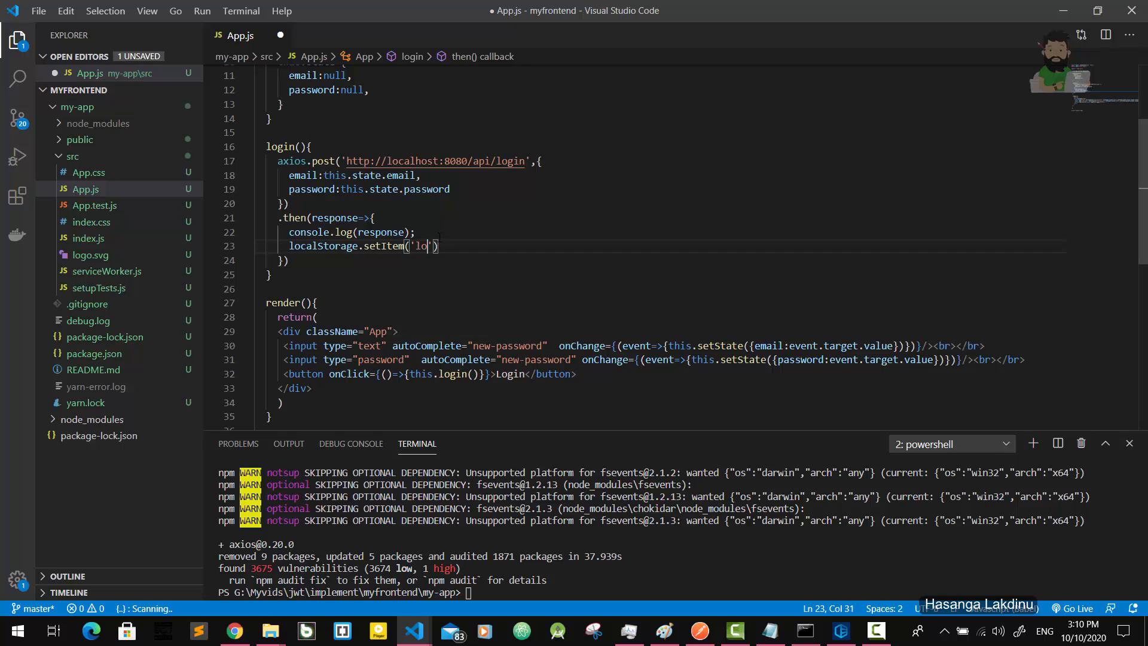
type("gin")
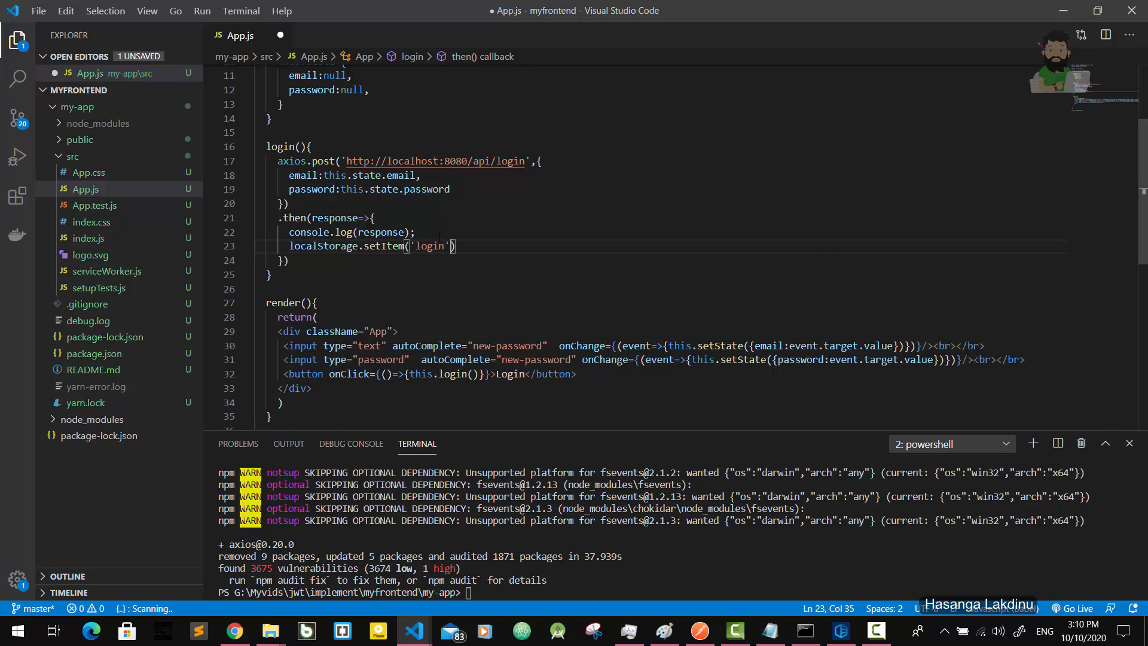
type(",J")
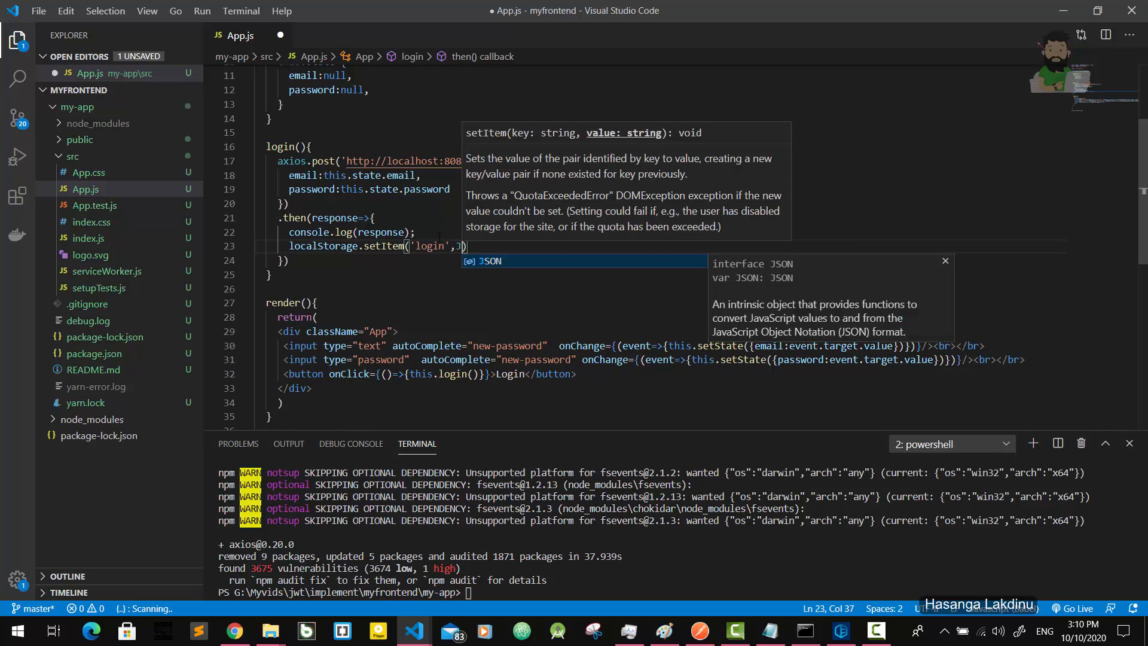
type("SON")
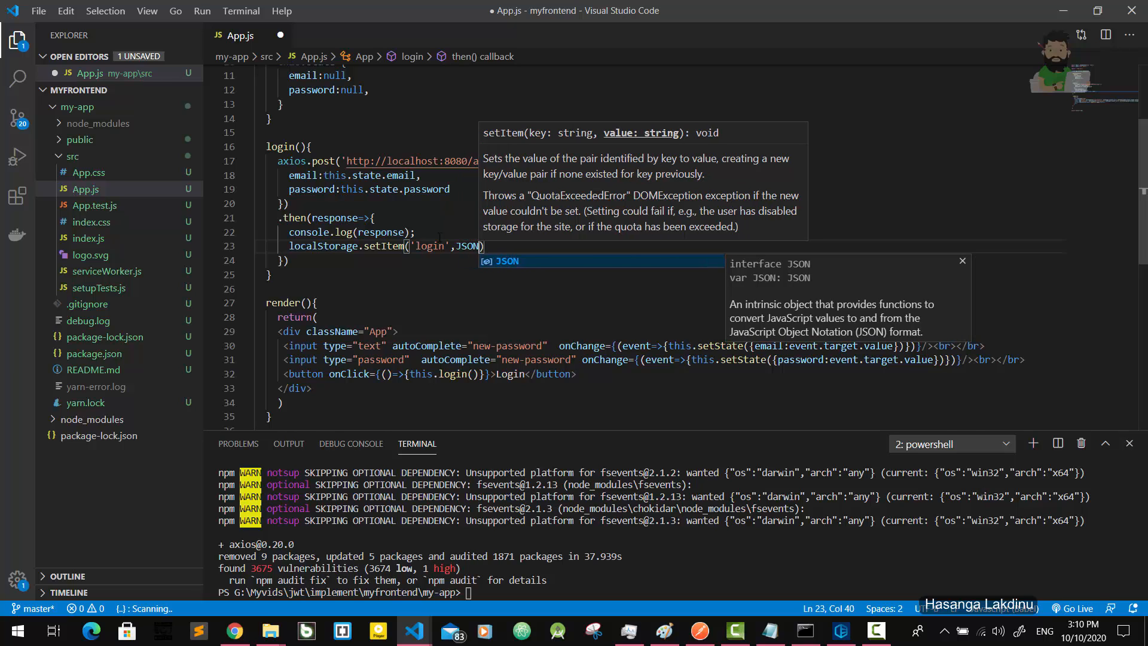
type(".stringify")
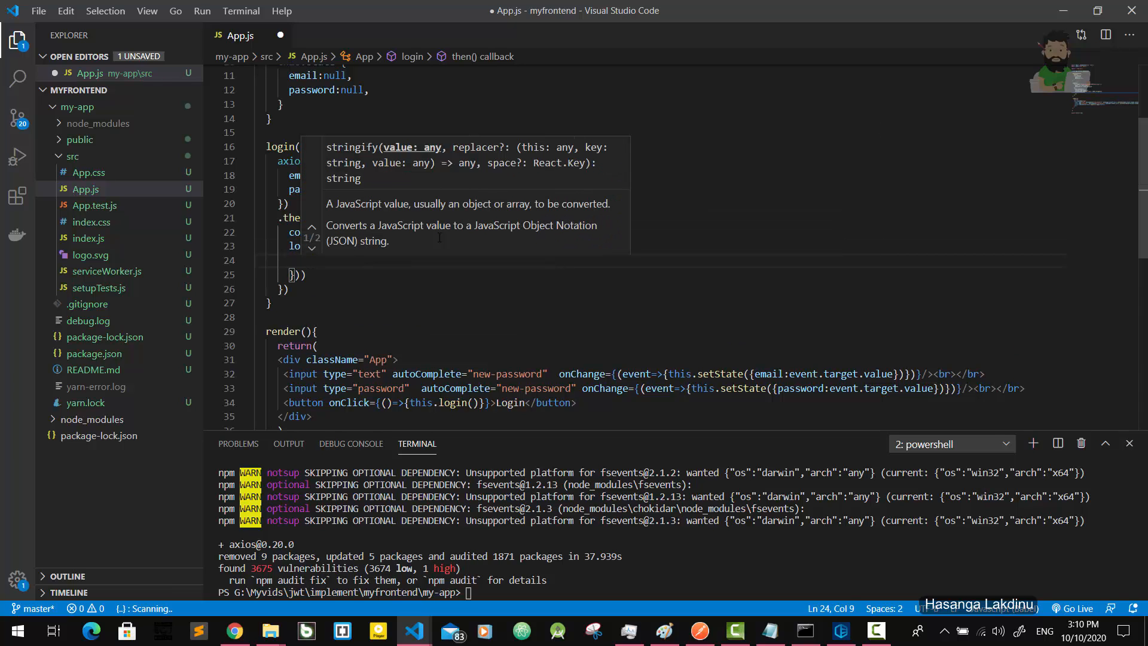
type("login")
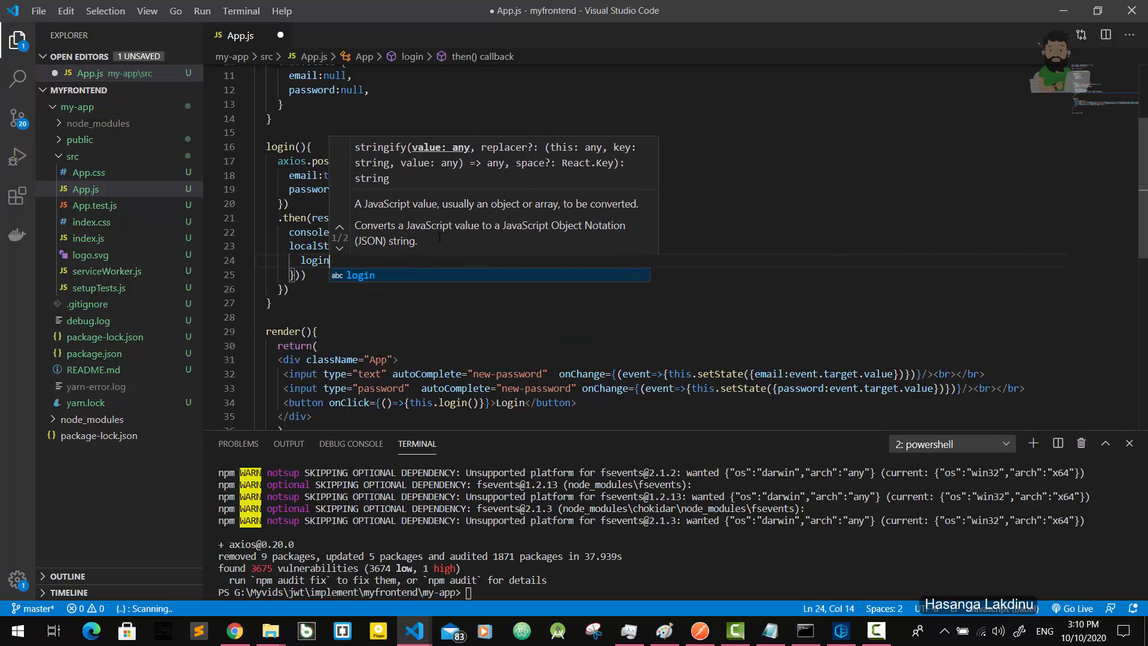
type("tr")
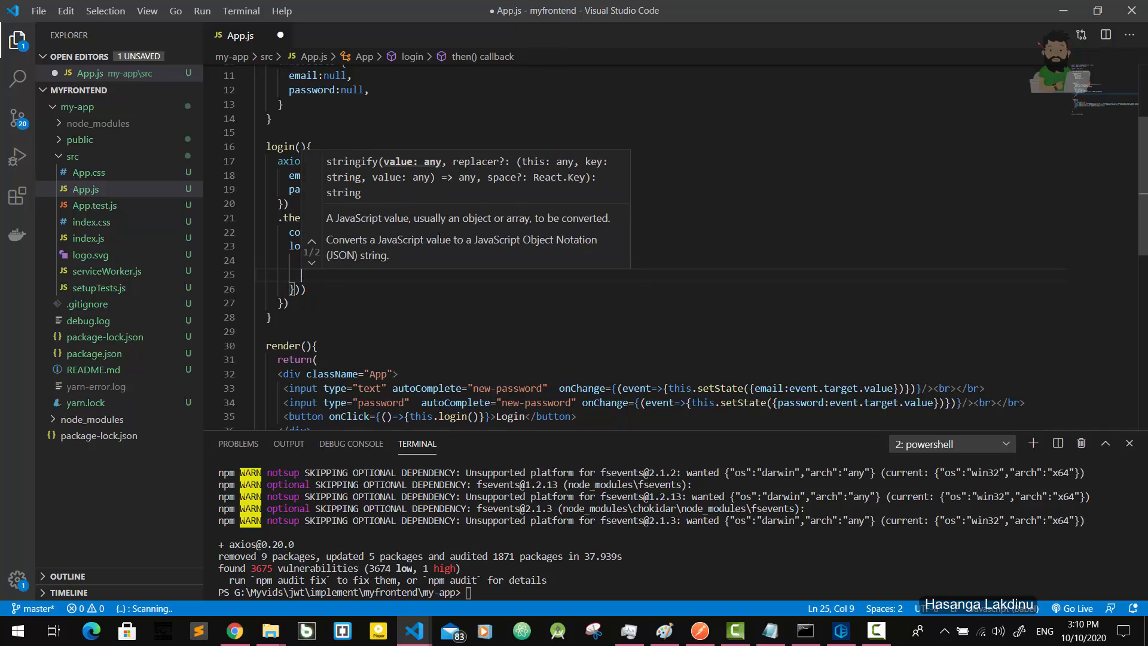
type("token")
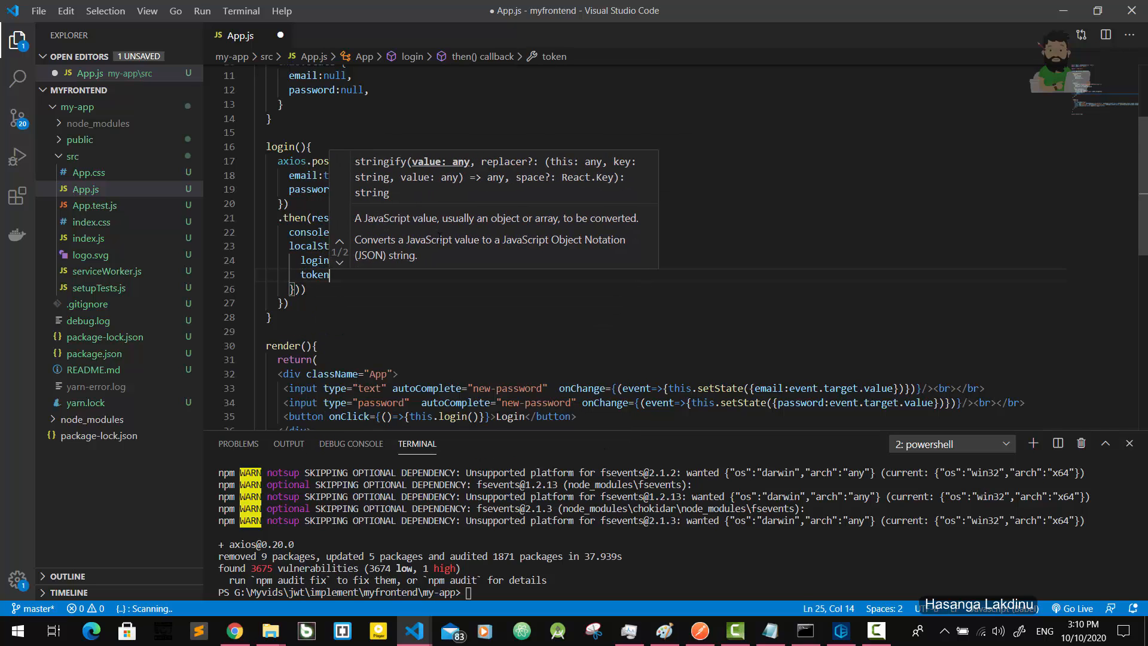
type(":response.data.")
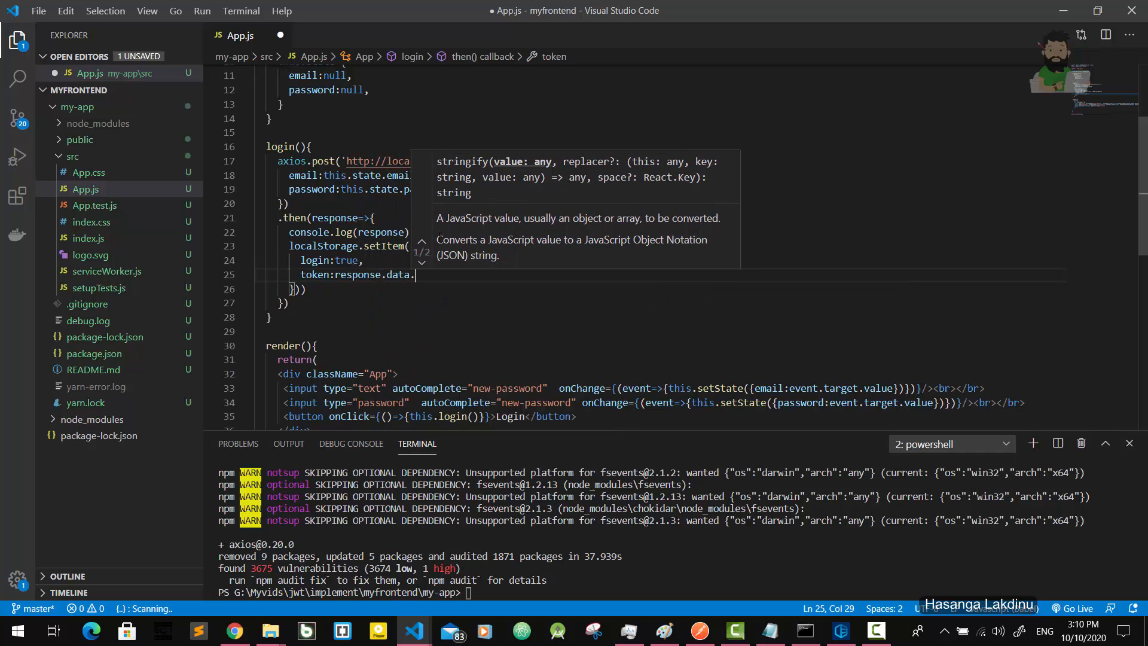
type("token")
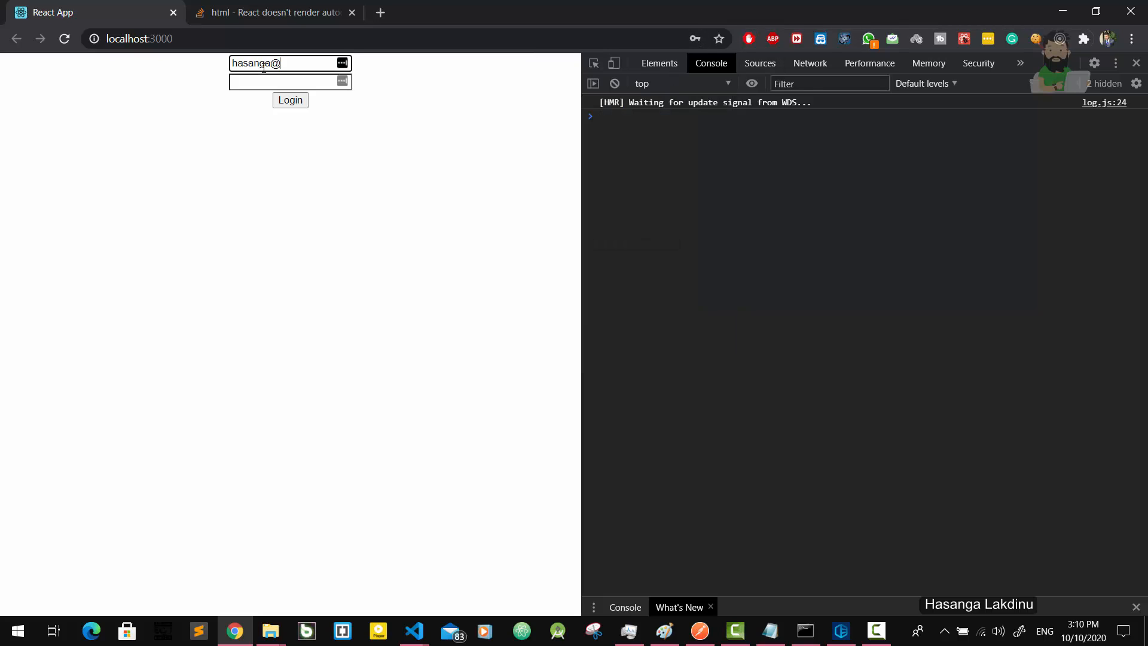
Enter the Gmail address and password and submit the login form.
type("gmail.c")
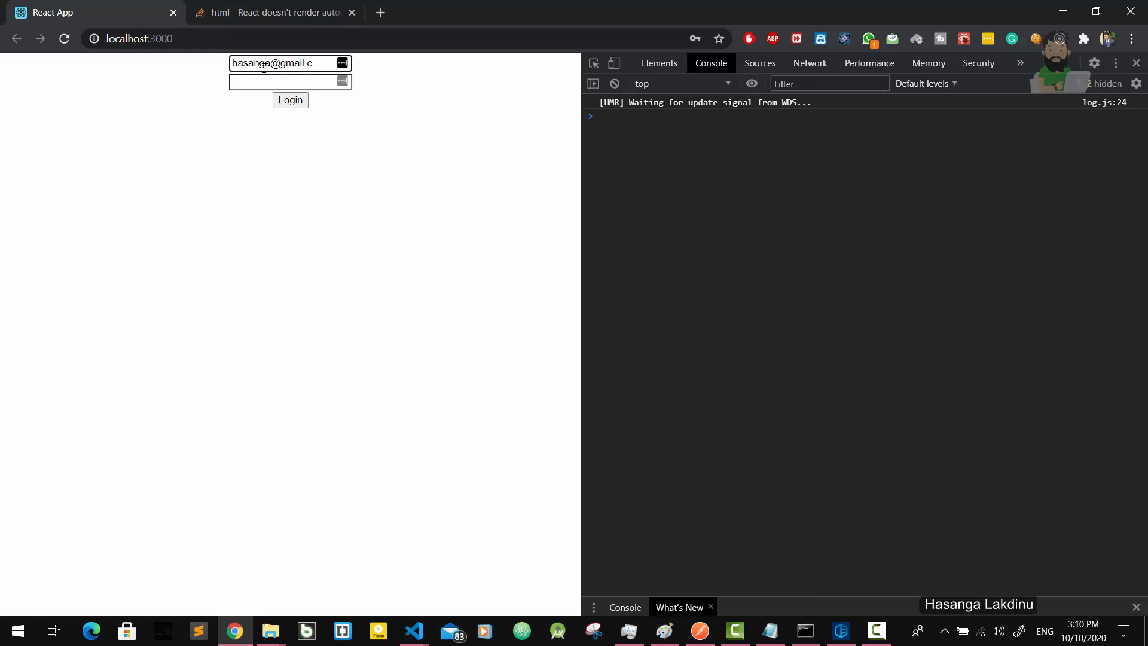
left_click(289, 81)
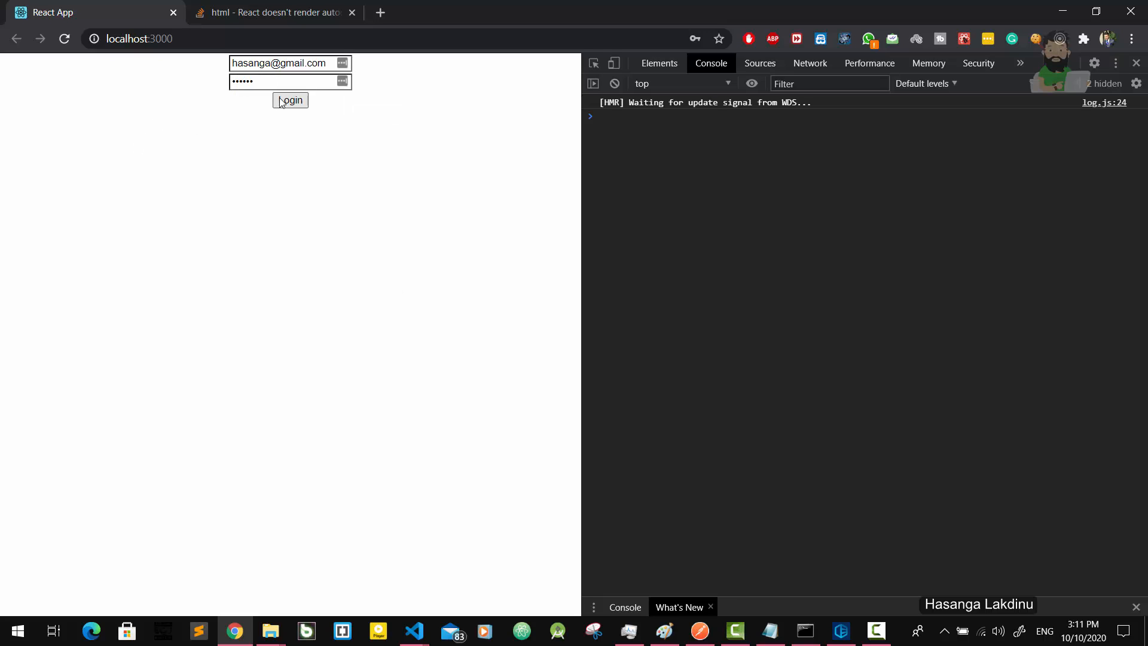
left_click(290, 100)
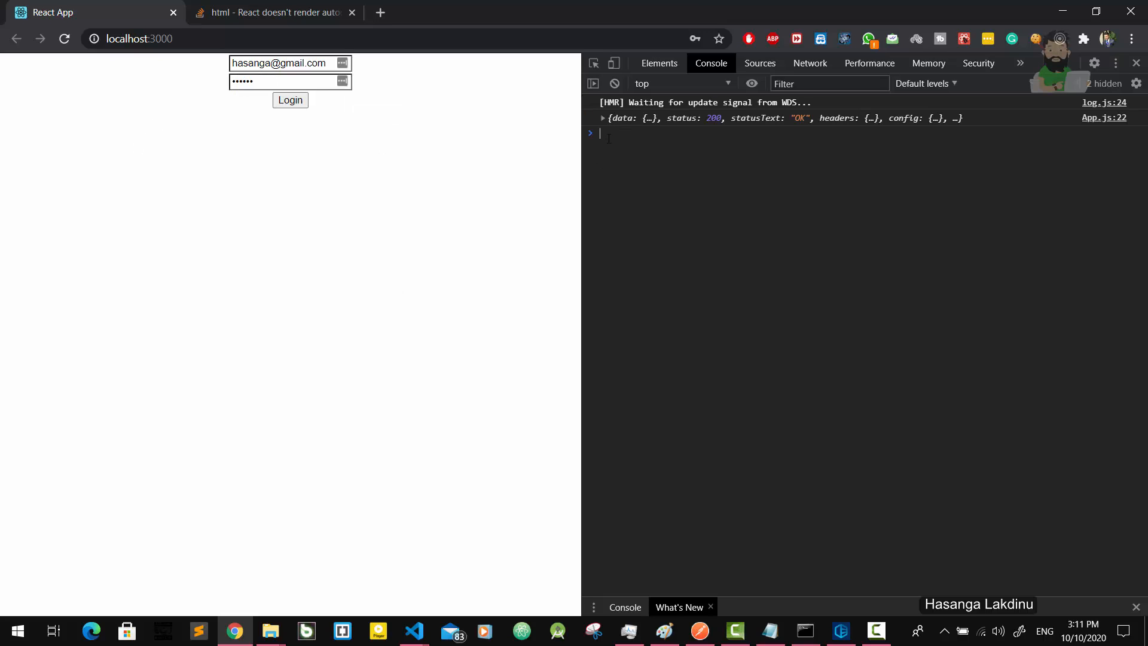
Run a localStorage lookup of 'login' in the DevTools console and recall it.
type("localStorage")
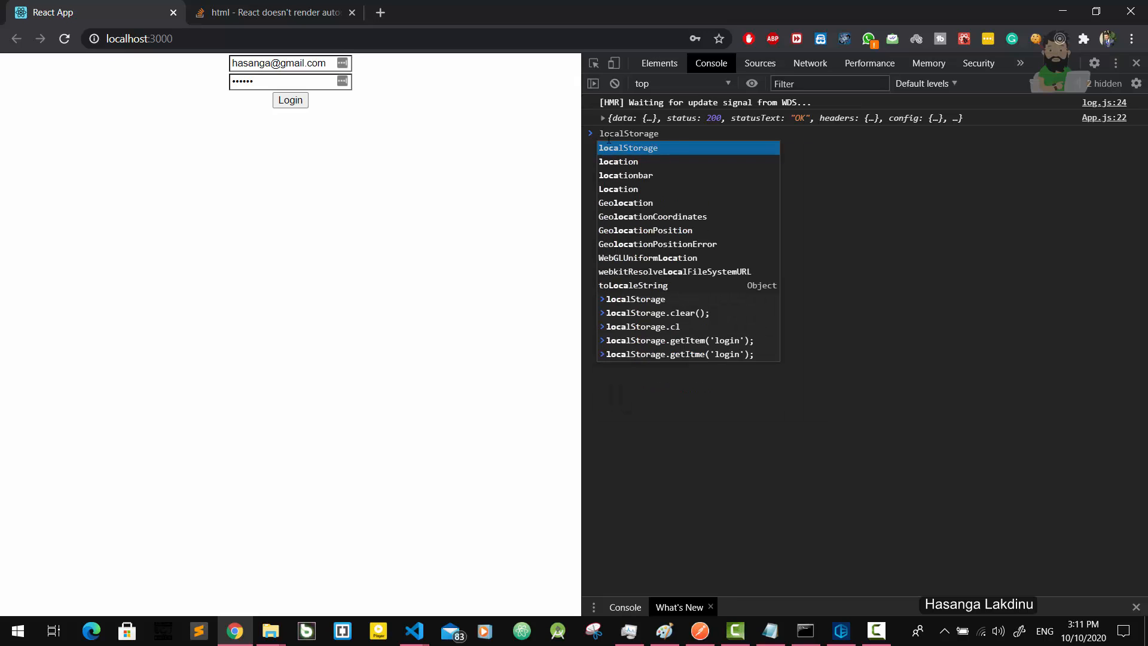
key("Escape")
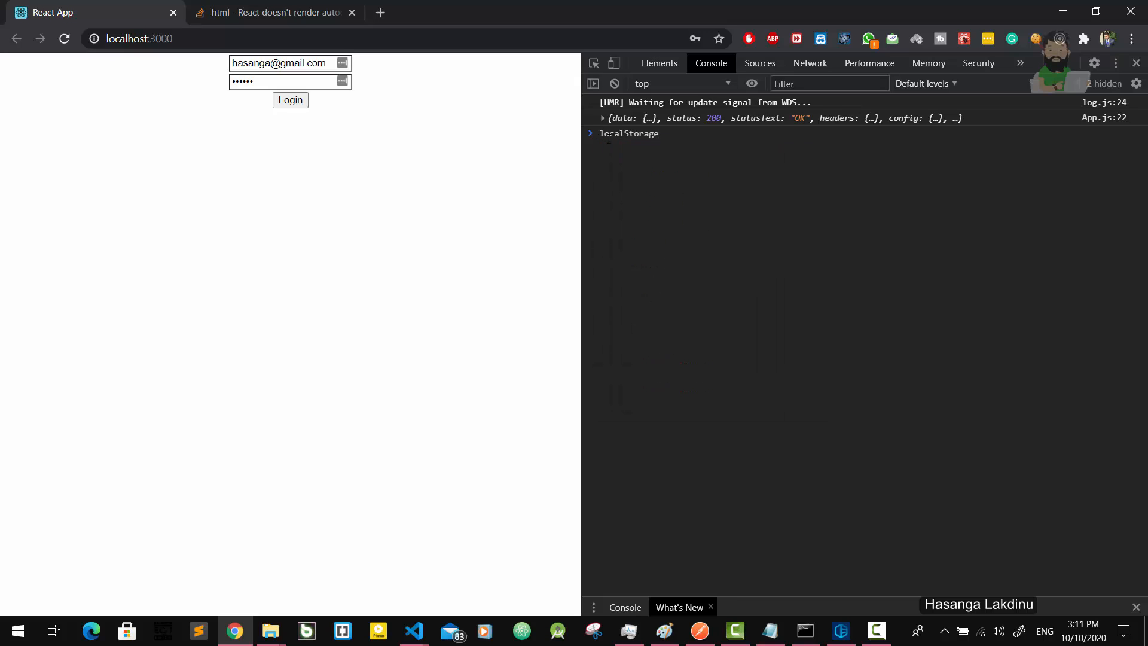
type(".")
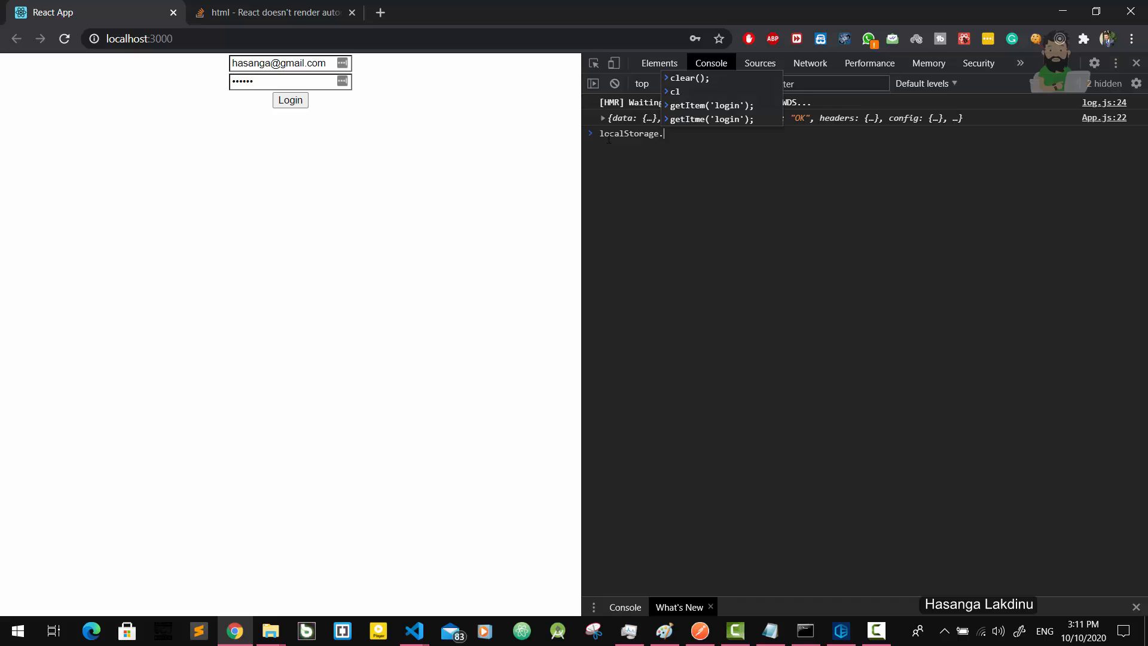
key("Enter")
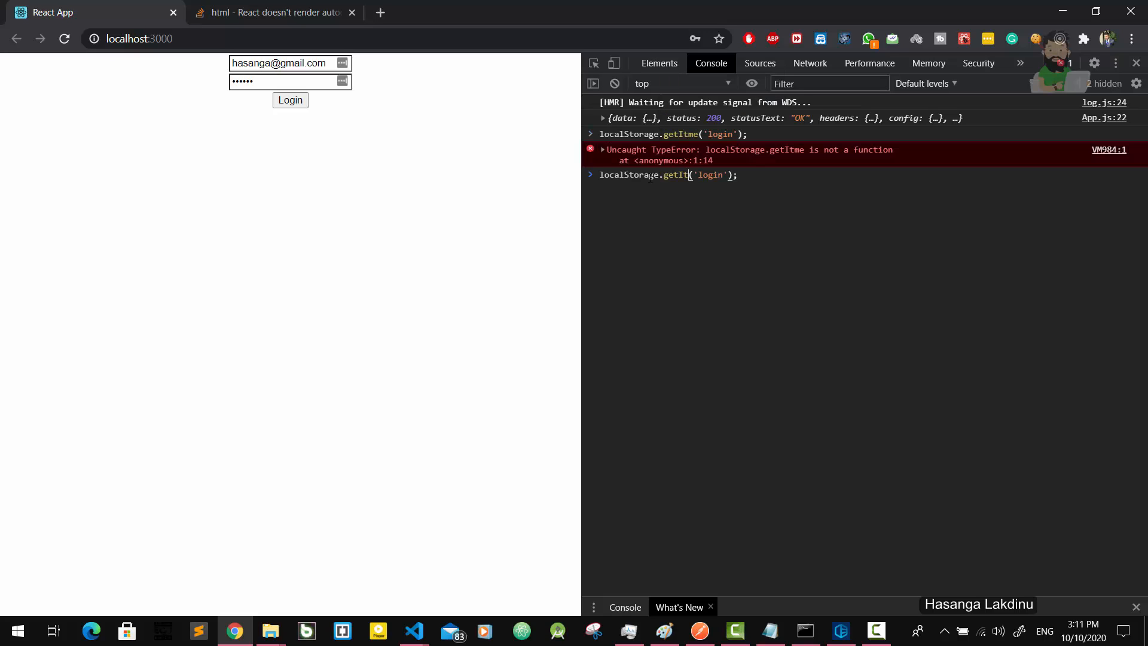
key("Enter")
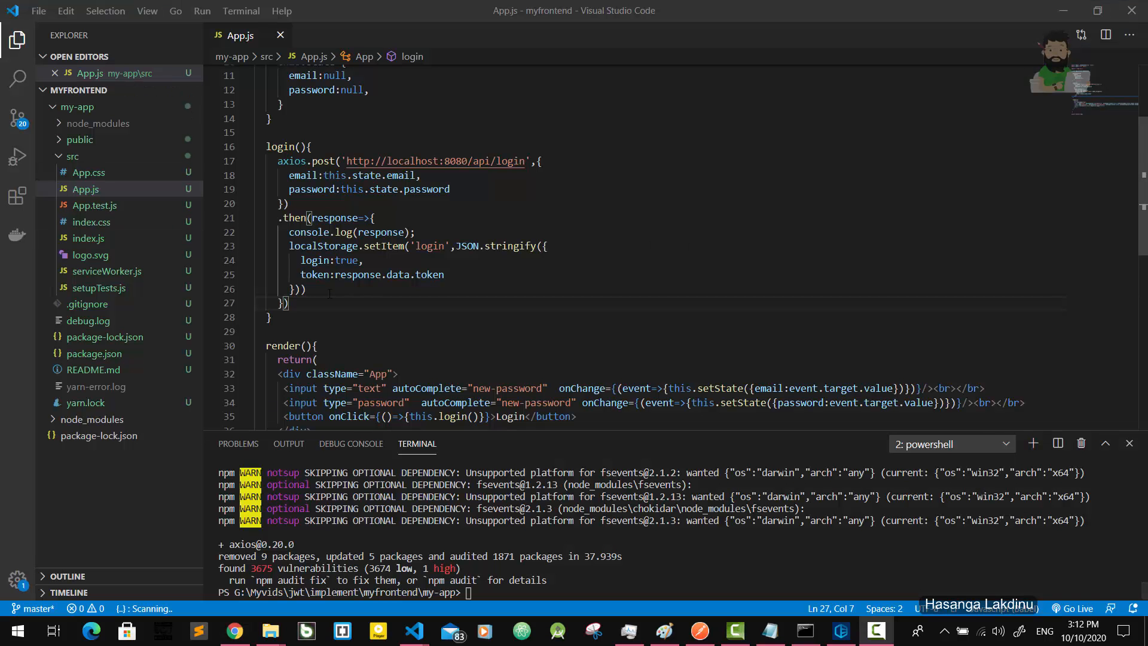
Append .catch(error => { console.log(error) }) to the login request.
type(".catch")
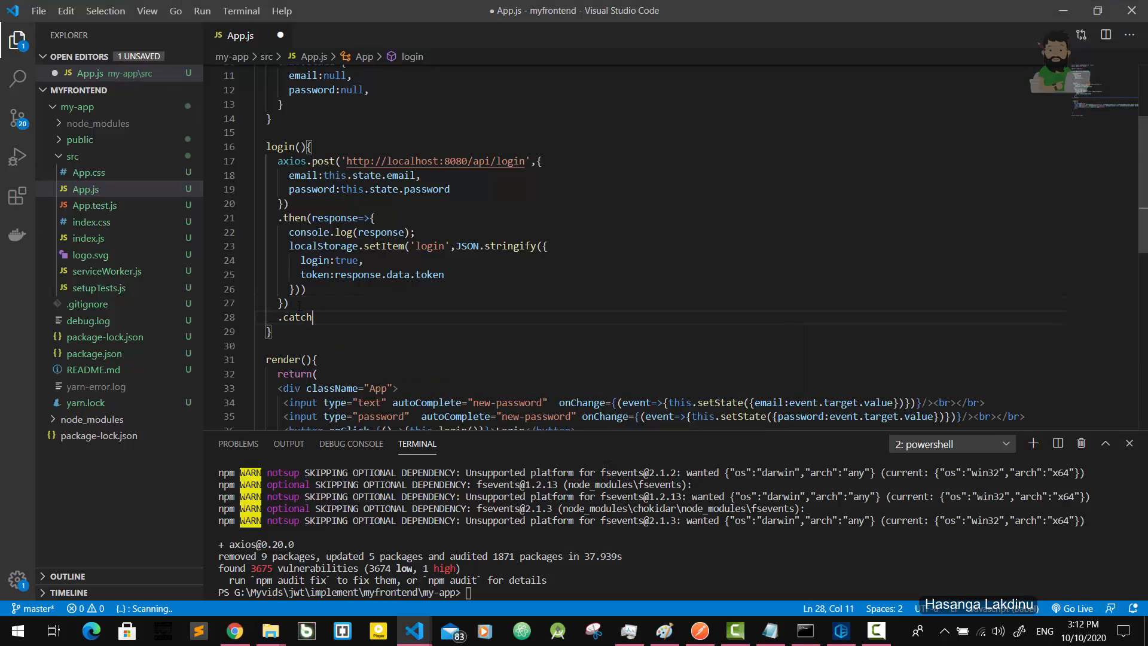
type("()")
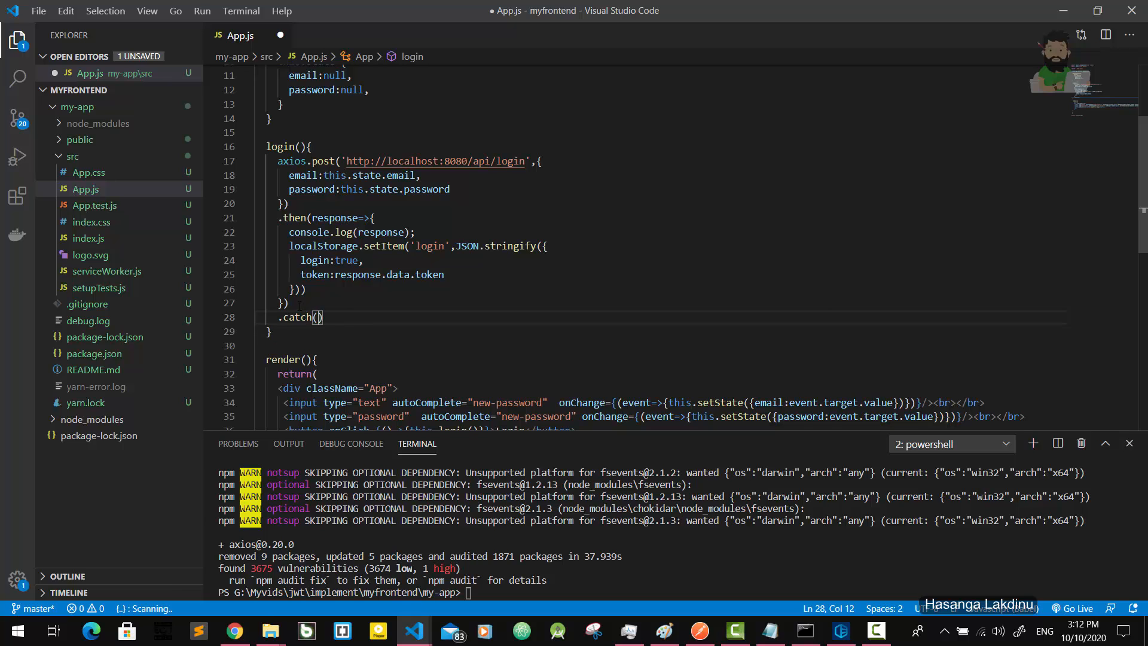
type("error")
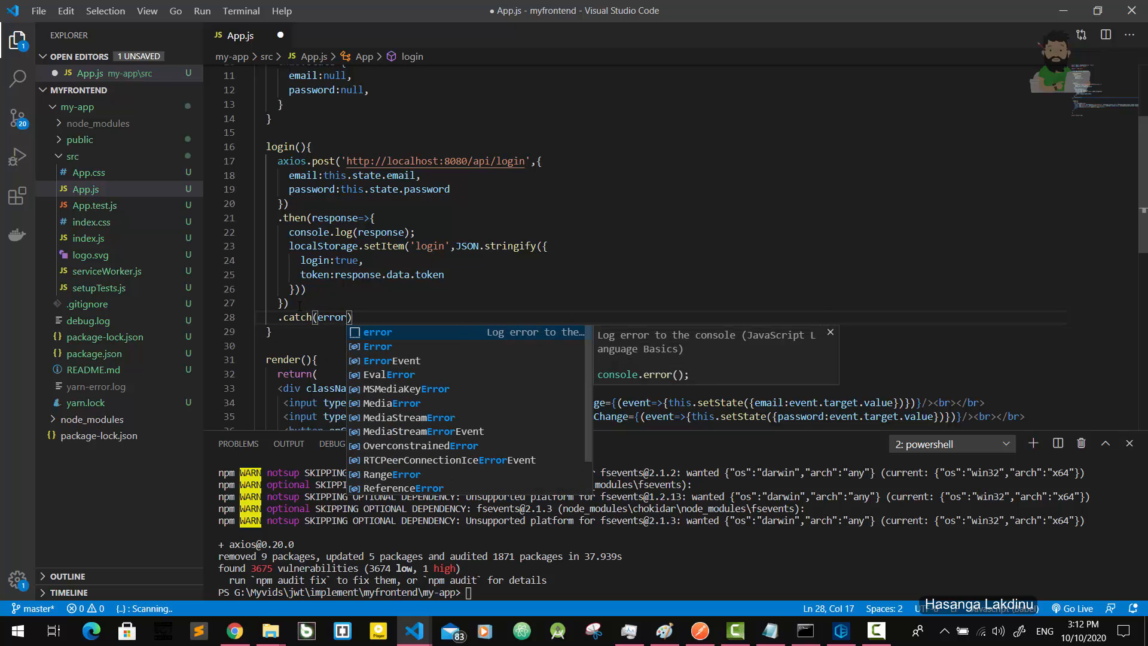
type("=>{}")
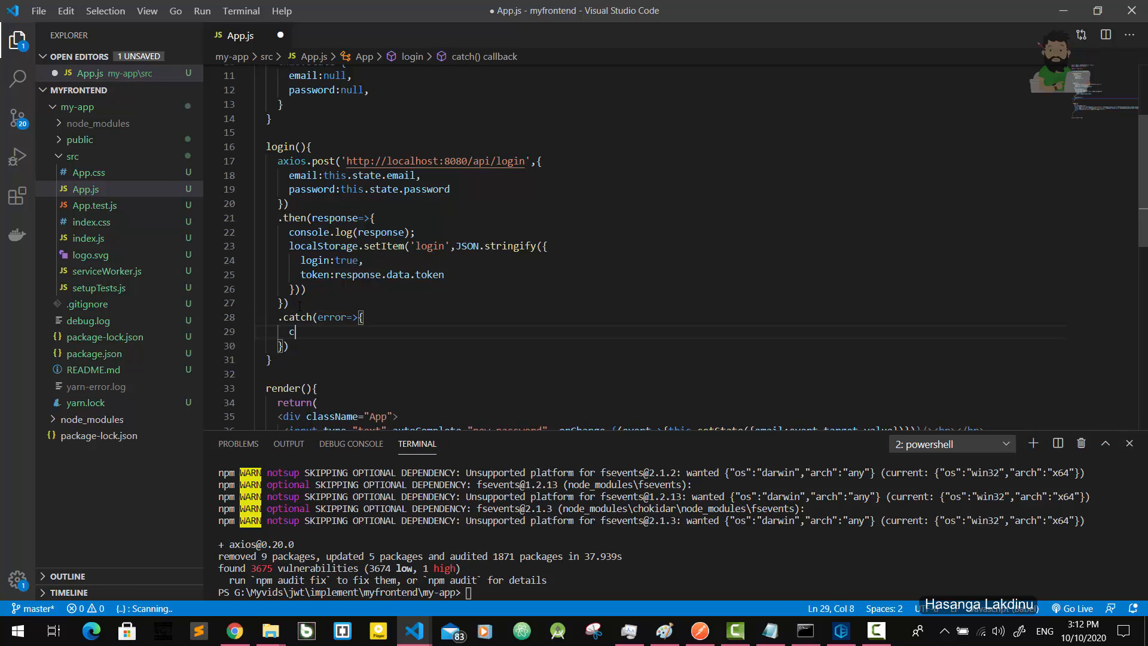
type("onsole.log")
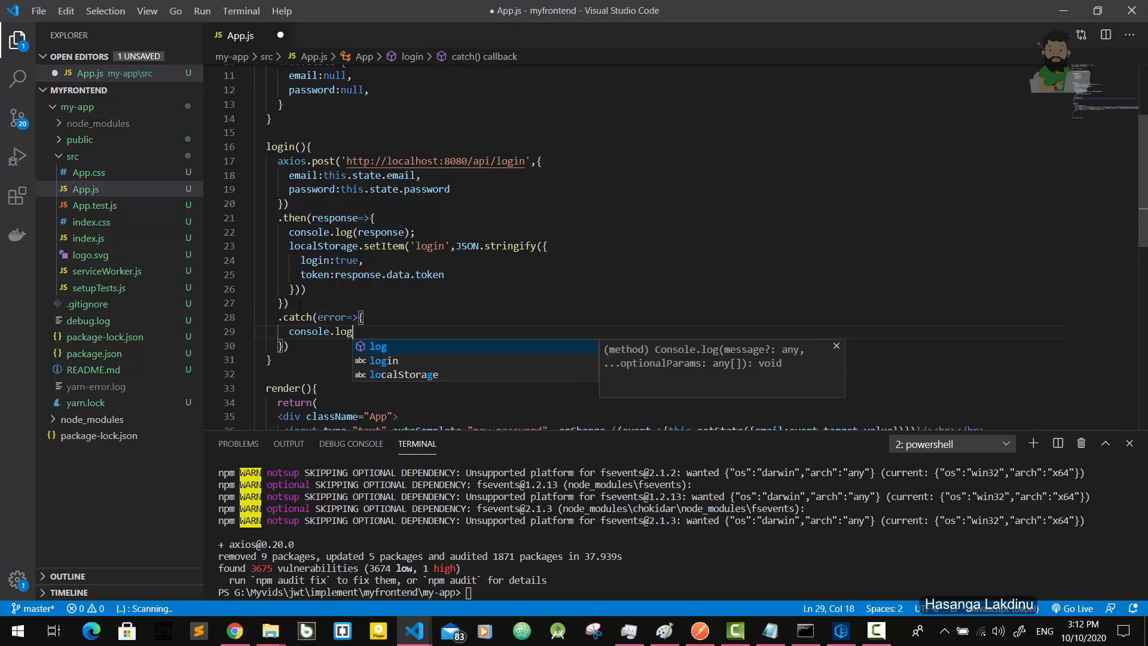
type("(err")
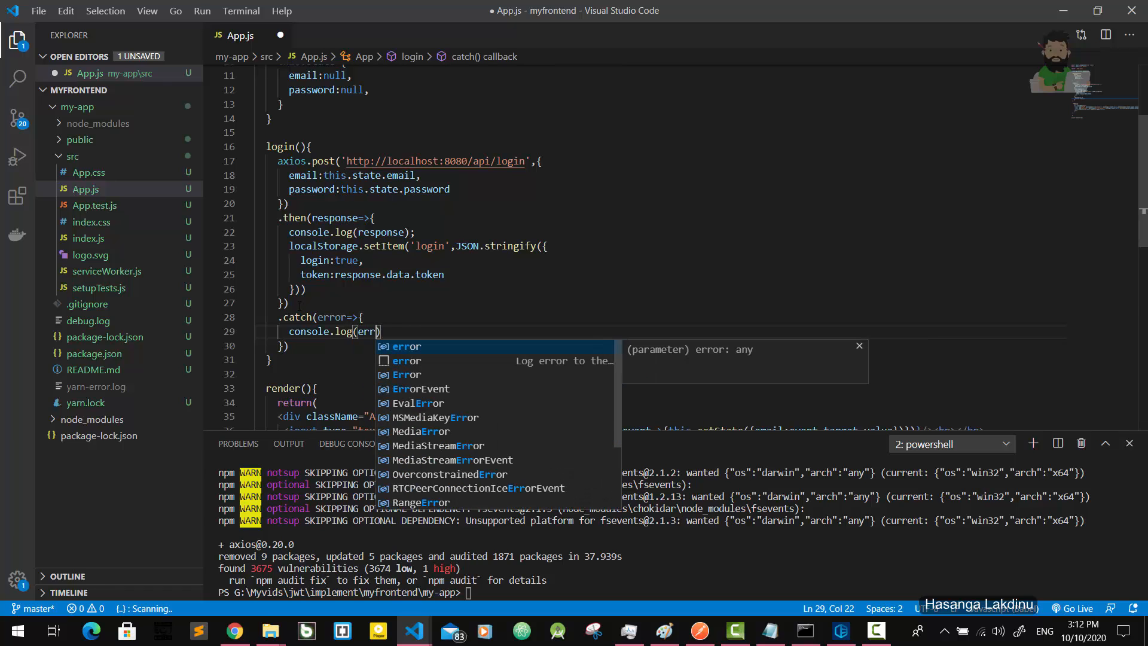
key("Tab")
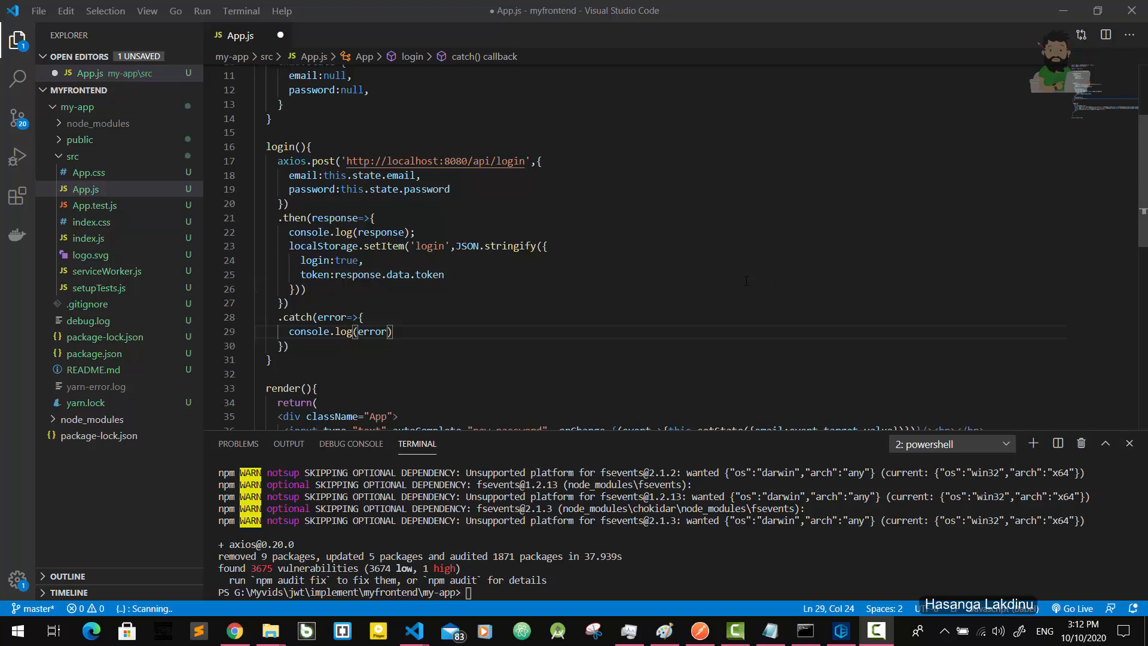
scroll("down", 3)
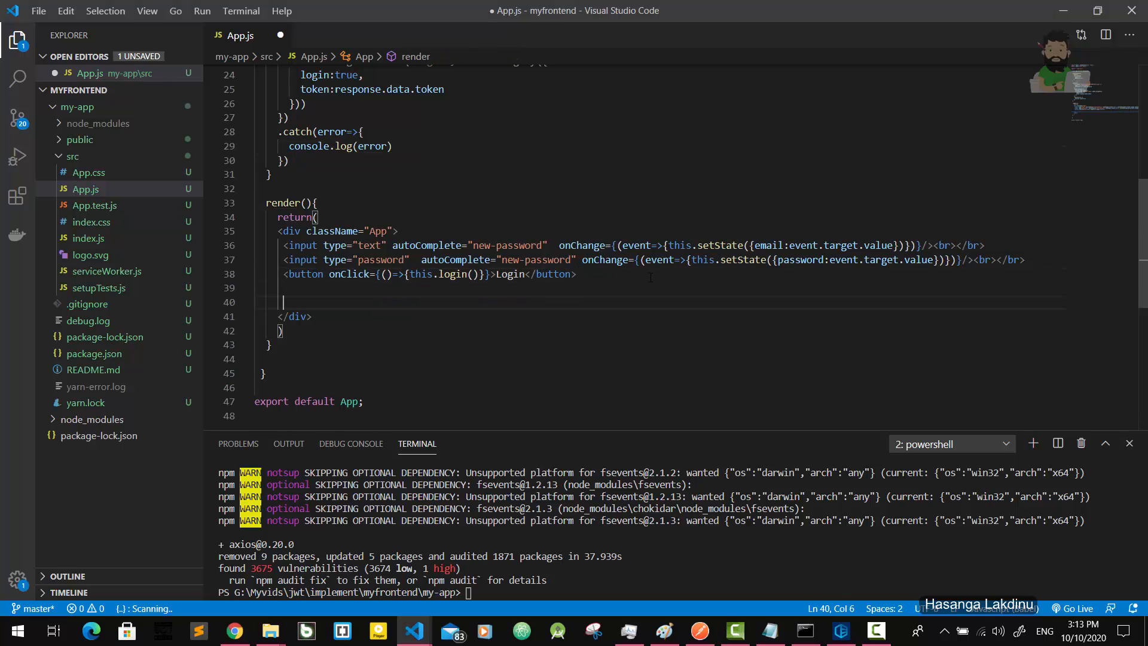
Add a div holding a post textarea and a Post Data button calling createPost.
key("Backspace")
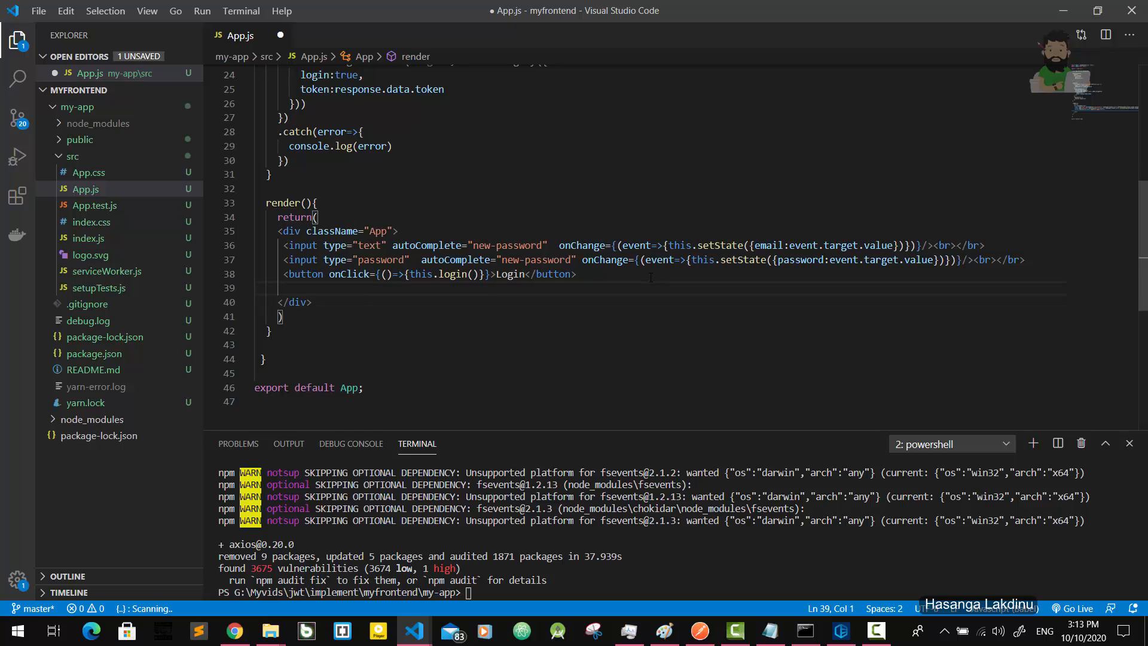
key("Backspace")
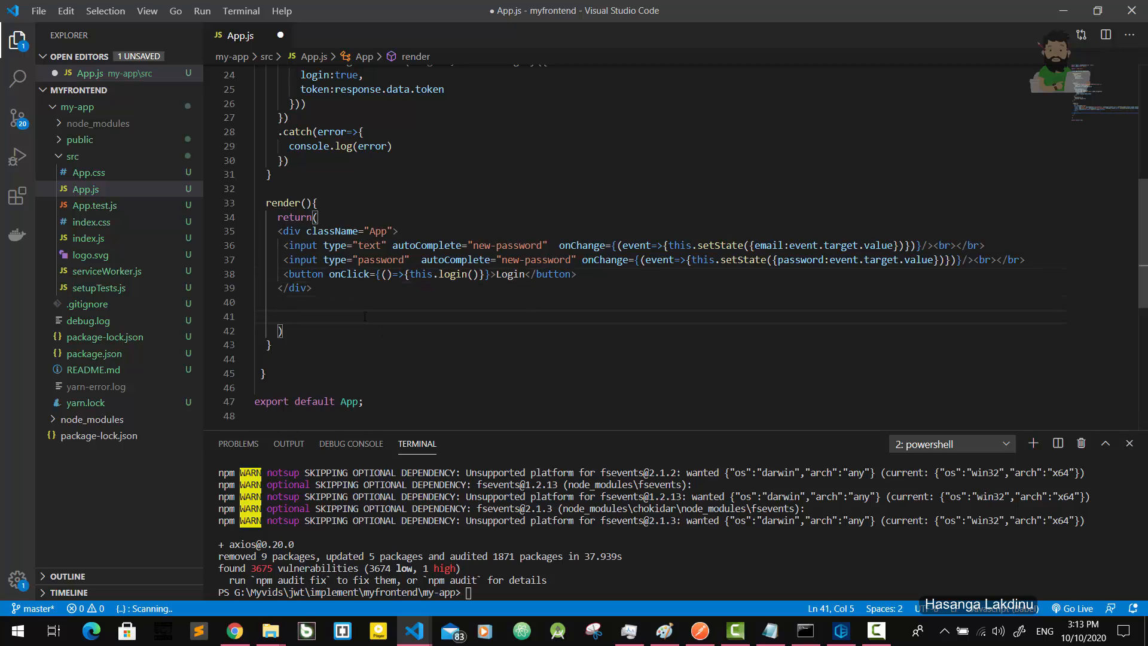
type("<div></div>")
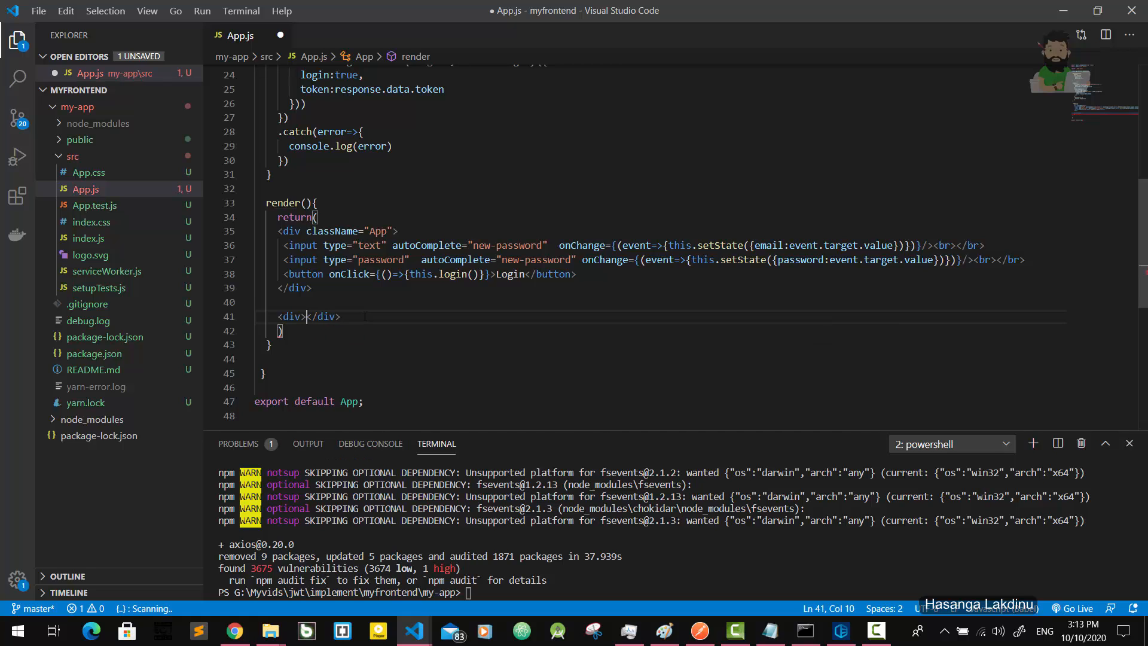
key("enter")
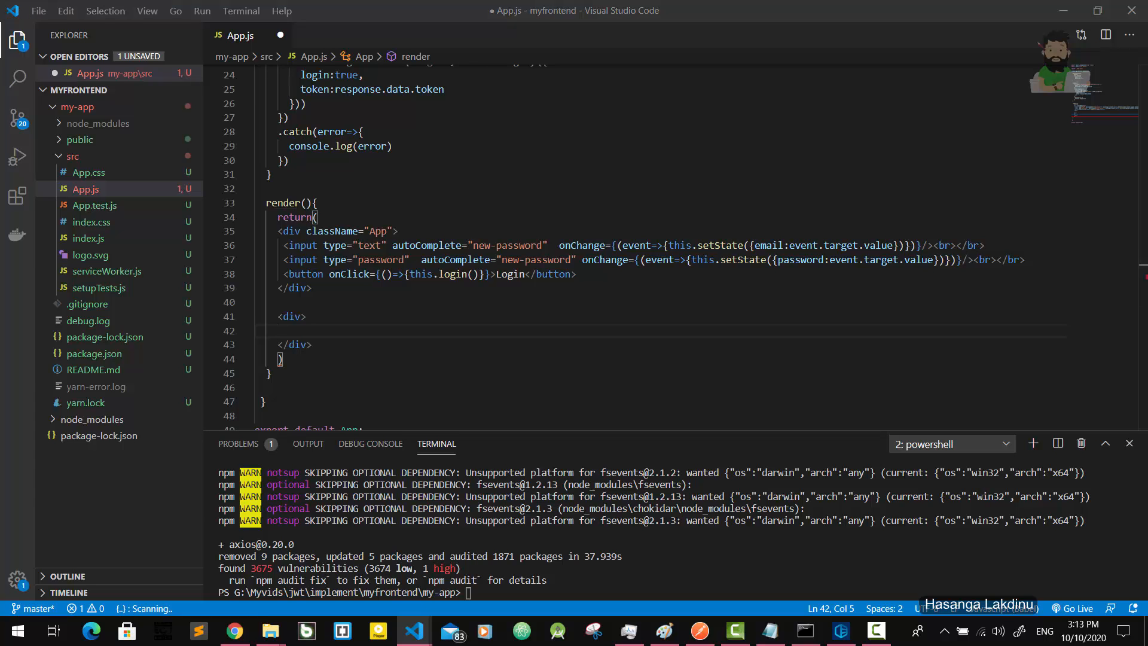
left_click(281, 330)
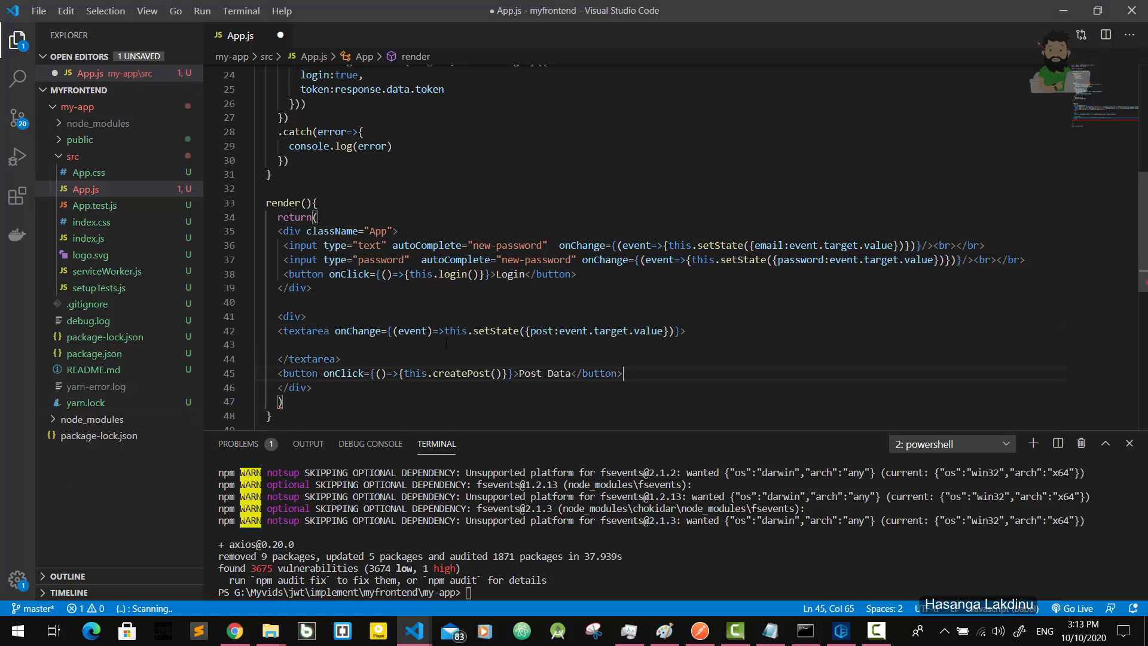
mouse_move(360, 330)
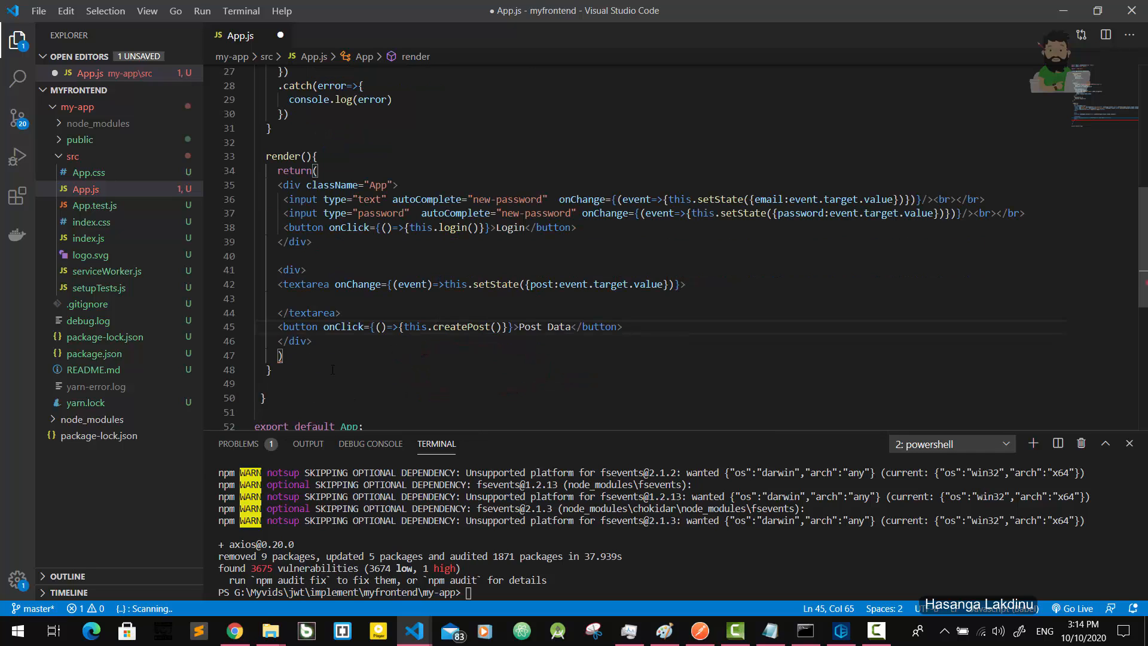
type("<d")
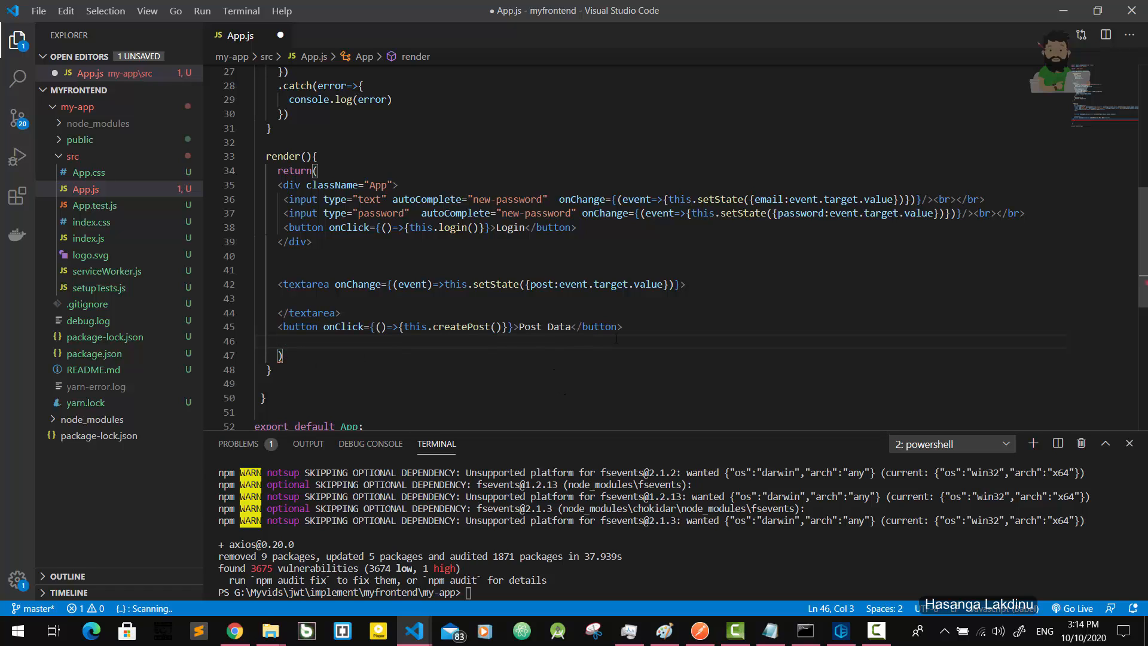
left_click_drag(272, 284, 622, 327)
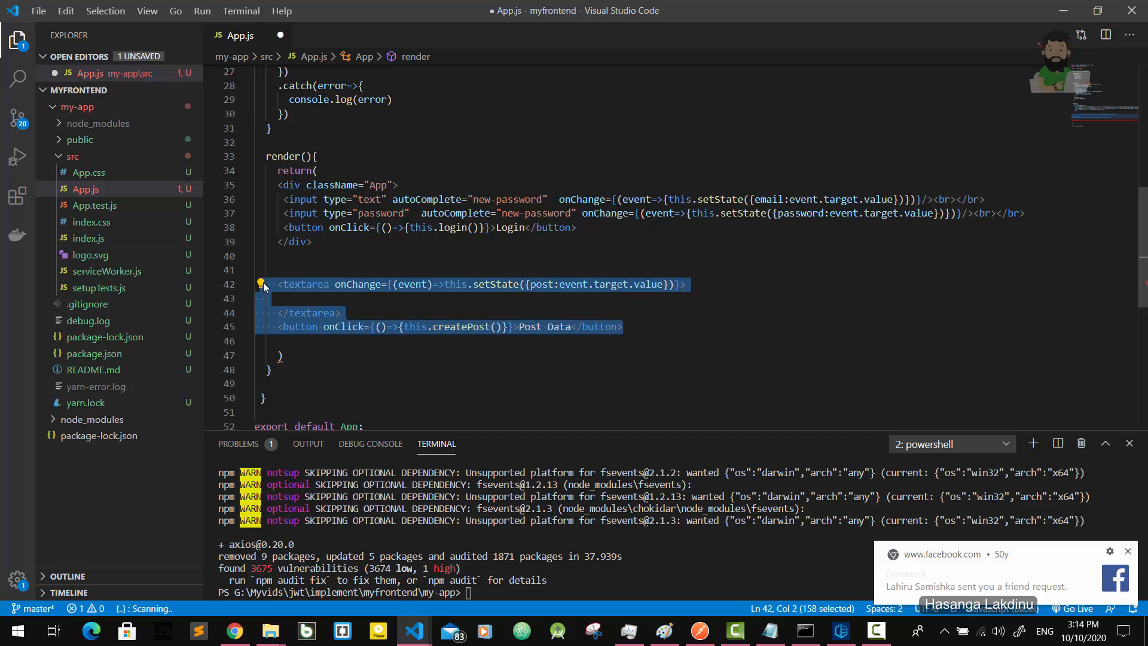
key("Delete")
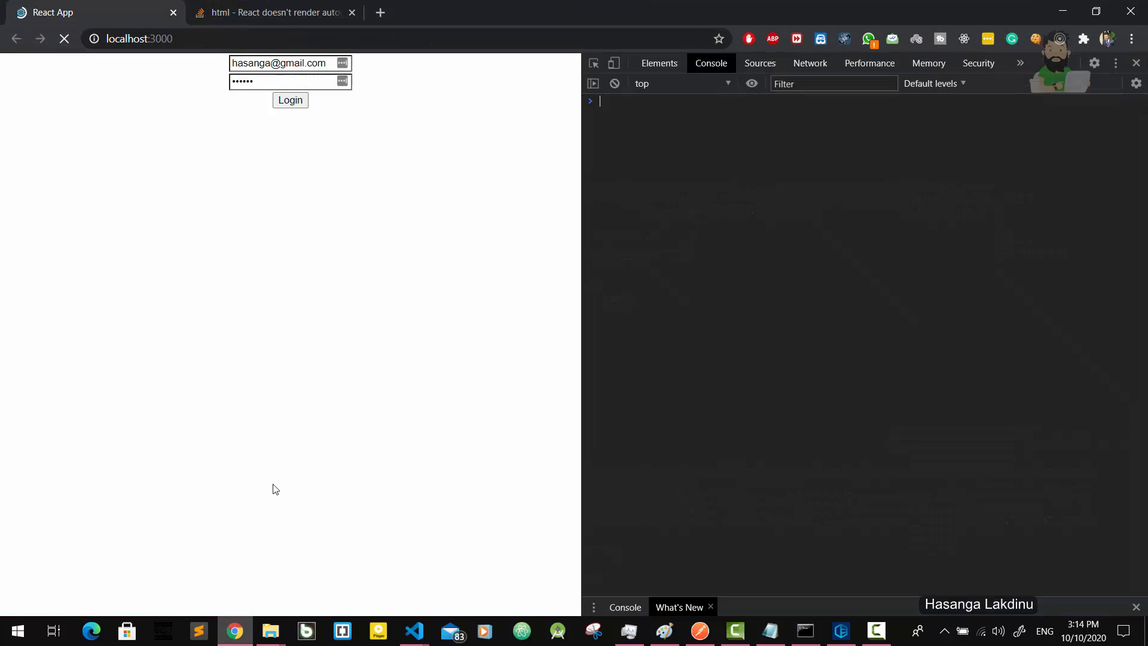
View the reloaded localhost:3000 page and dismiss the save-password popup.
left_click(290, 100)
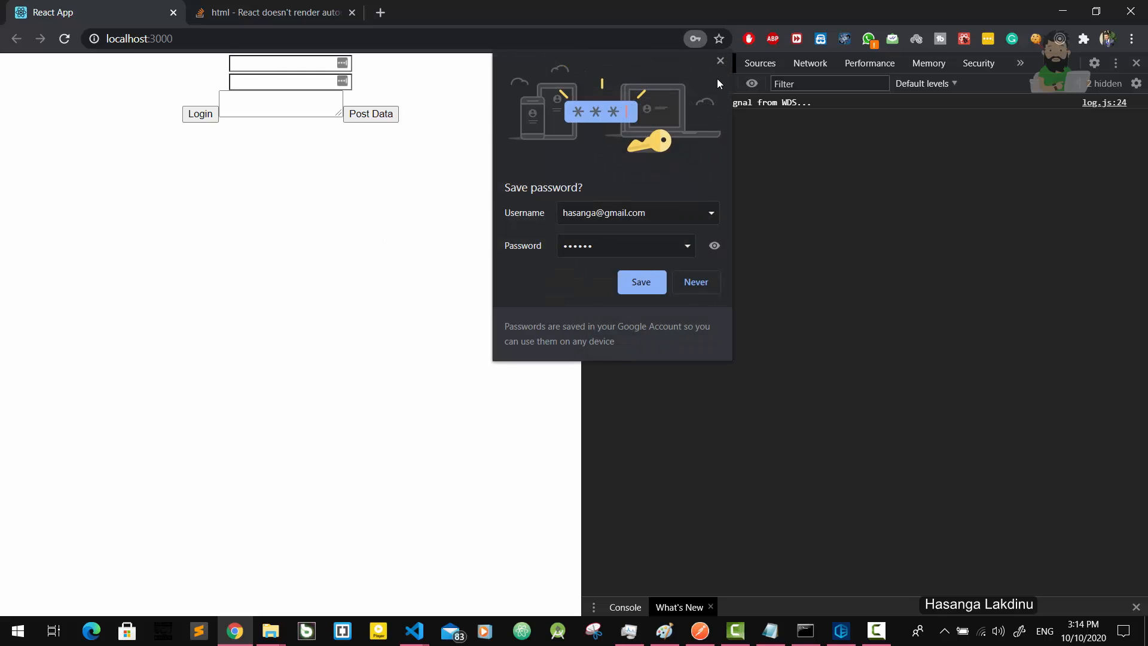
left_click(719, 61)
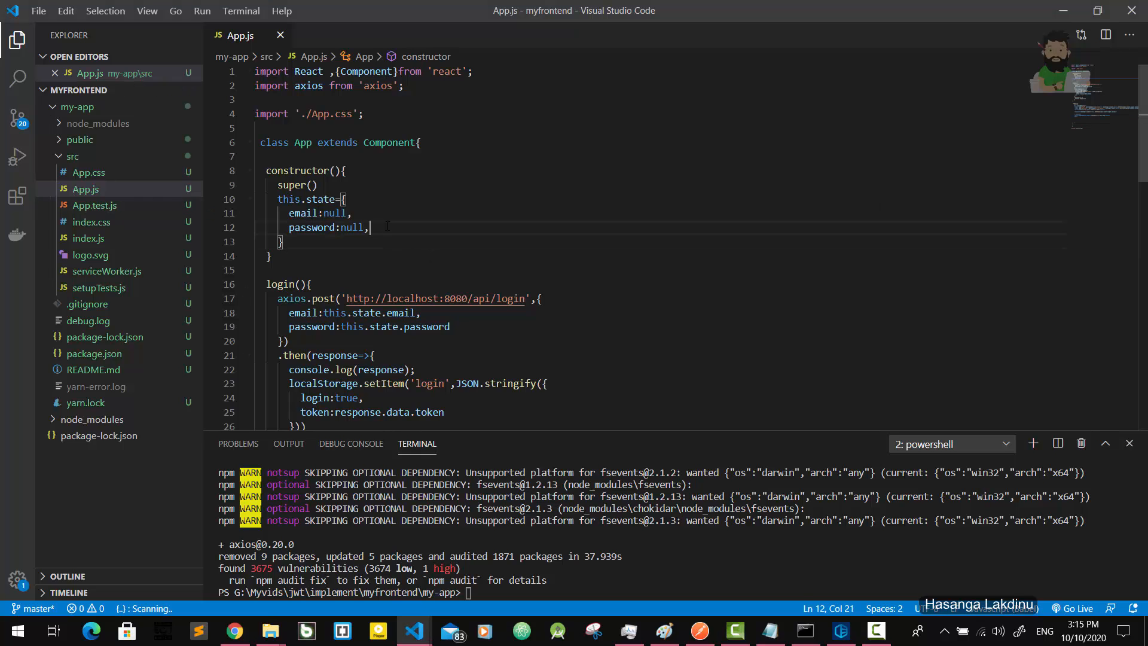
Add login:null, store:null and post:null to the constructor's state object.
key("Enter")
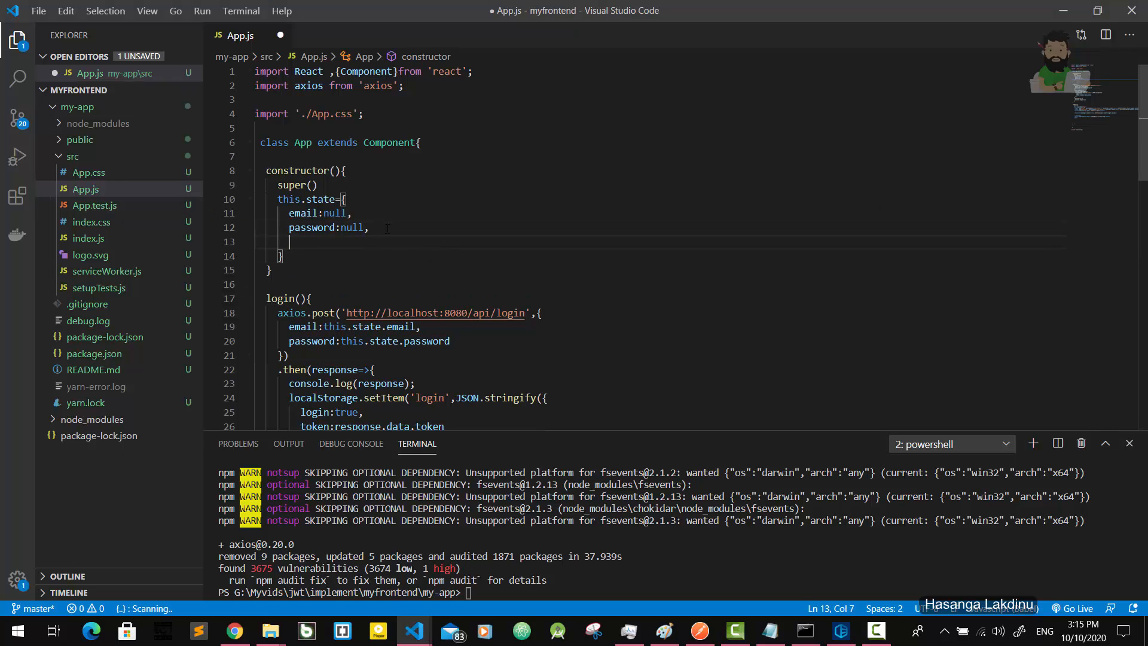
type("login:")
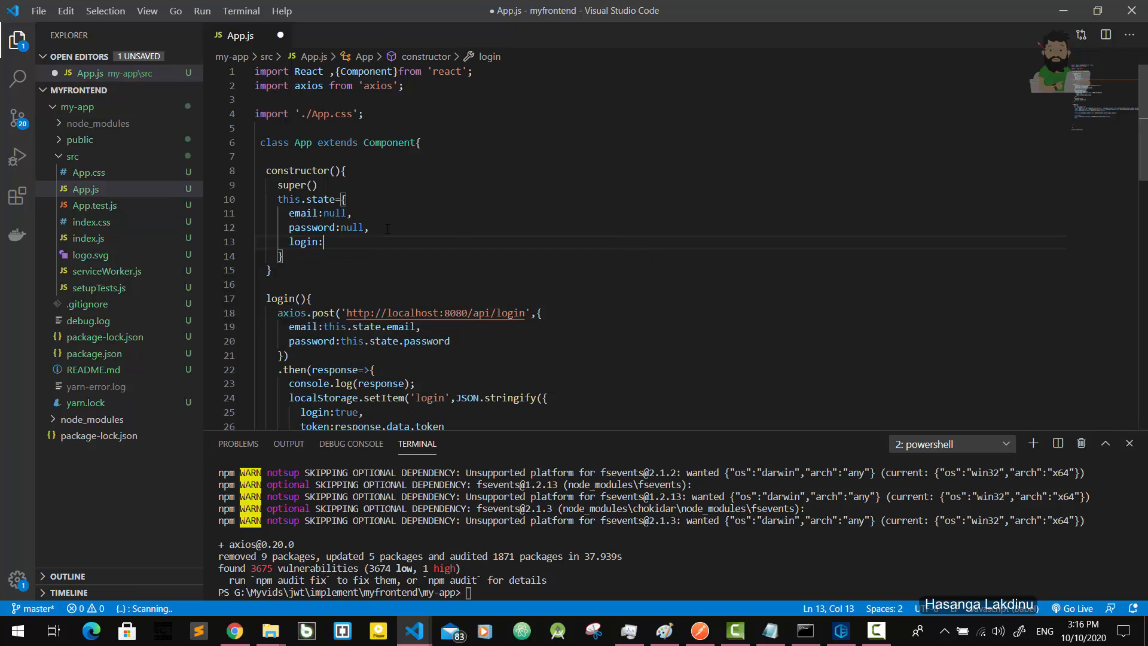
type("null")
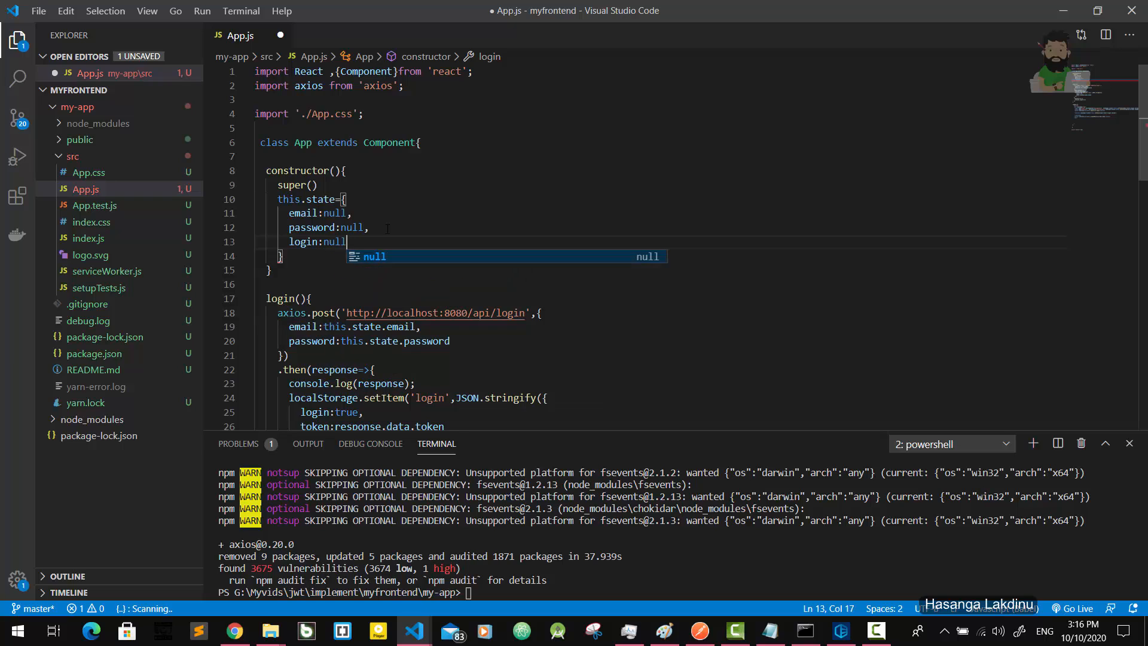
type(",")
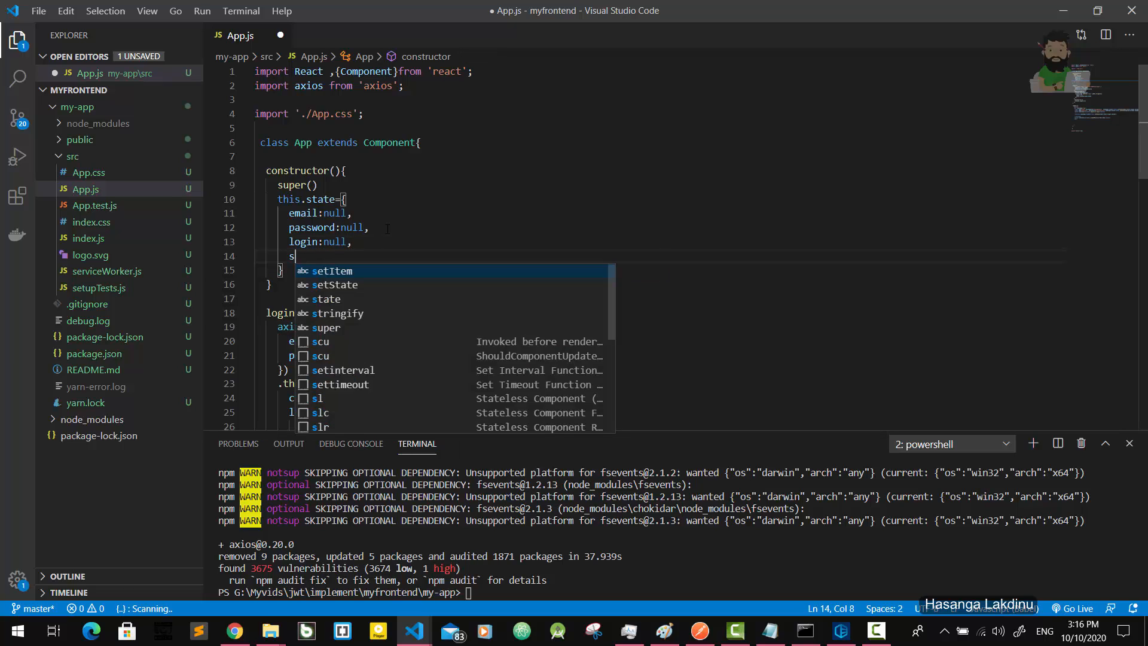
type("tore")
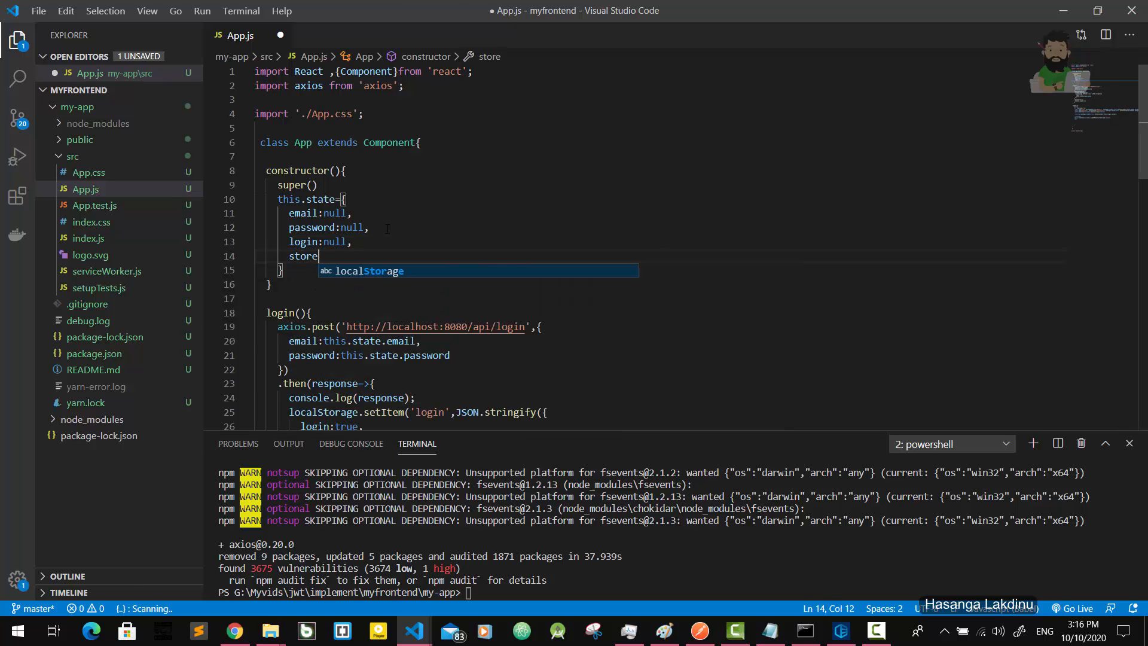
type(":null,")
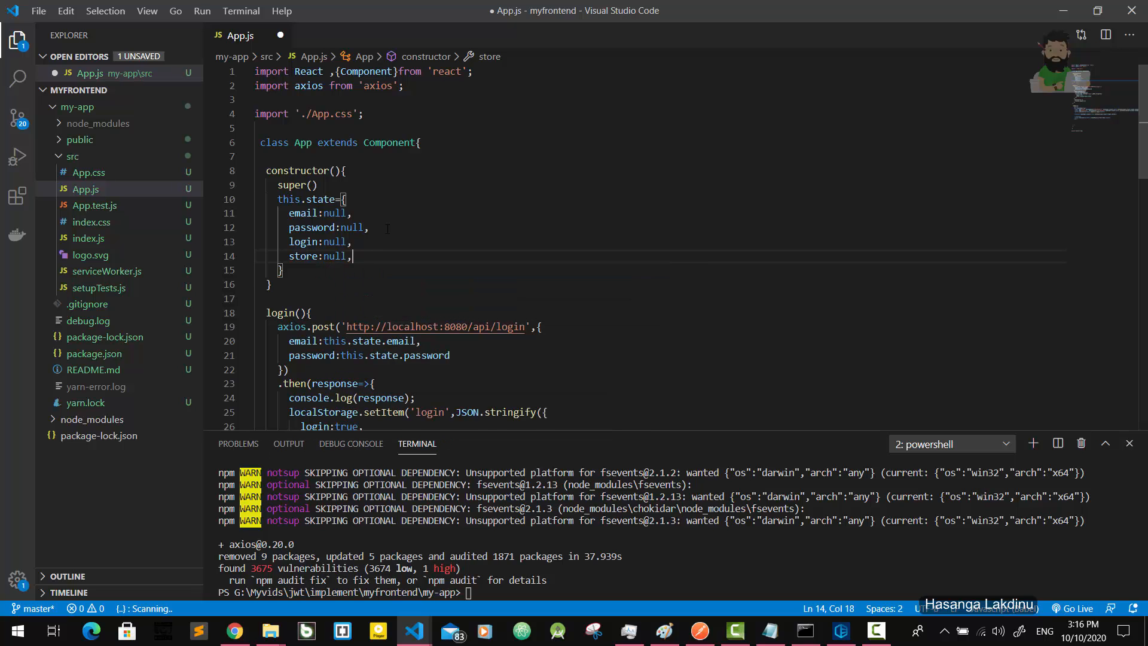
type("pos")
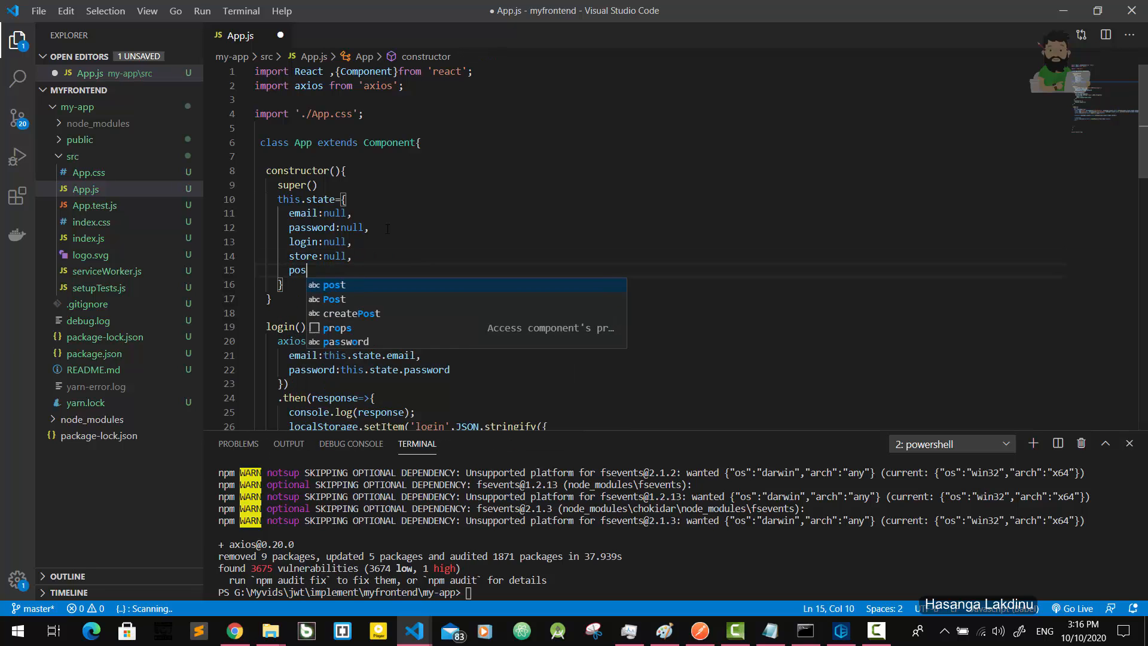
type("t:null")
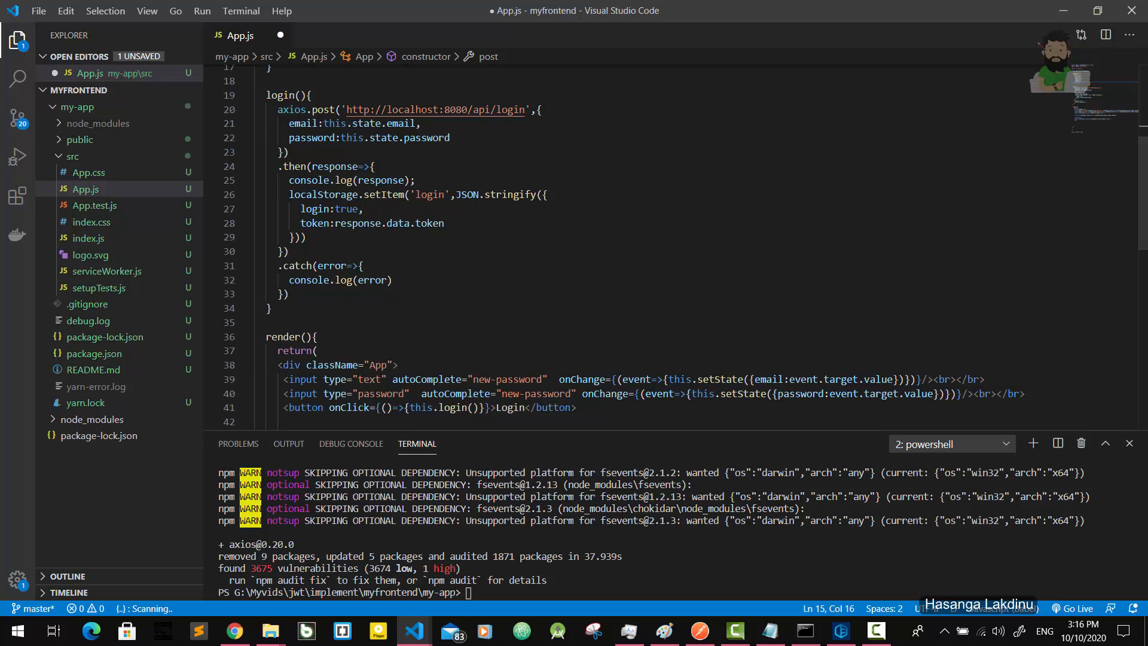
Create a new storeCollector method.
type("store")
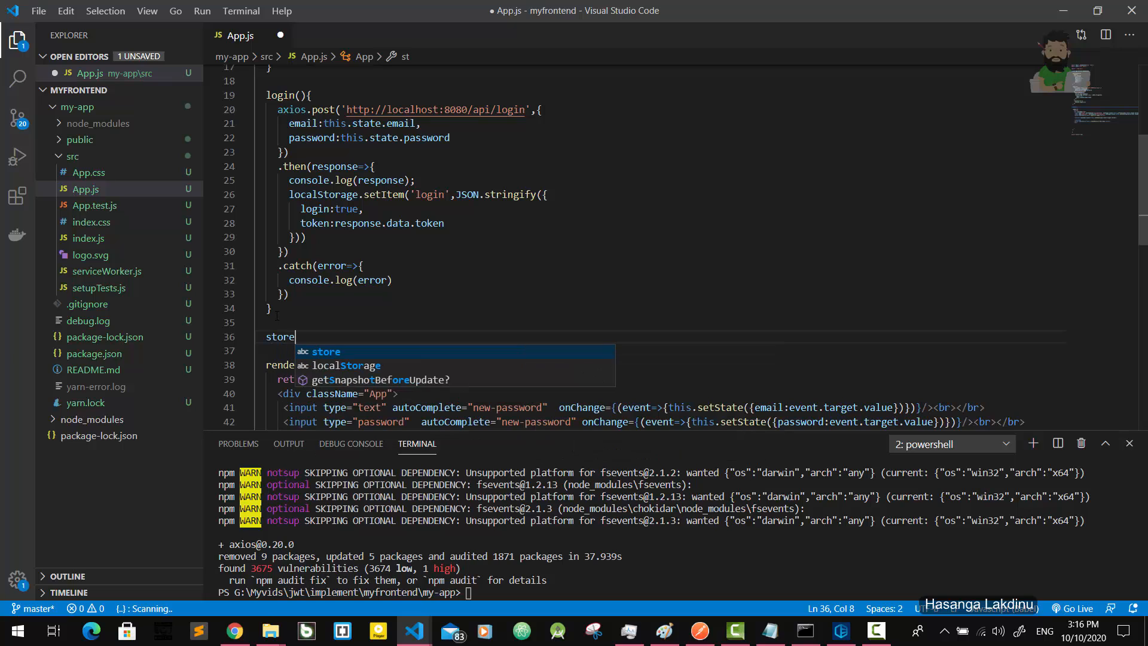
type("Colle")
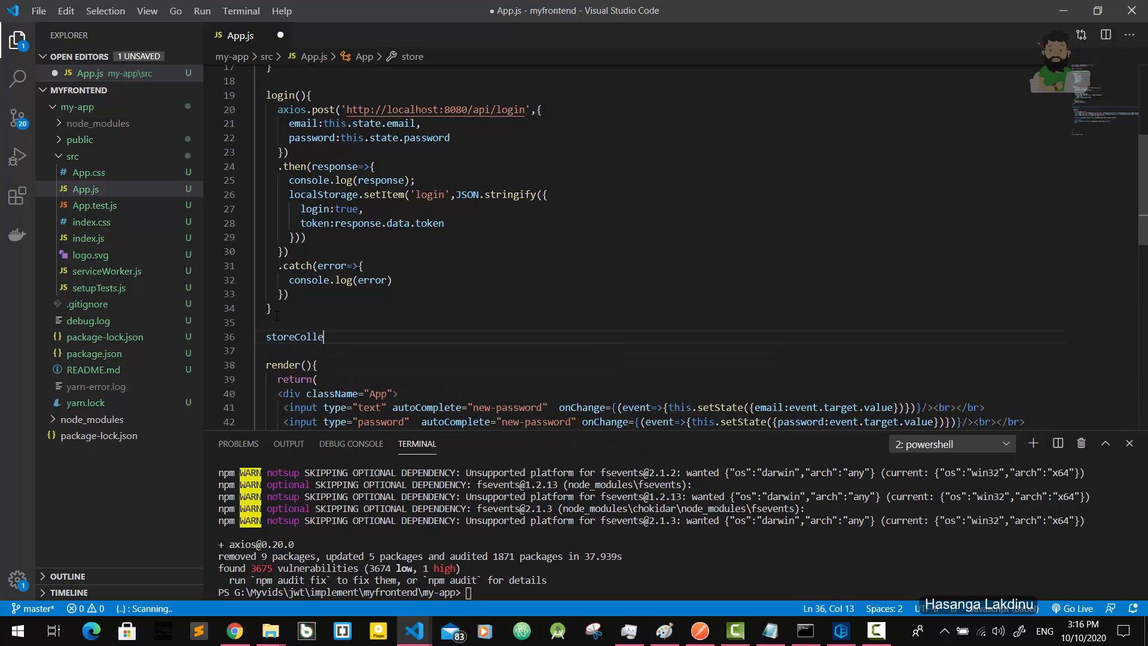
type("ctor(){")
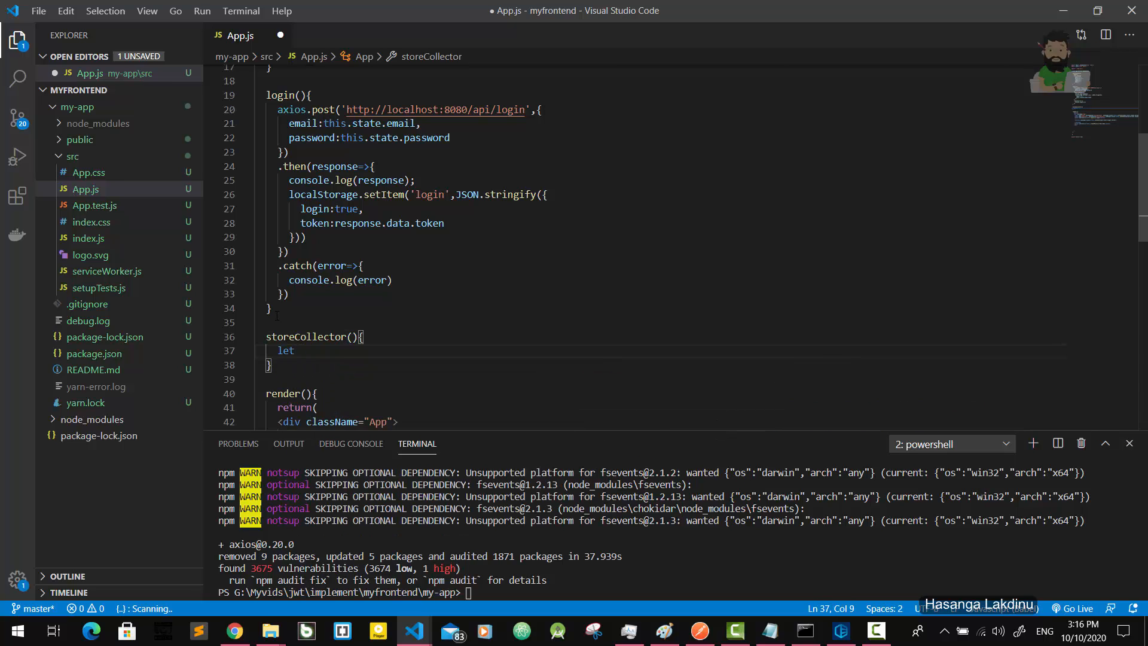
Set store to JSON.parse(localStorage.getItem('login')) inside storeCollector.
type("store=")
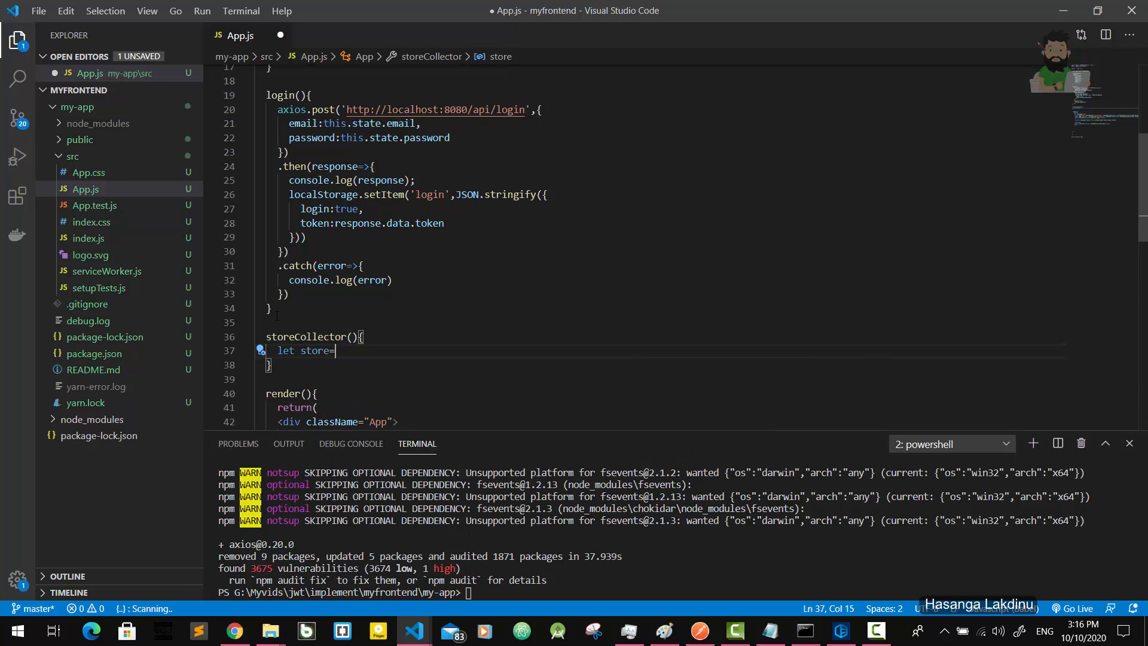
type("Js")
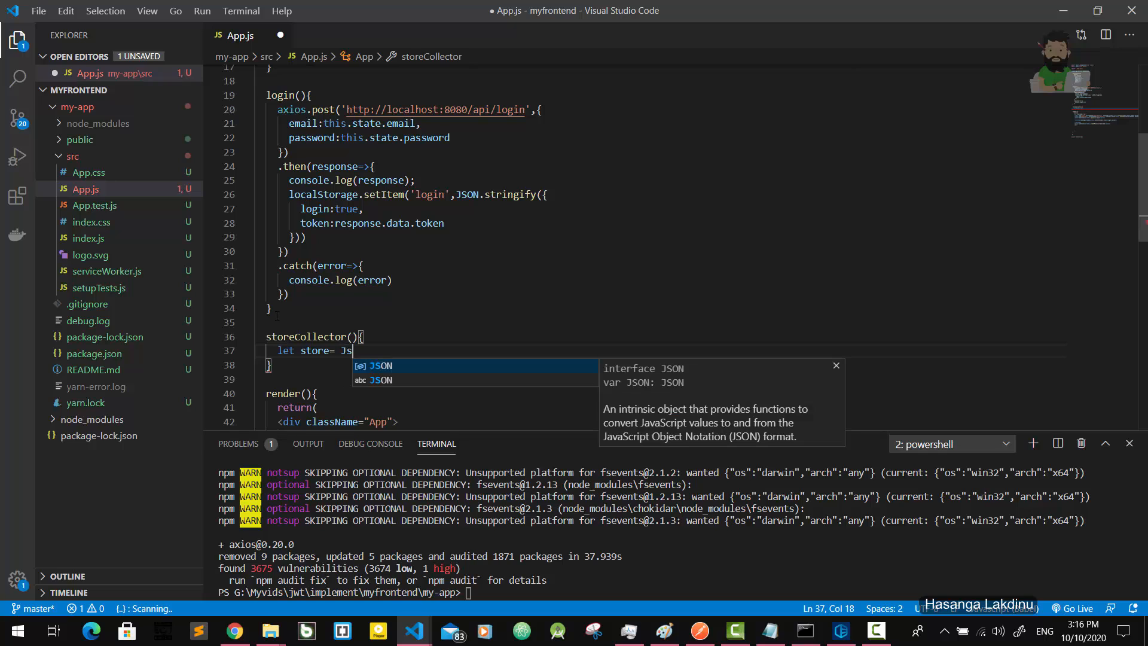
type("ON.")
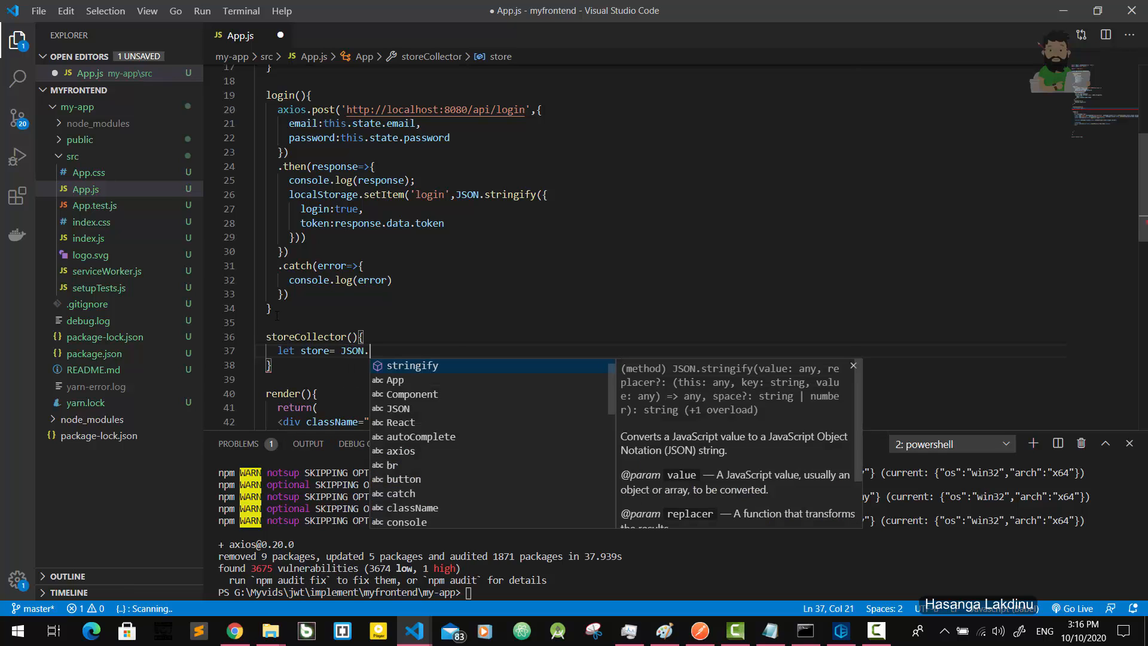
type("parse(")
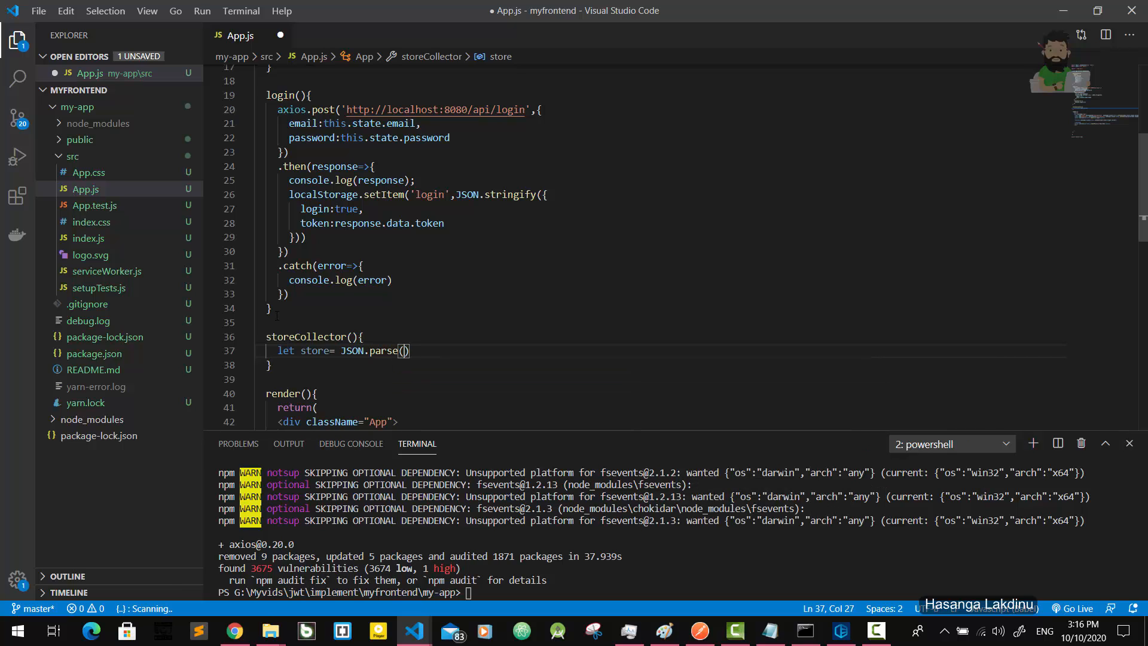
type("localStorage")
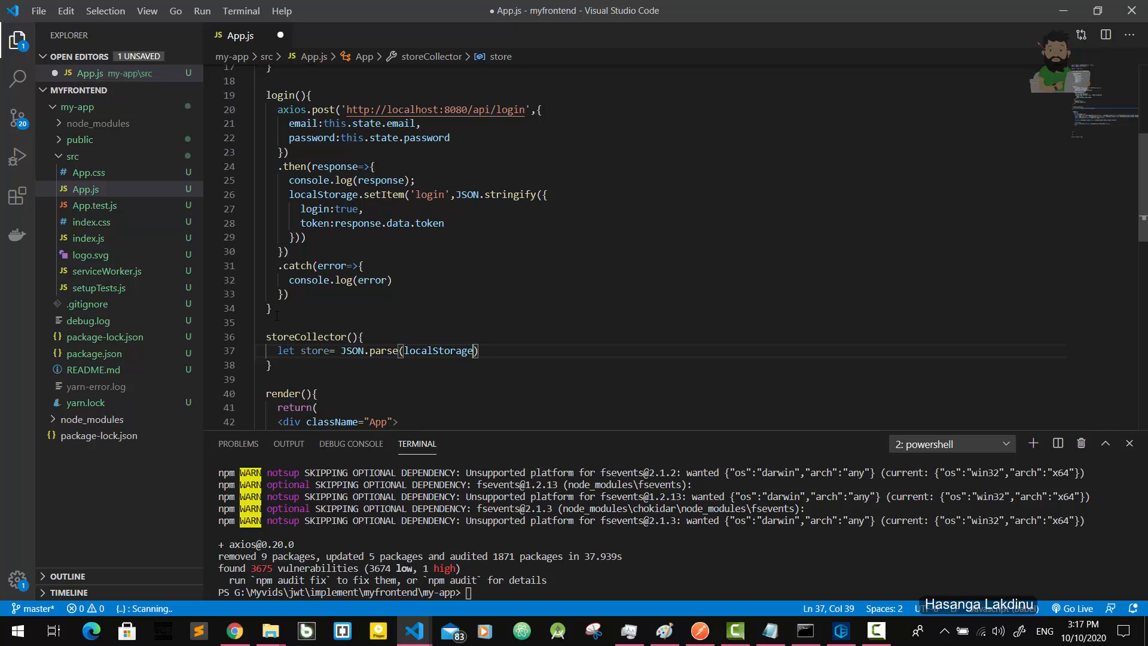
type(".getItem")
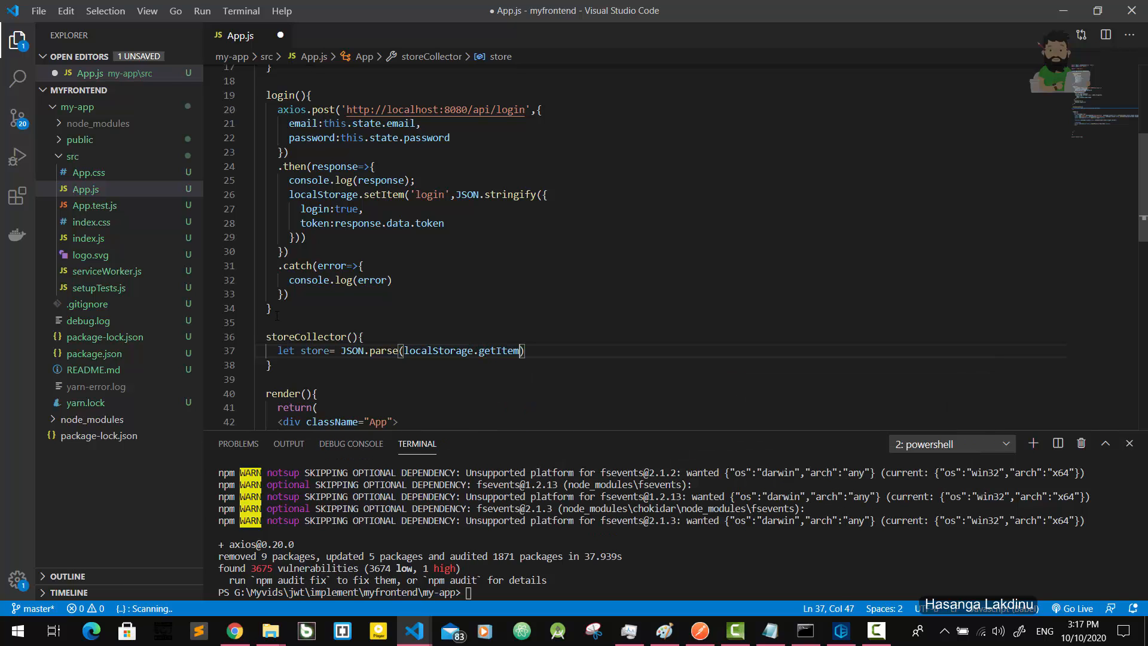
type("()")
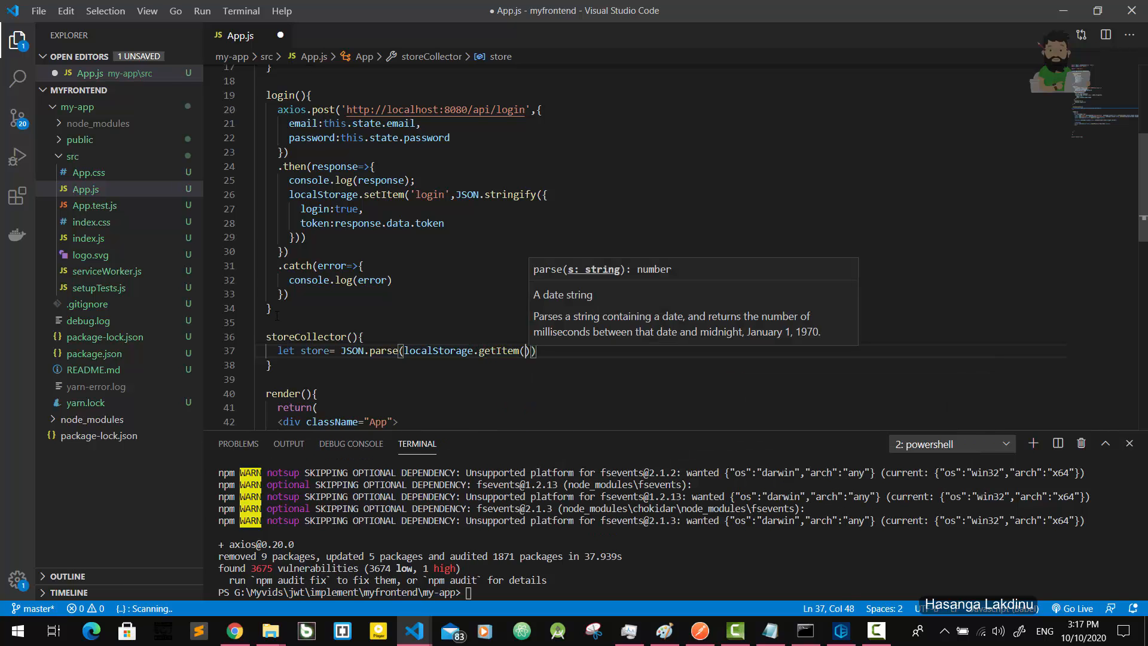
type("''")
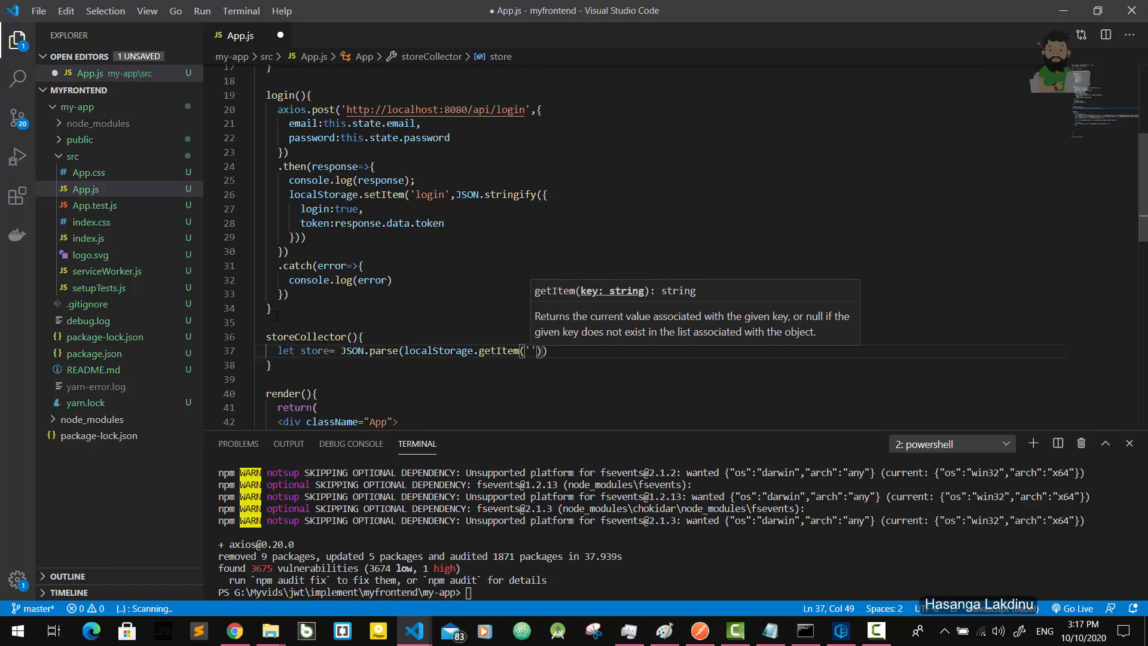
type("login")
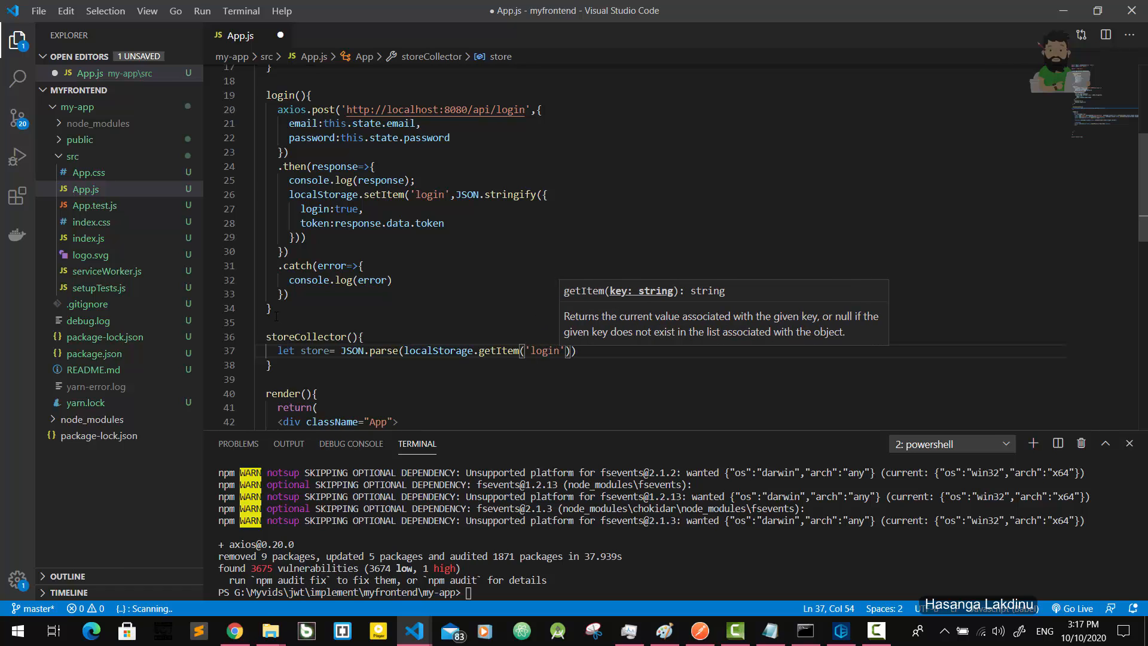
key("Enter")
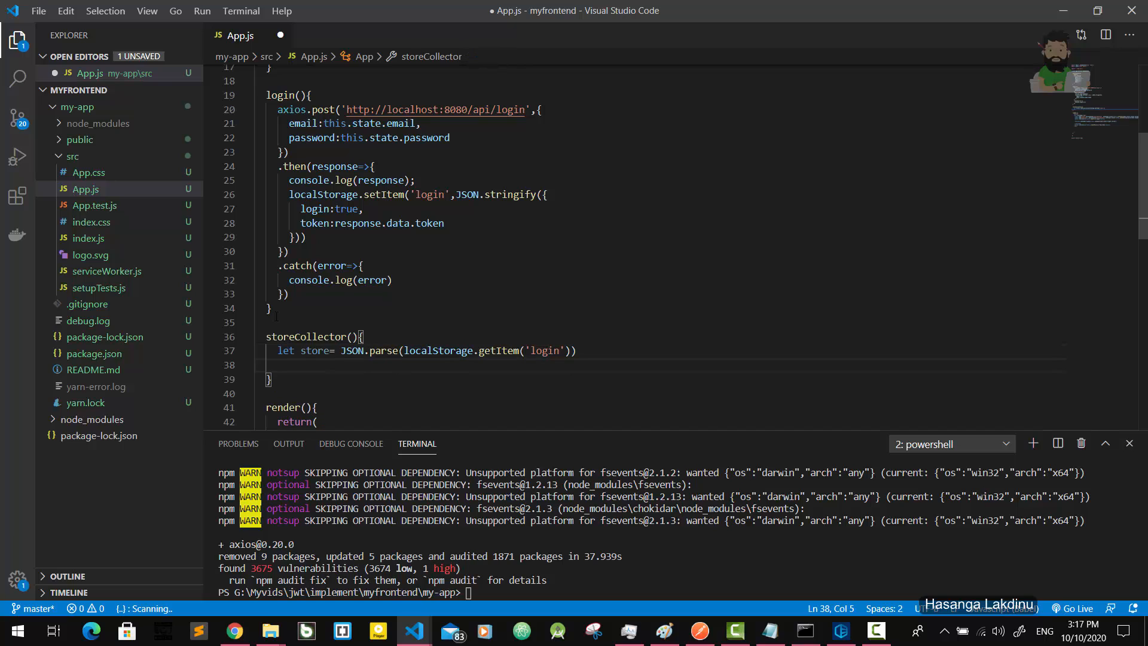
Add an if block checking store && store.login.
type("if()")
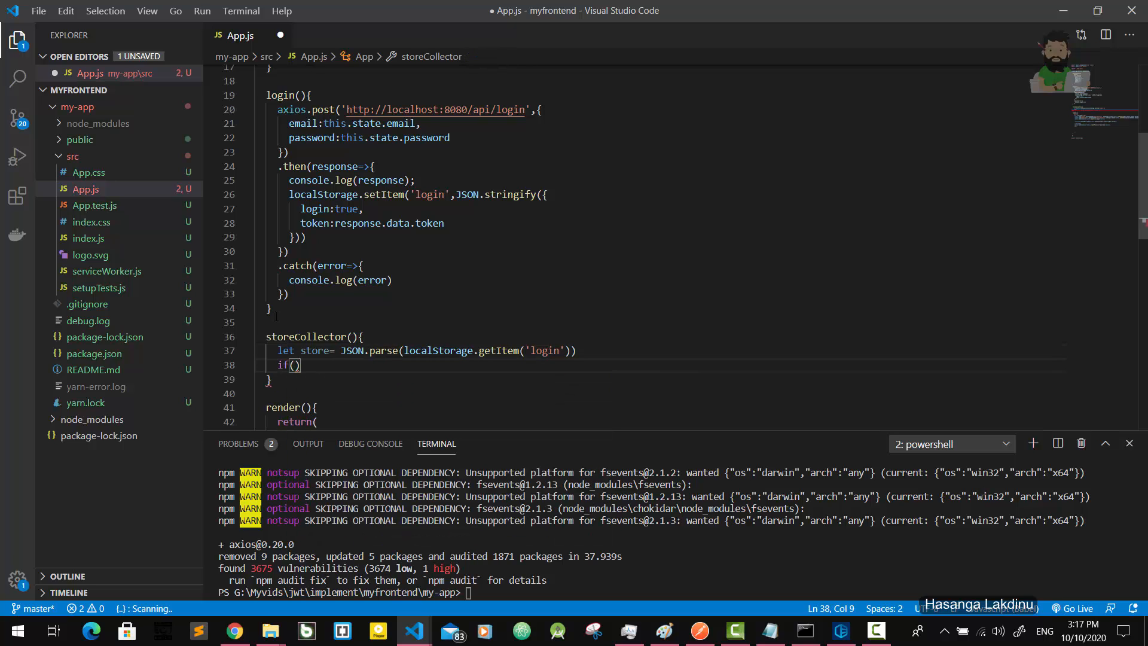
type("store&&")
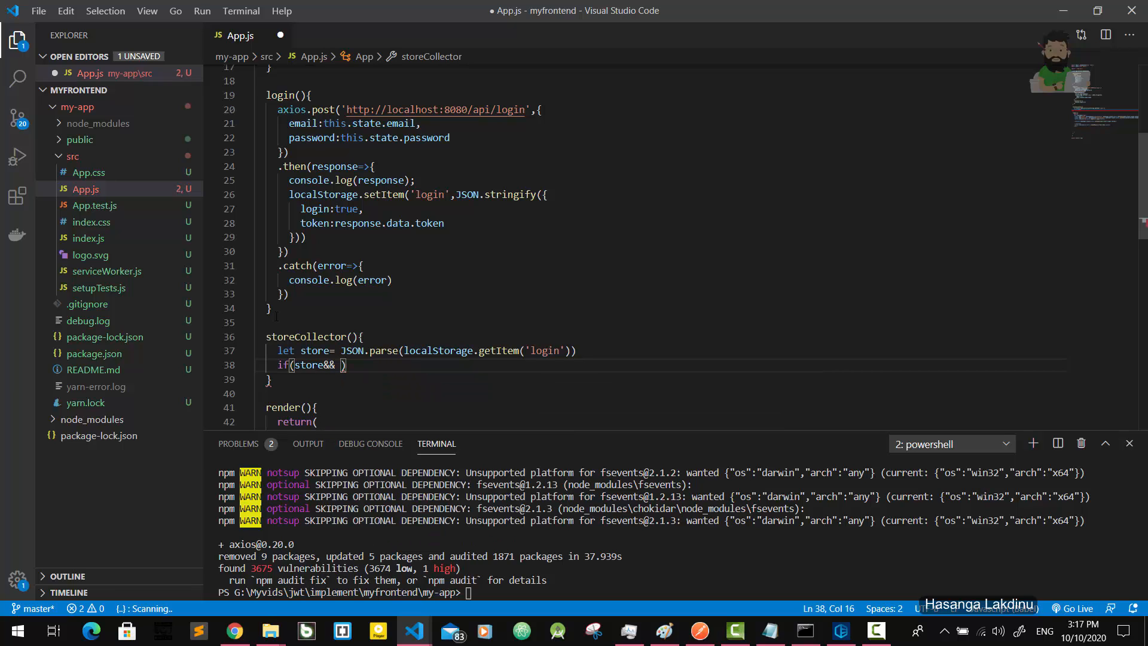
type("store.l")
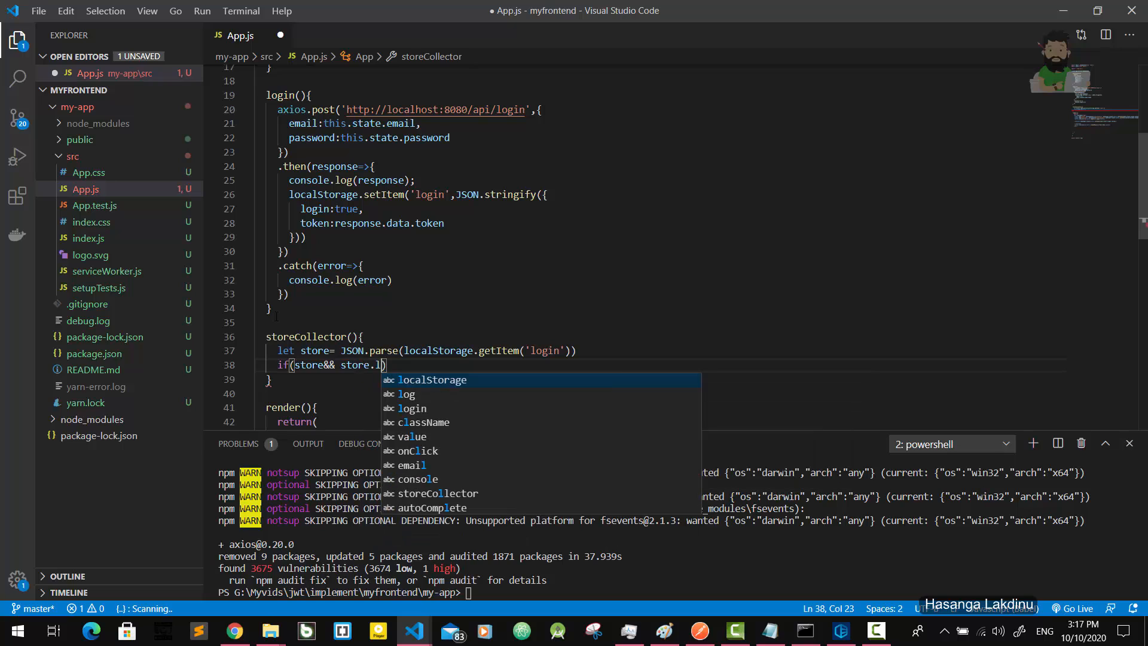
type("ogin")
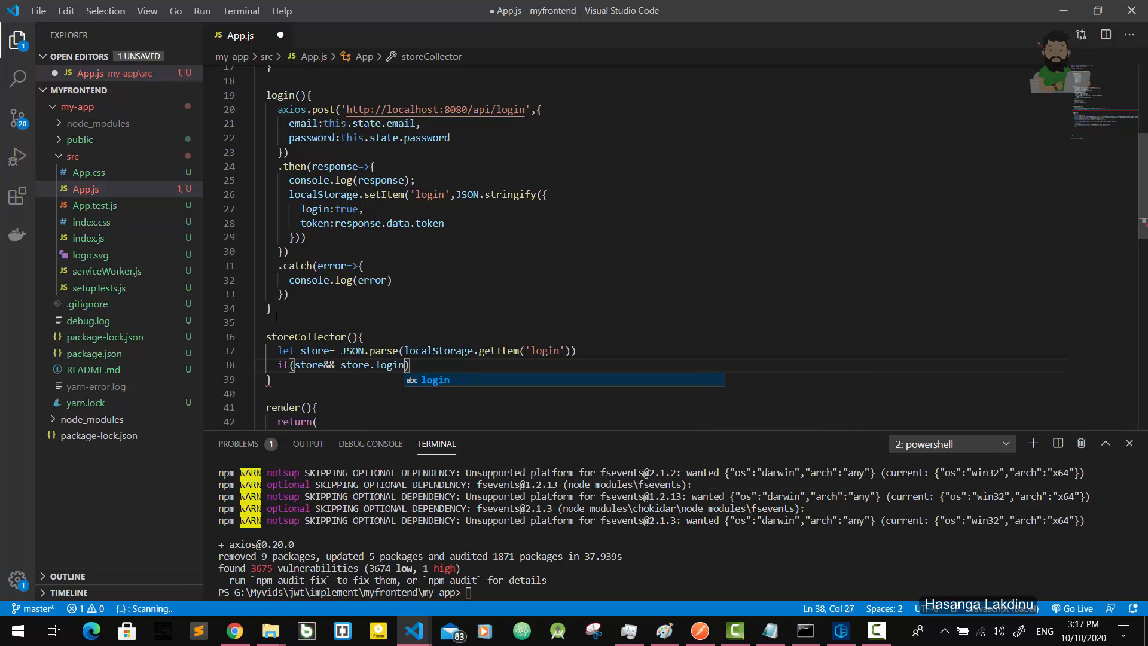
type("{}")
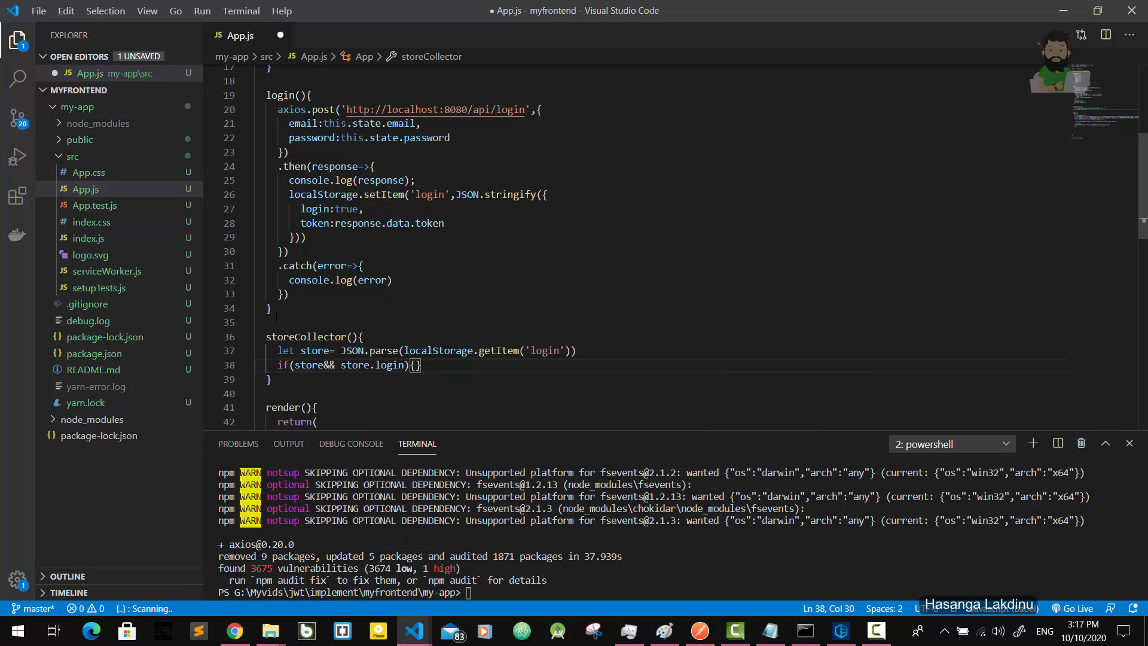
Inside it, call this.setState({login:true, store:store}).
type("t")
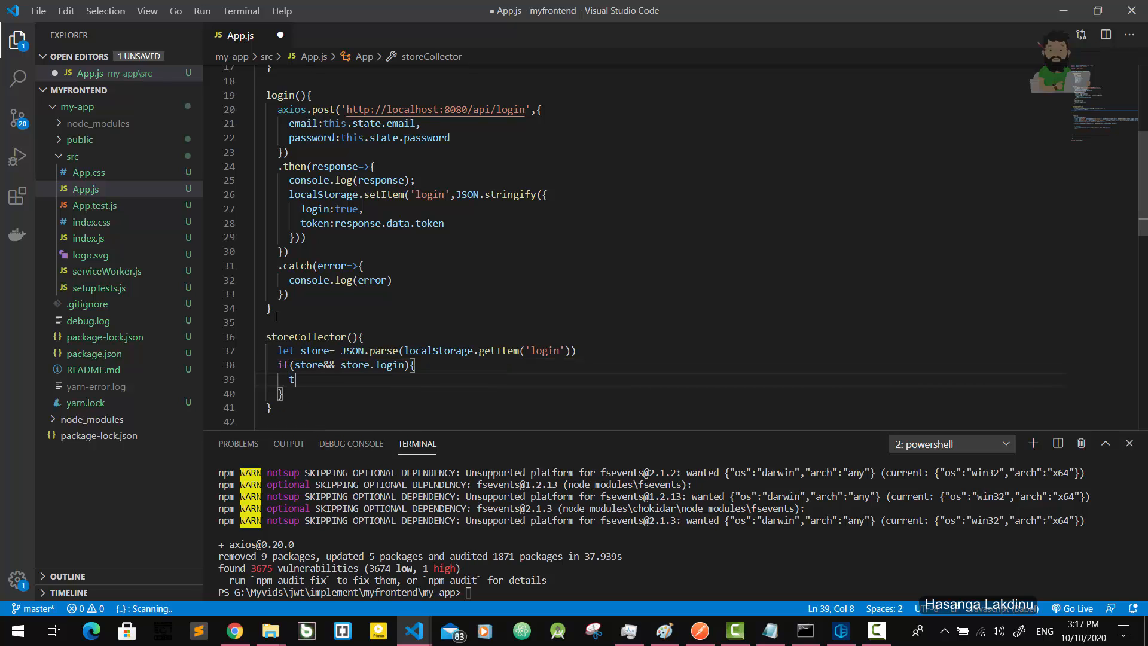
type("this.setState(")
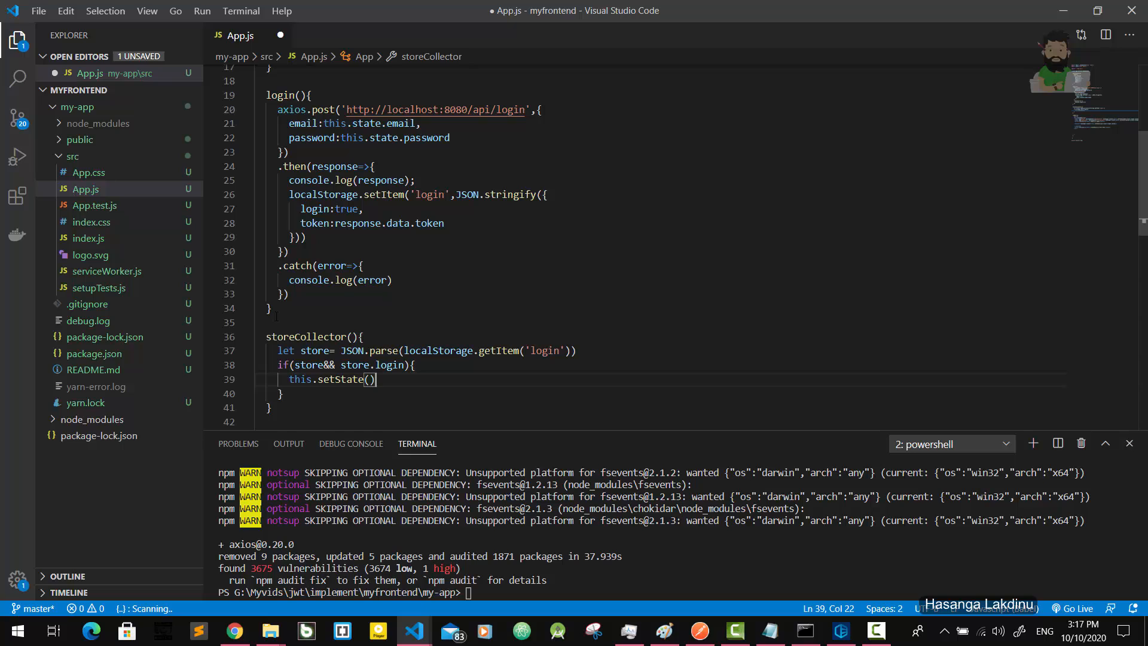
key("Left")
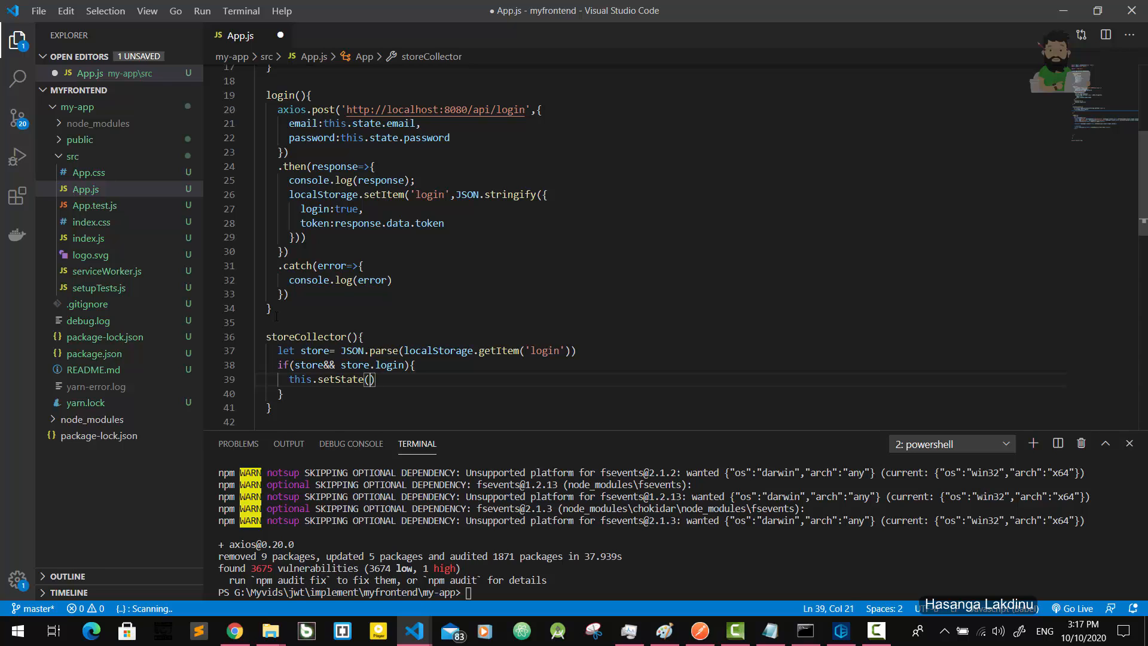
type("{")
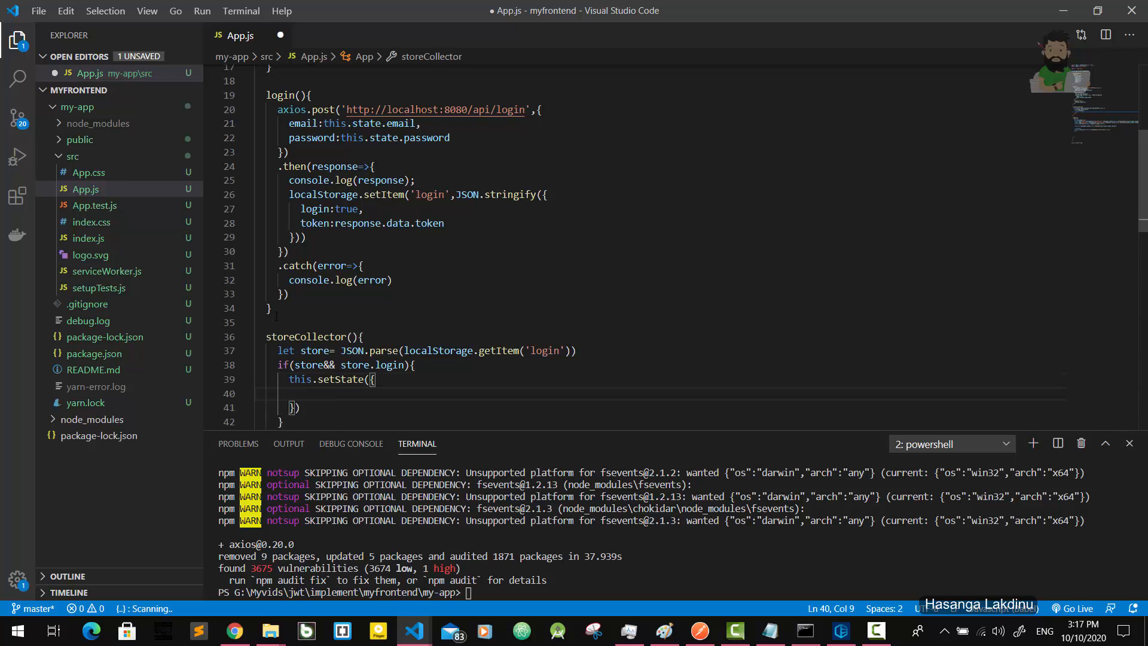
type("logi")
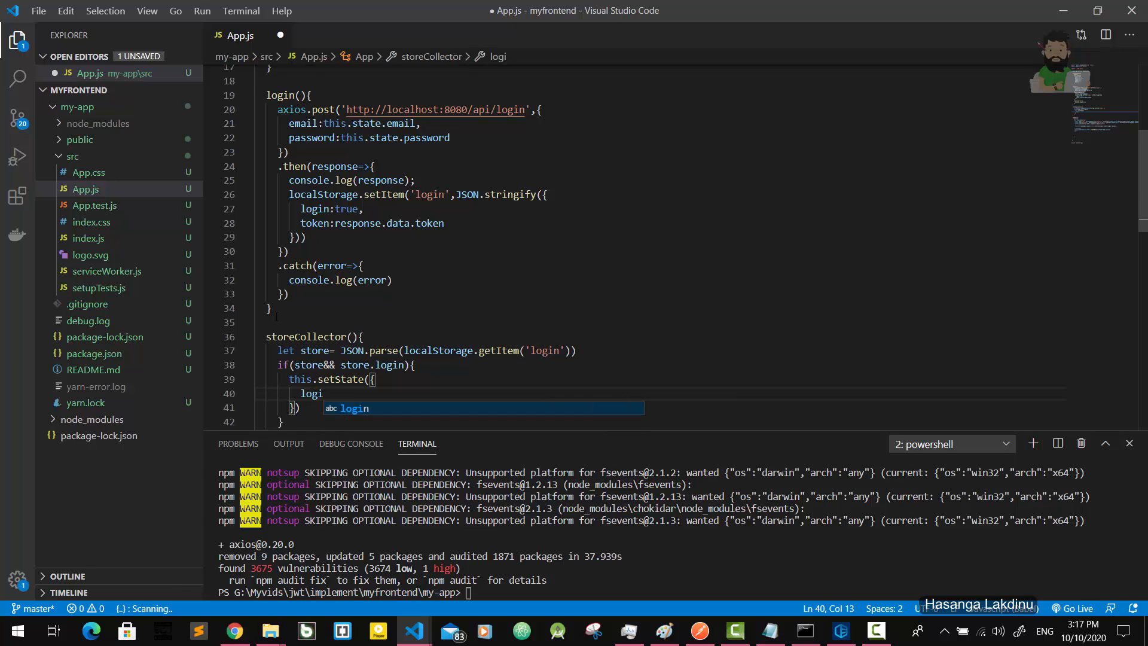
type(":t")
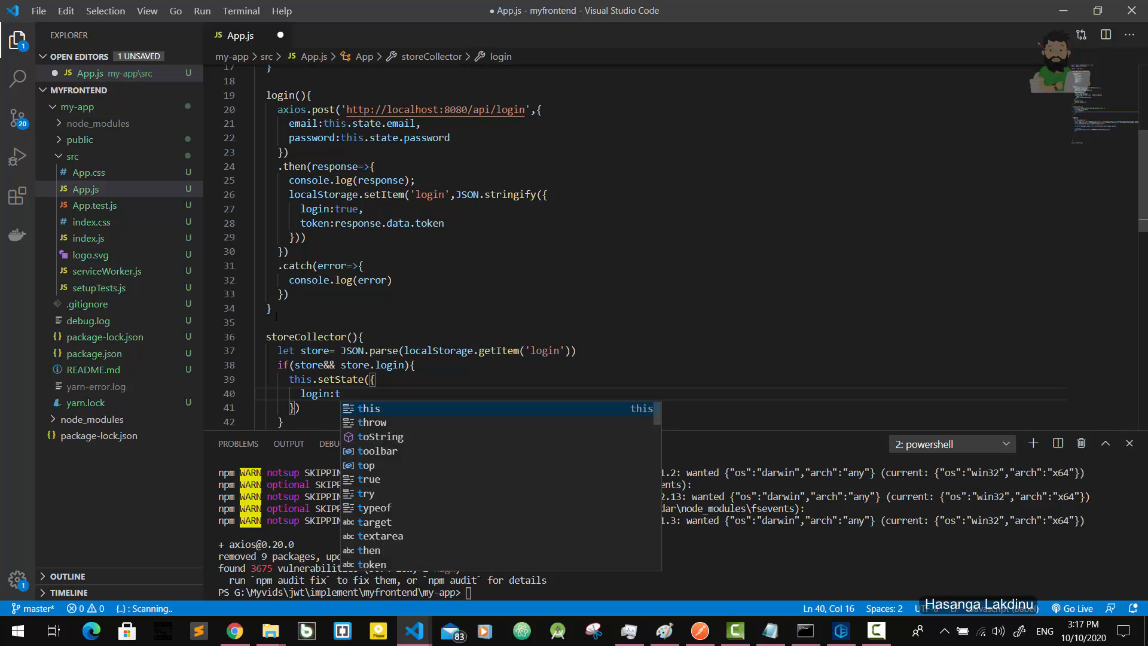
type("ru")
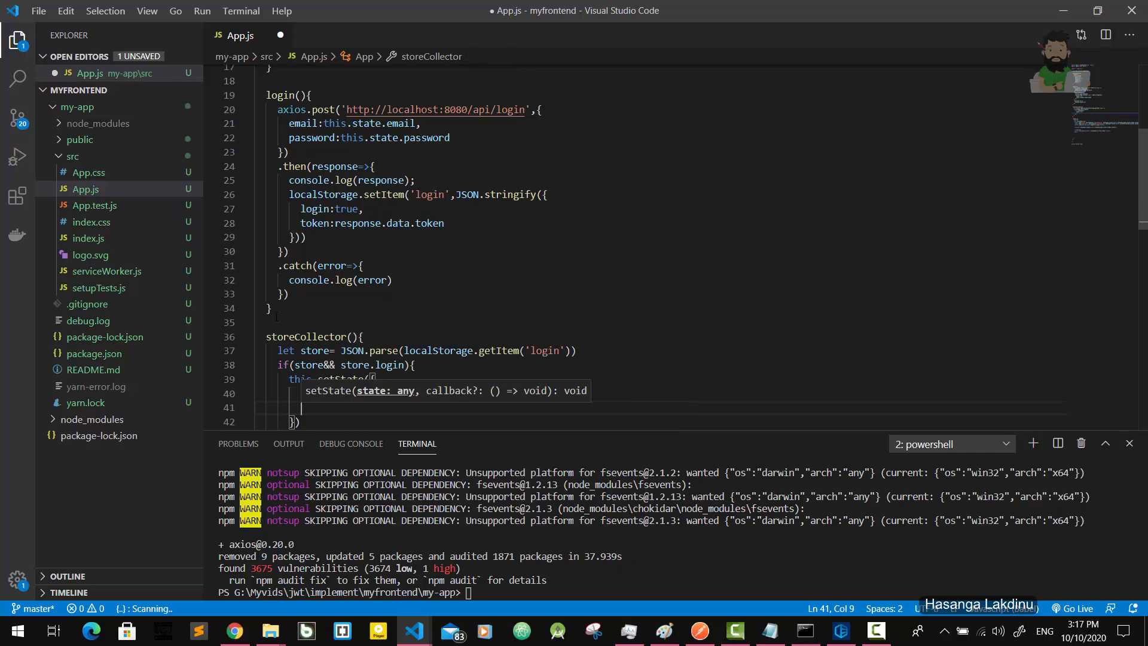
type("store:s")
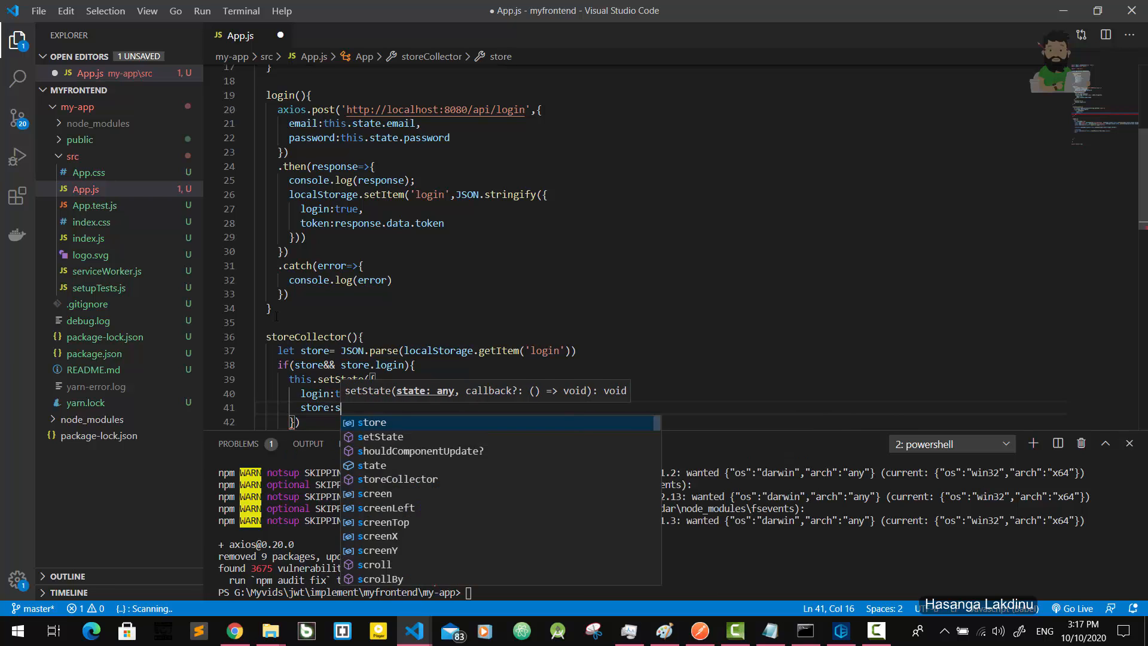
type("tore")
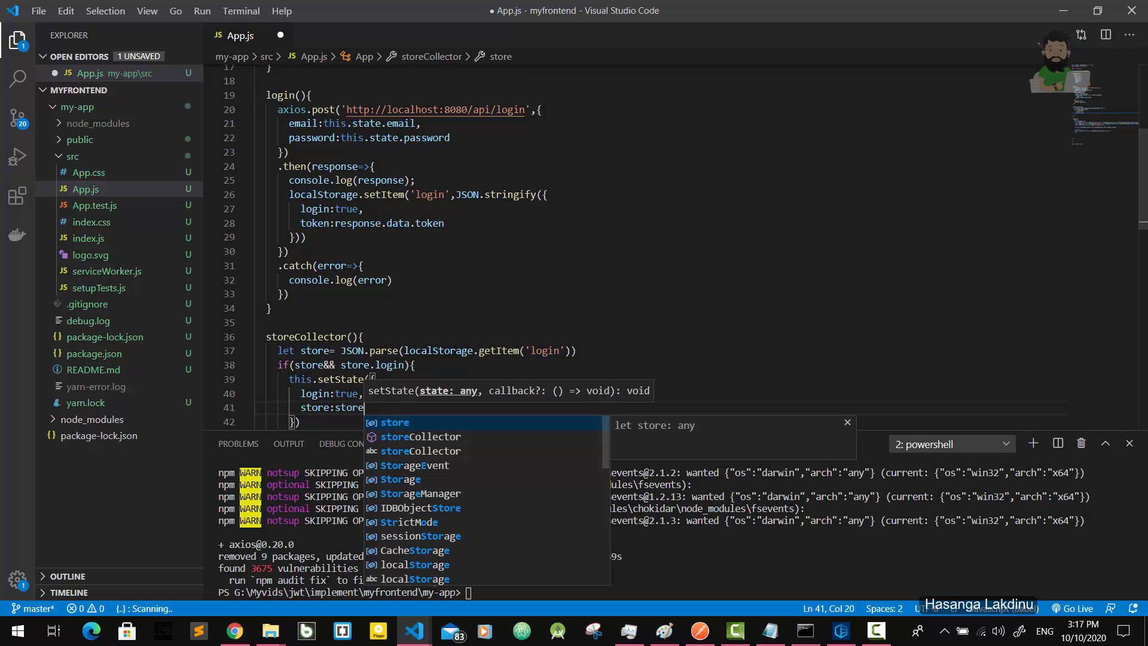
scroll("down", 3)
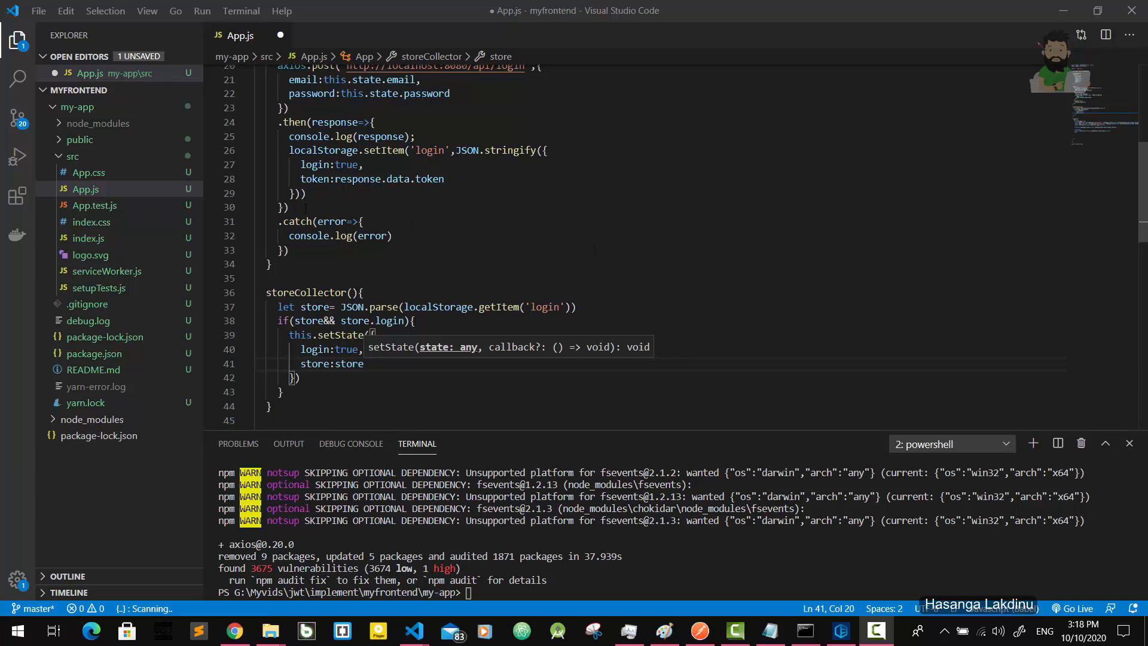
Begin a this.s… statement after the localStorage save in the login handler.
left_click(308, 193)
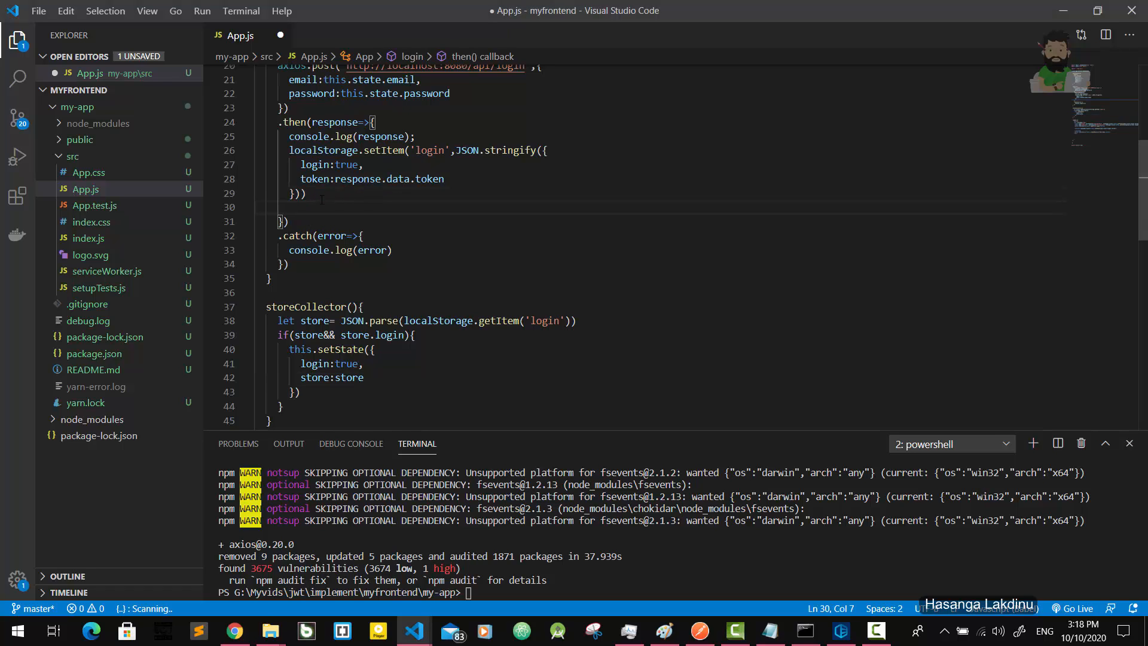
type("this,")
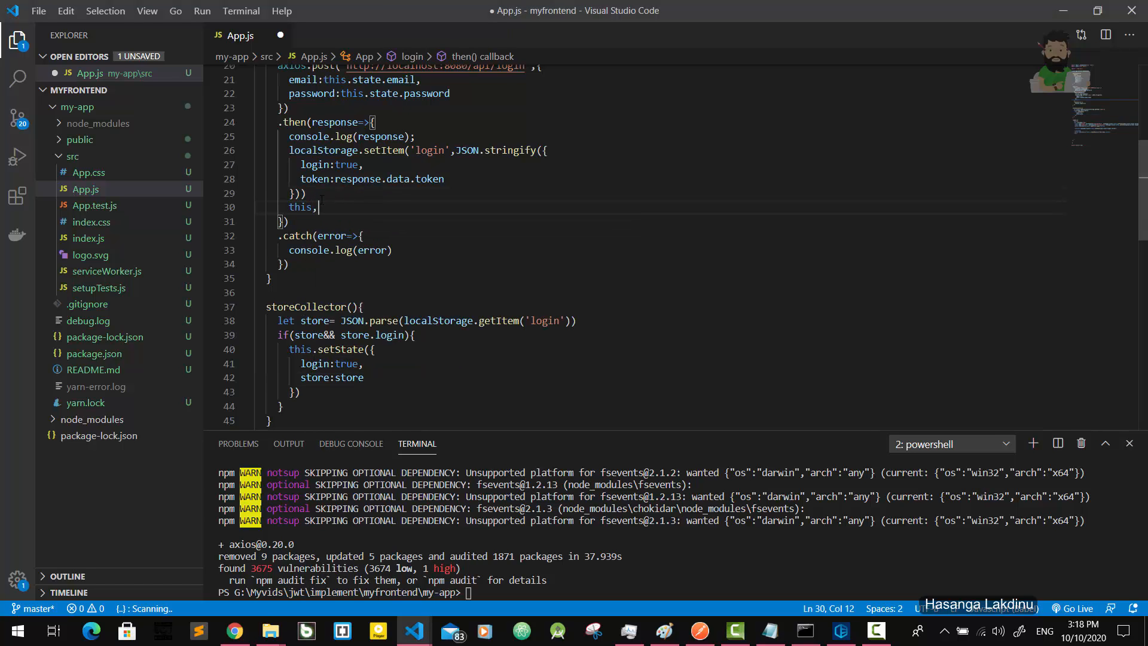
key("Backspace")
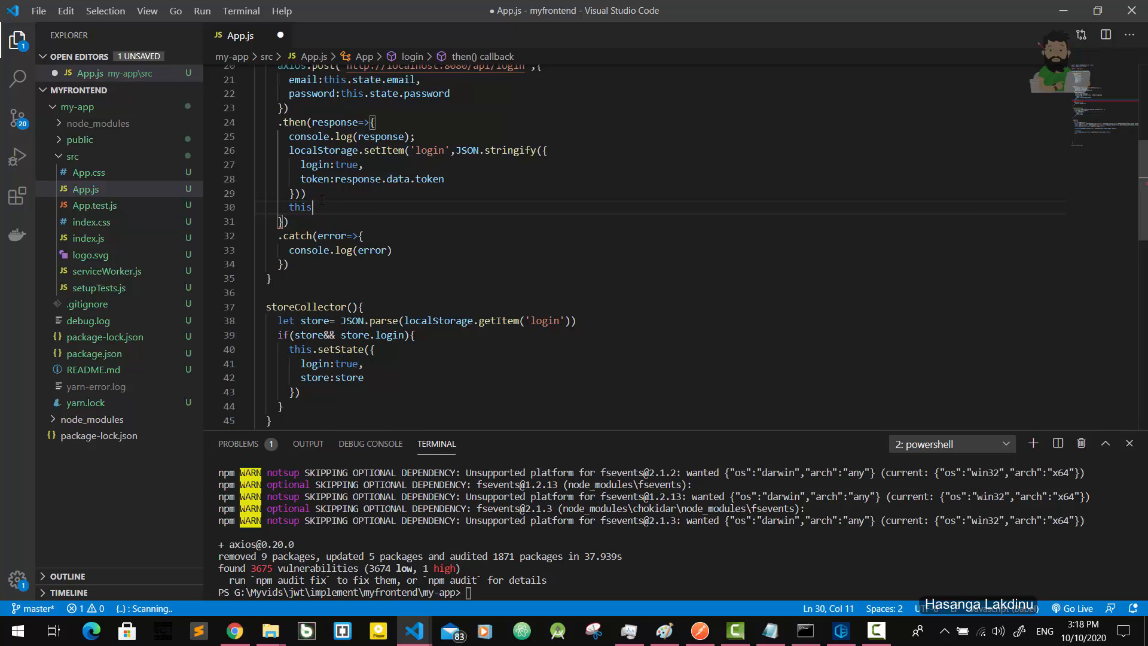
type(".s")
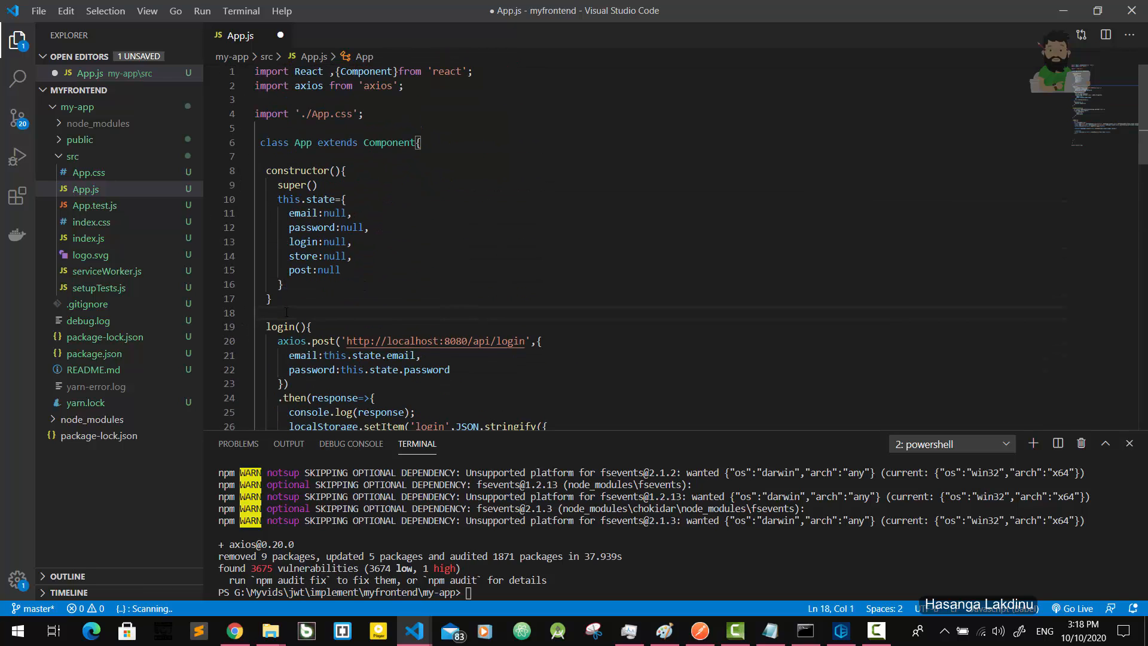
Add componentDidMount calling this.storeCollector(), then return to login's unfinished call.
type("c")
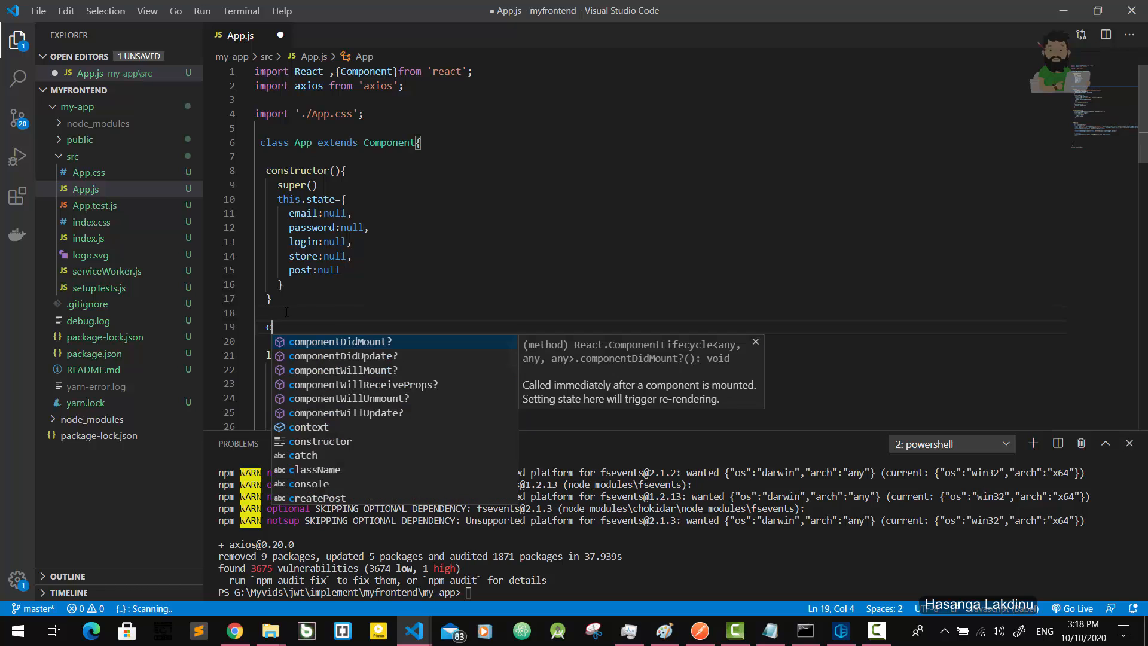
type("componentDidMount(){")
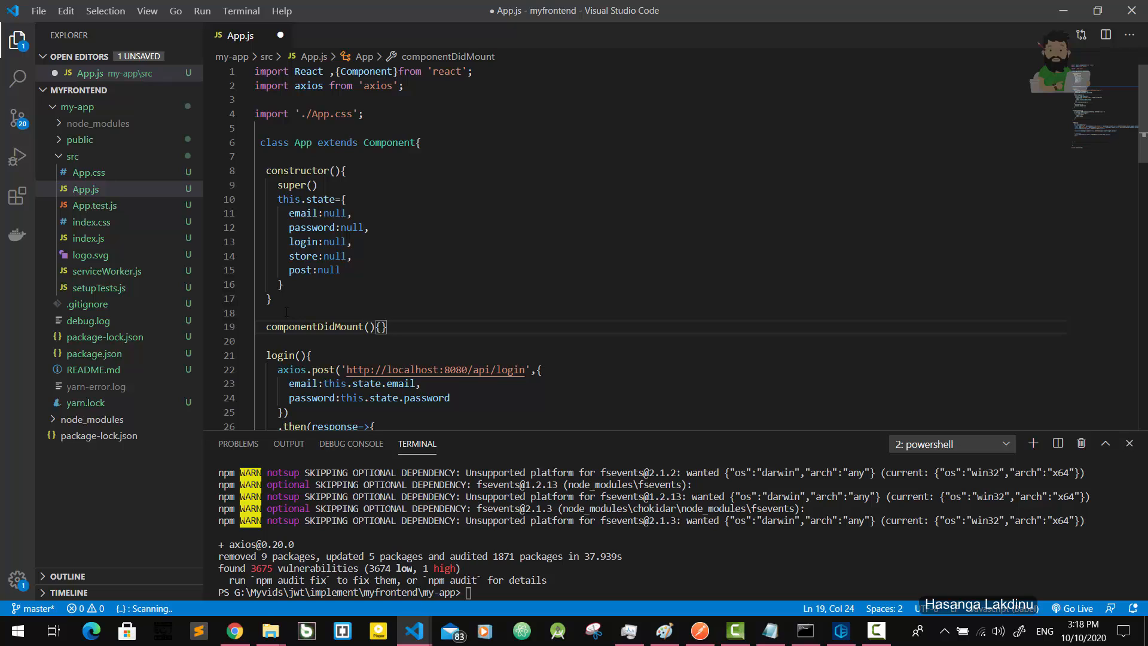
type("tj")
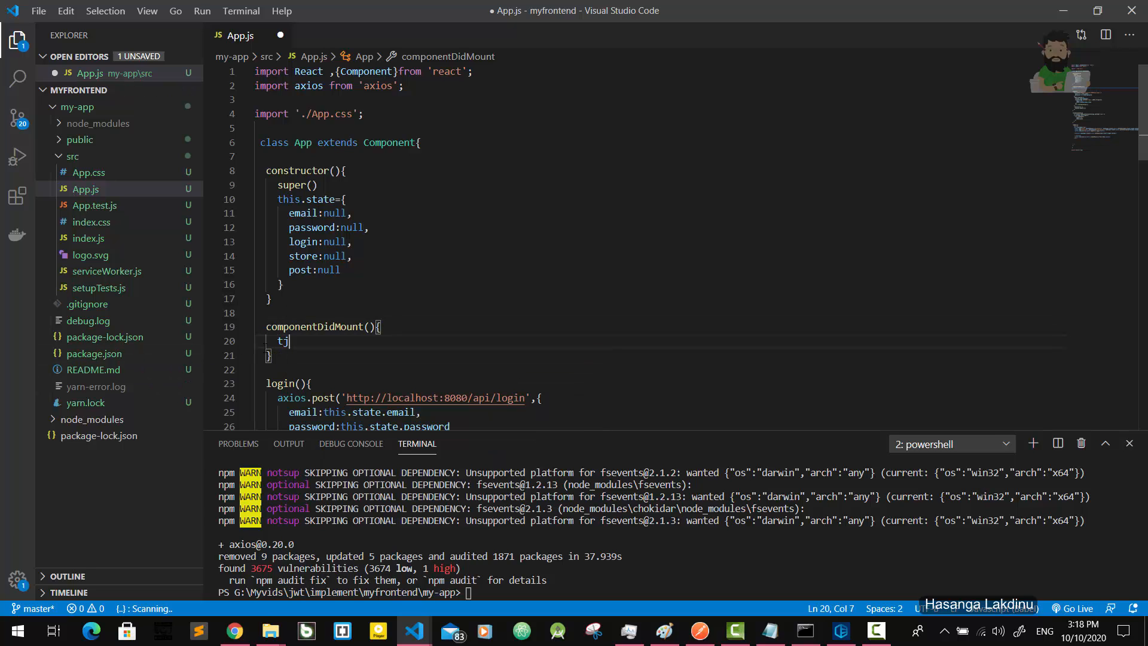
key("BackSpace")
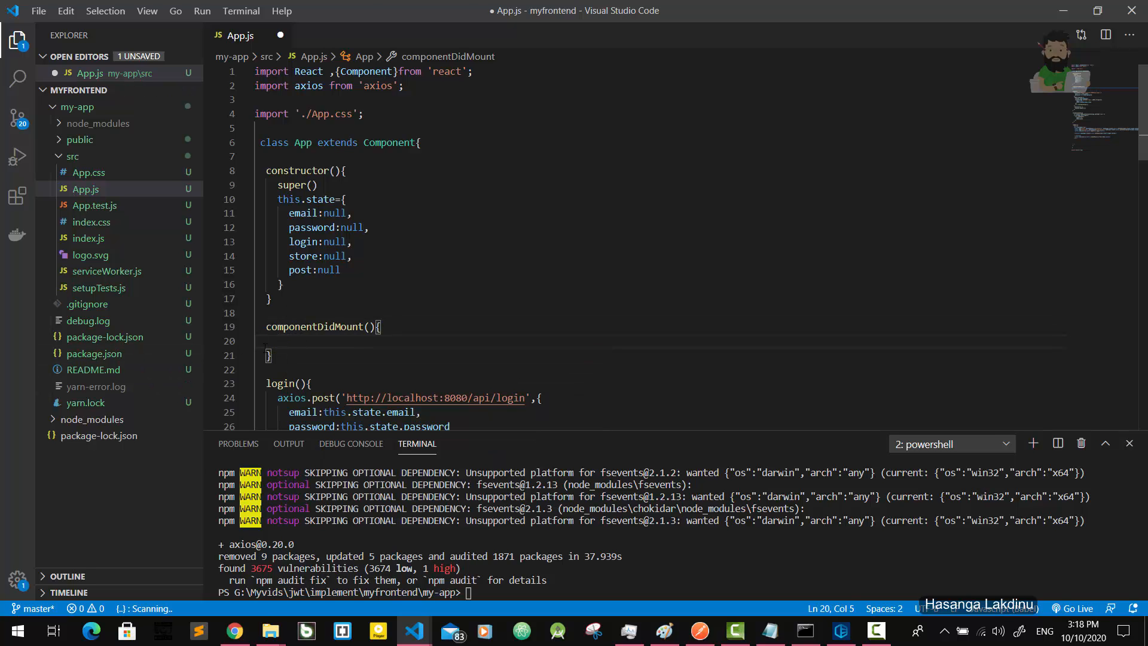
type("this.s")
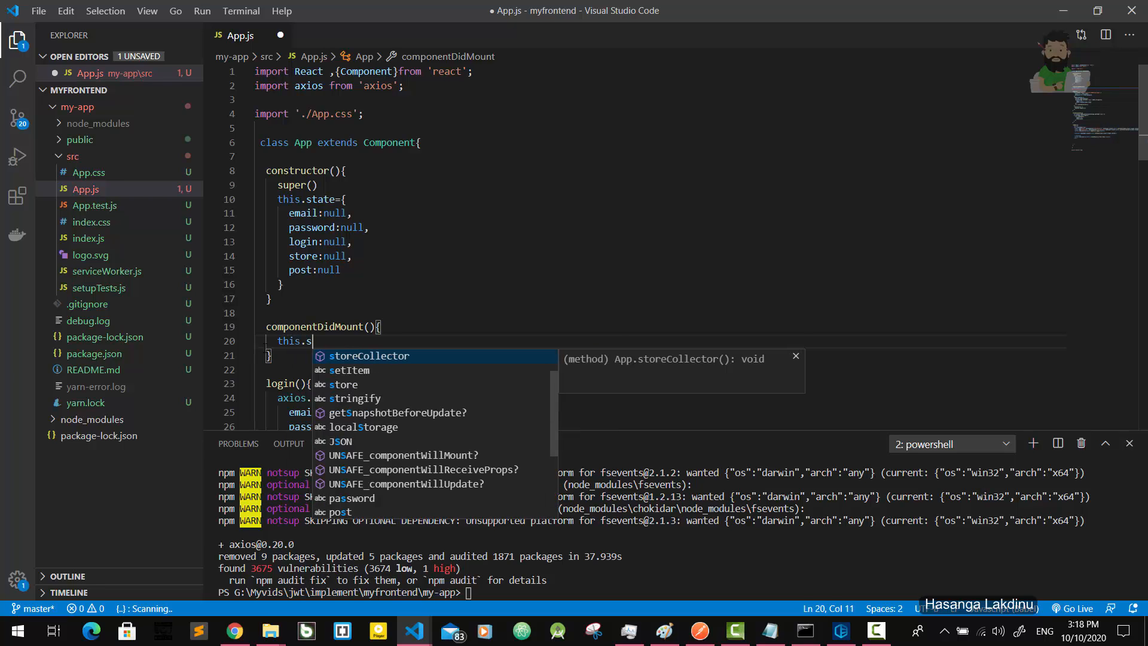
type("toreCollector(")
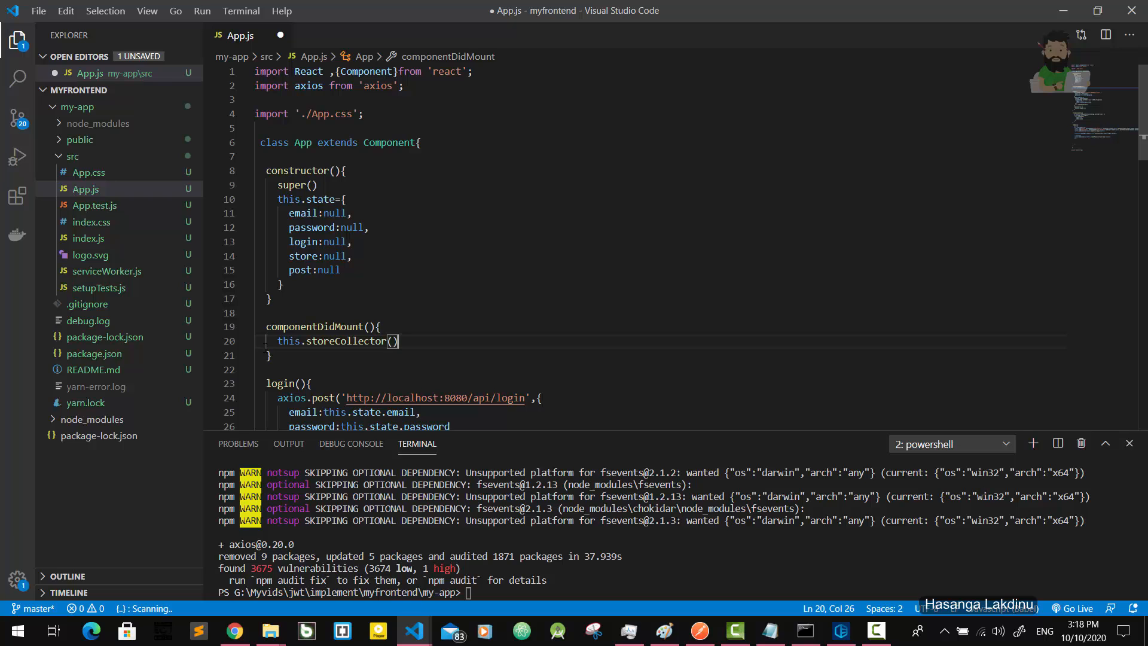
left_click(39, 11)
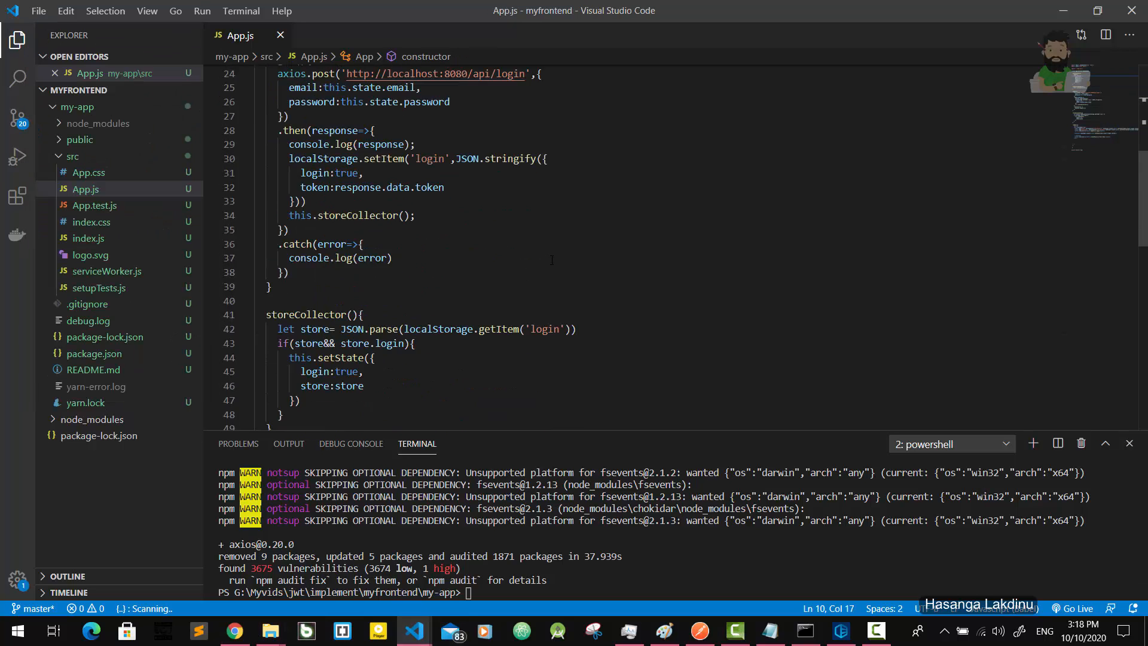
Wrap the email, password and Login inputs in {!this.state.login ? <div>…</div> :.
scroll("down", 3)
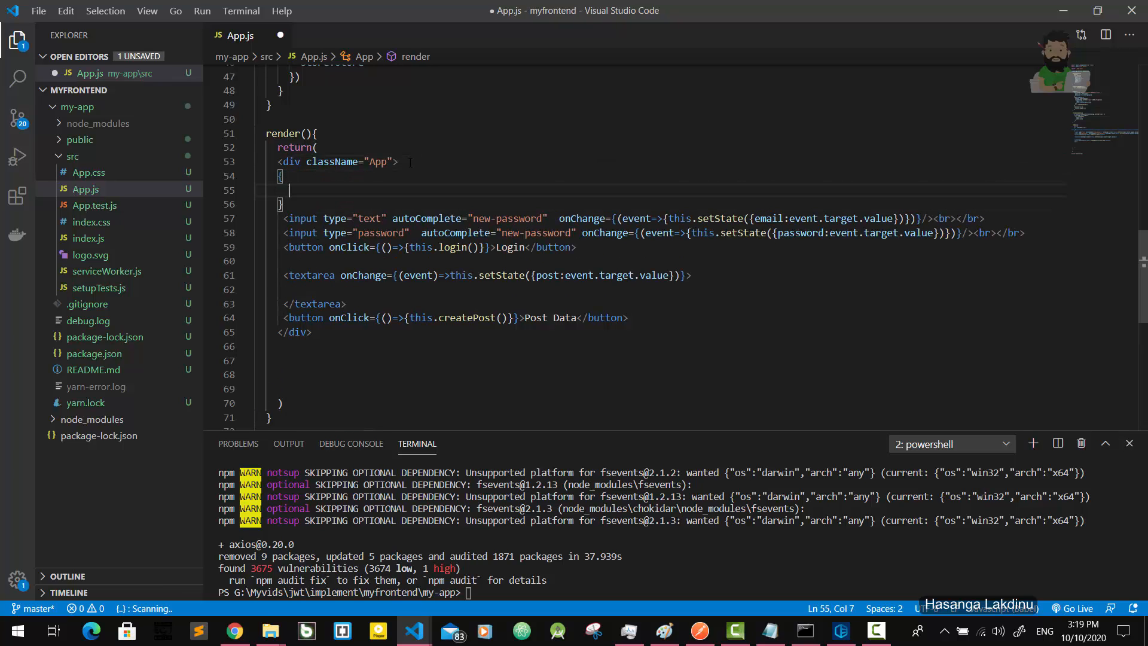
type("!")
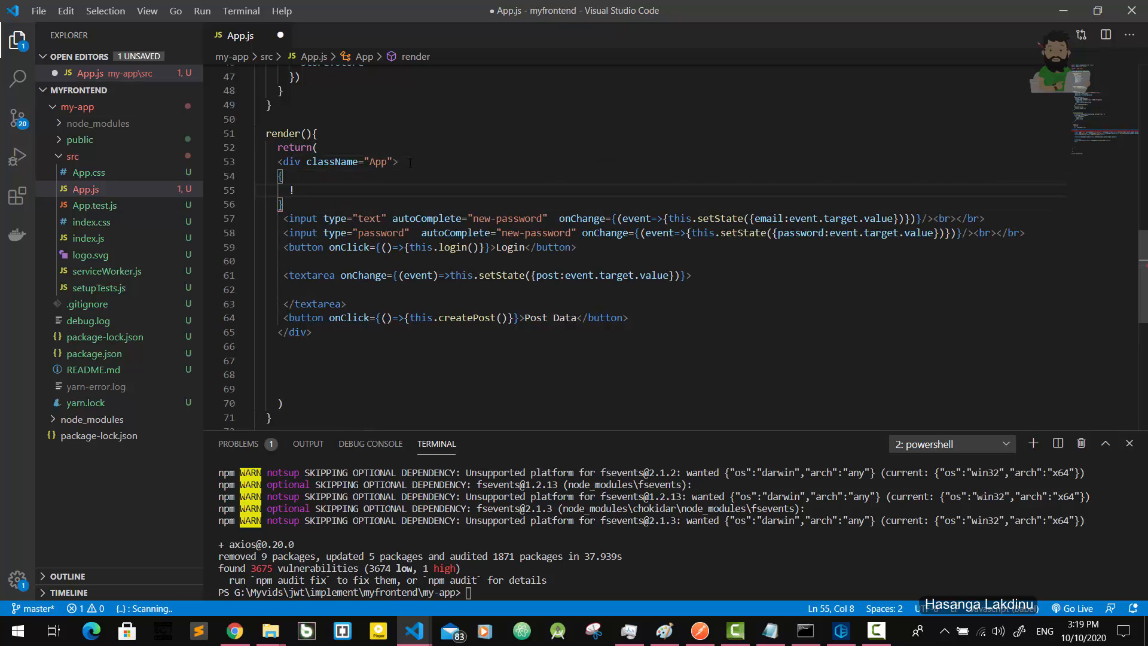
type("this.st")
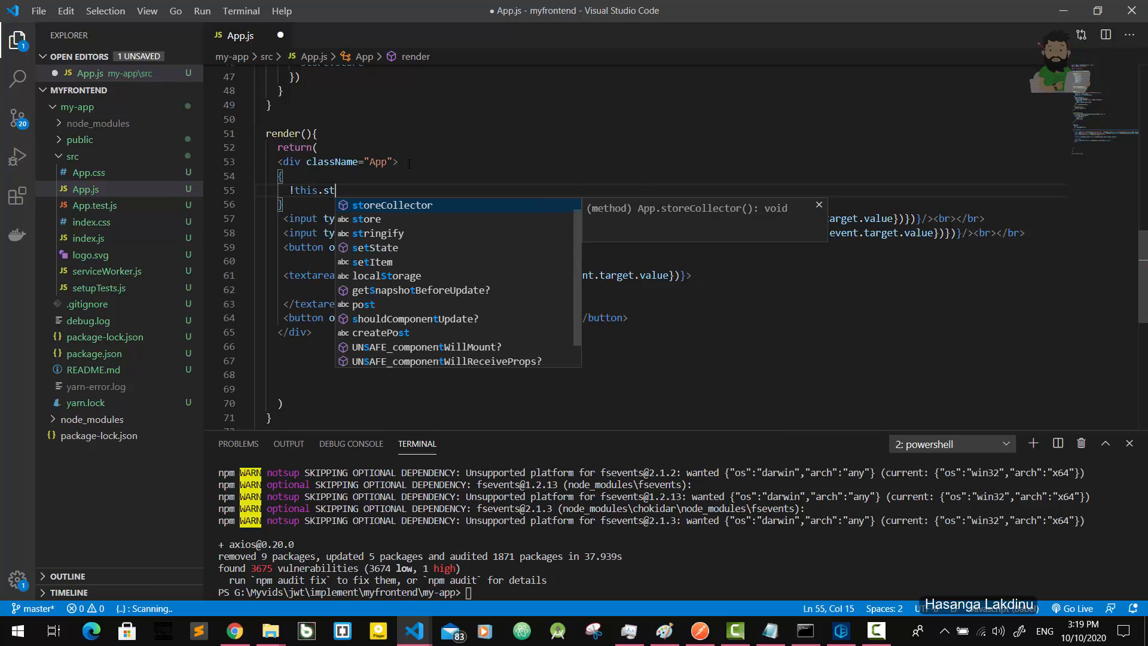
type("ate")
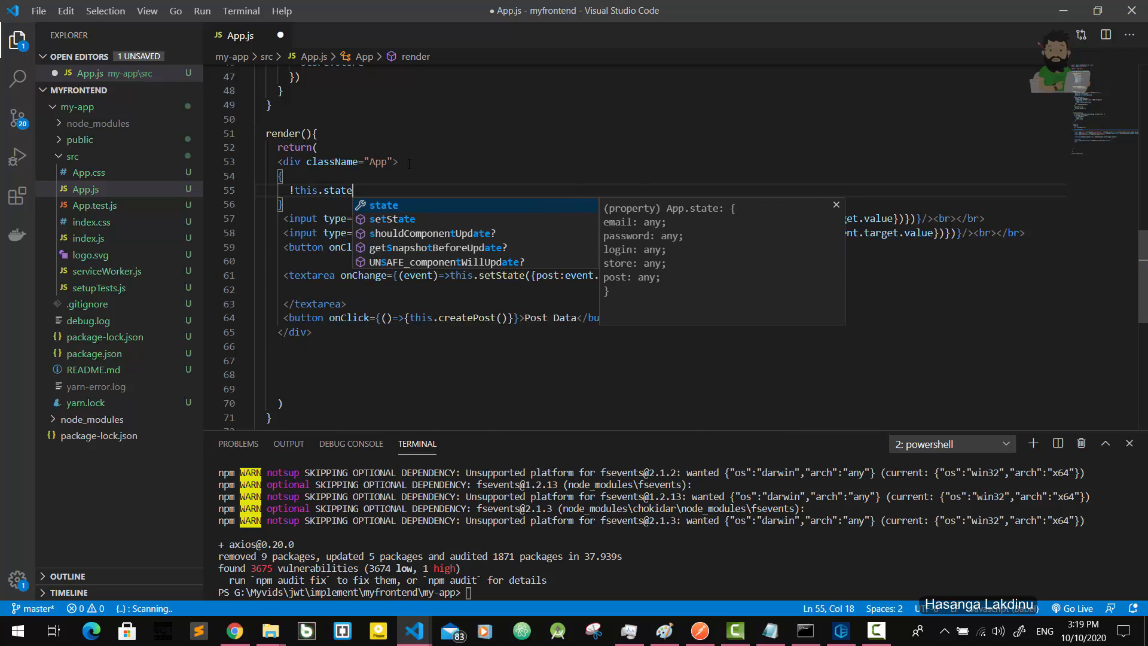
type(".login")
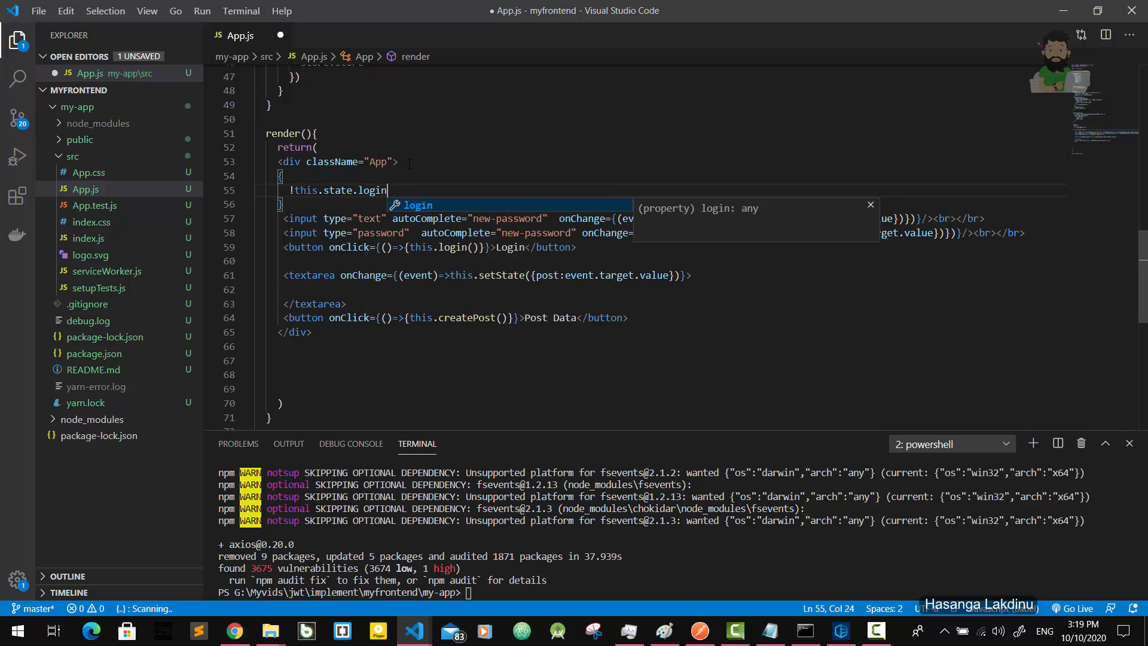
type("?")
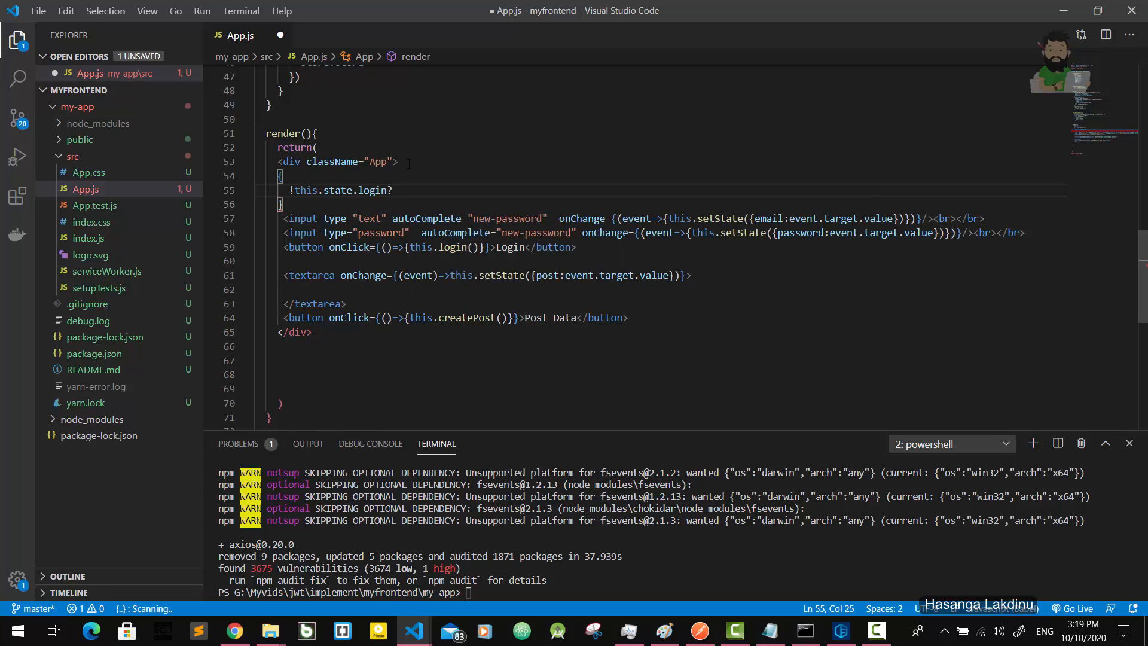
type("<d")
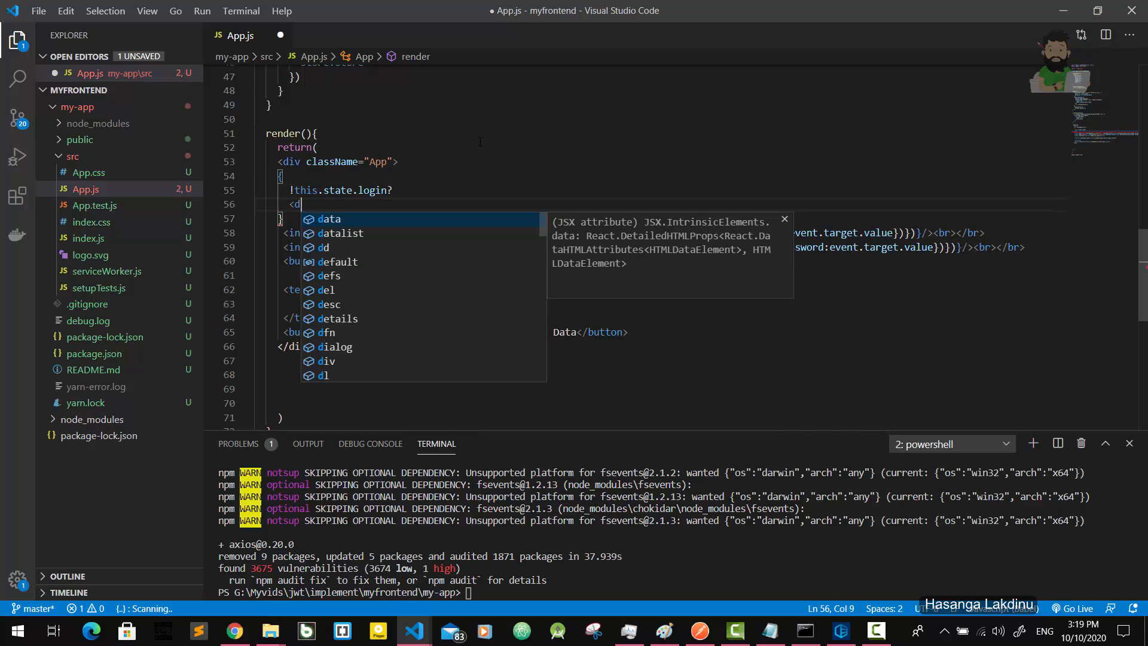
type("iv>")
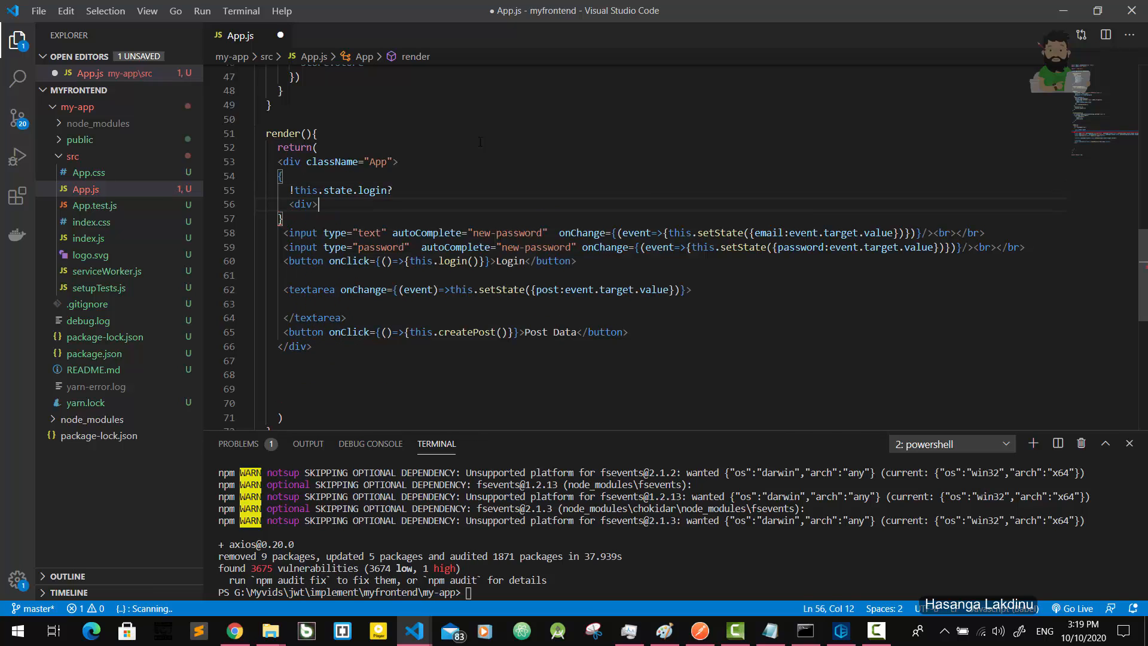
type(">")
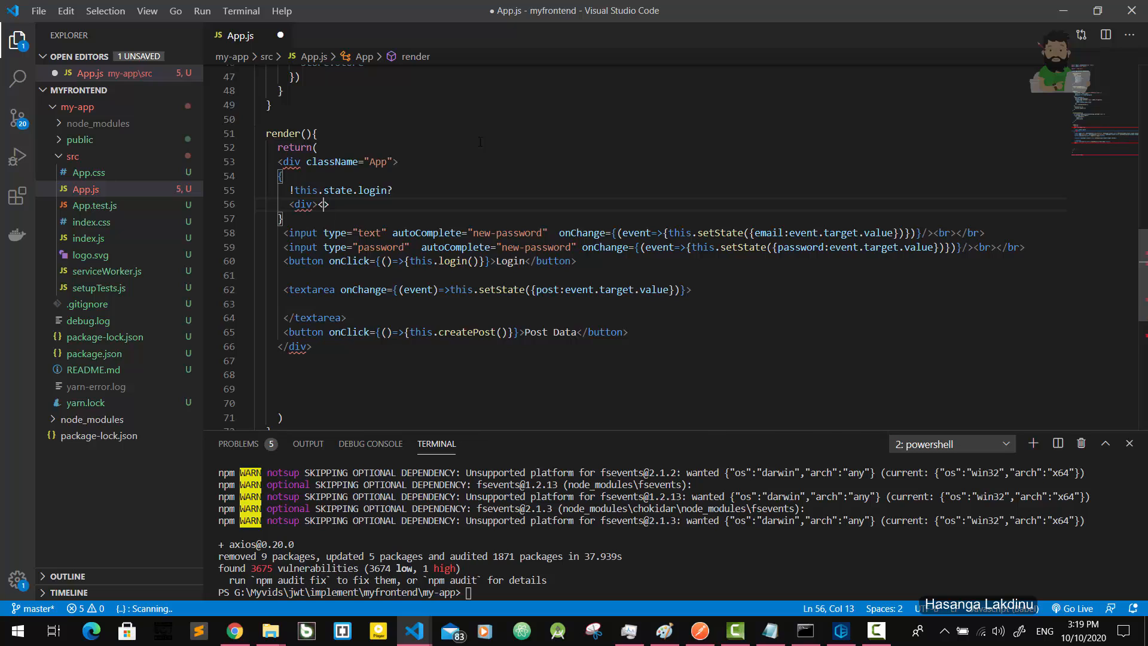
type("/div>")
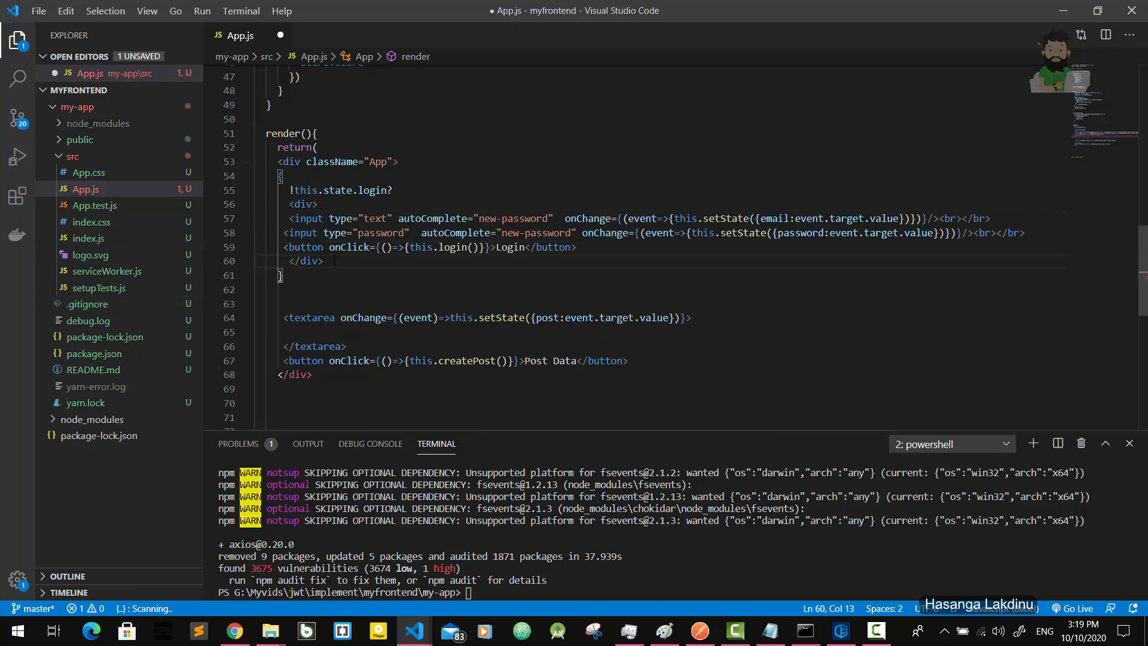
type(":")
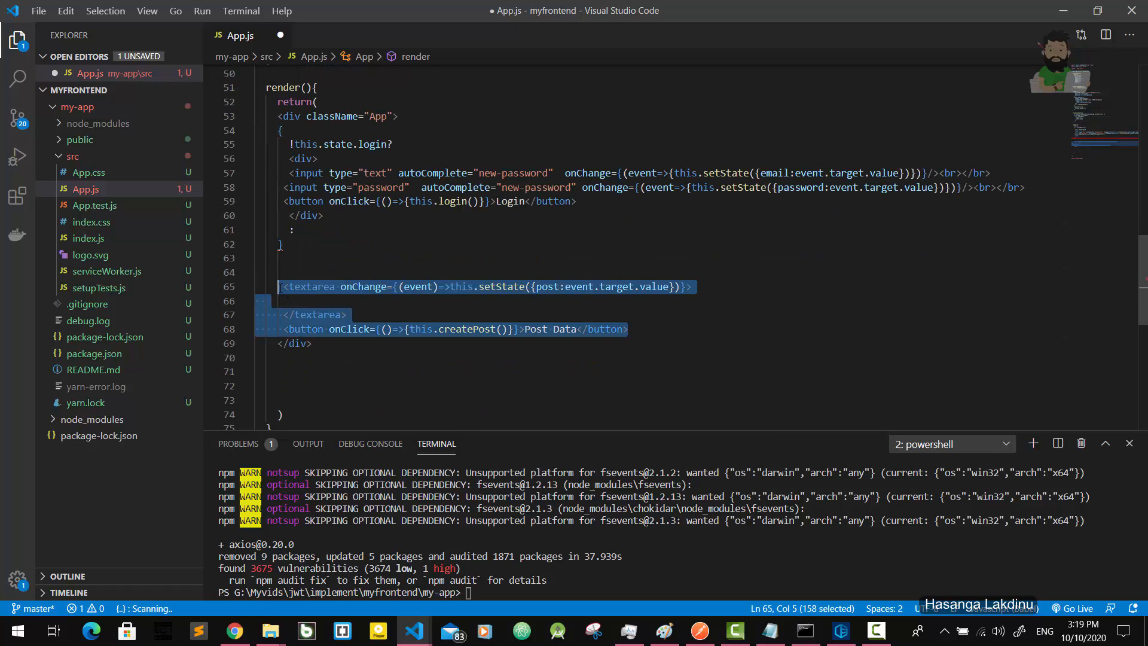
Move the post textarea and Post Data button into a <div> after the colon.
key("Delete")
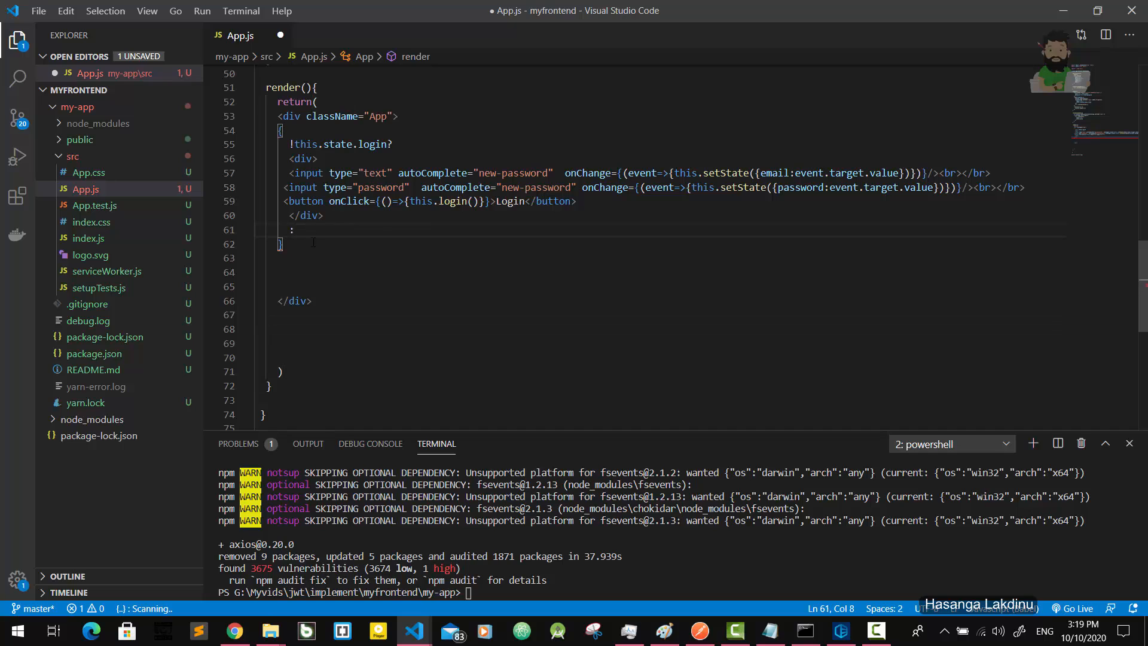
type("<div>")
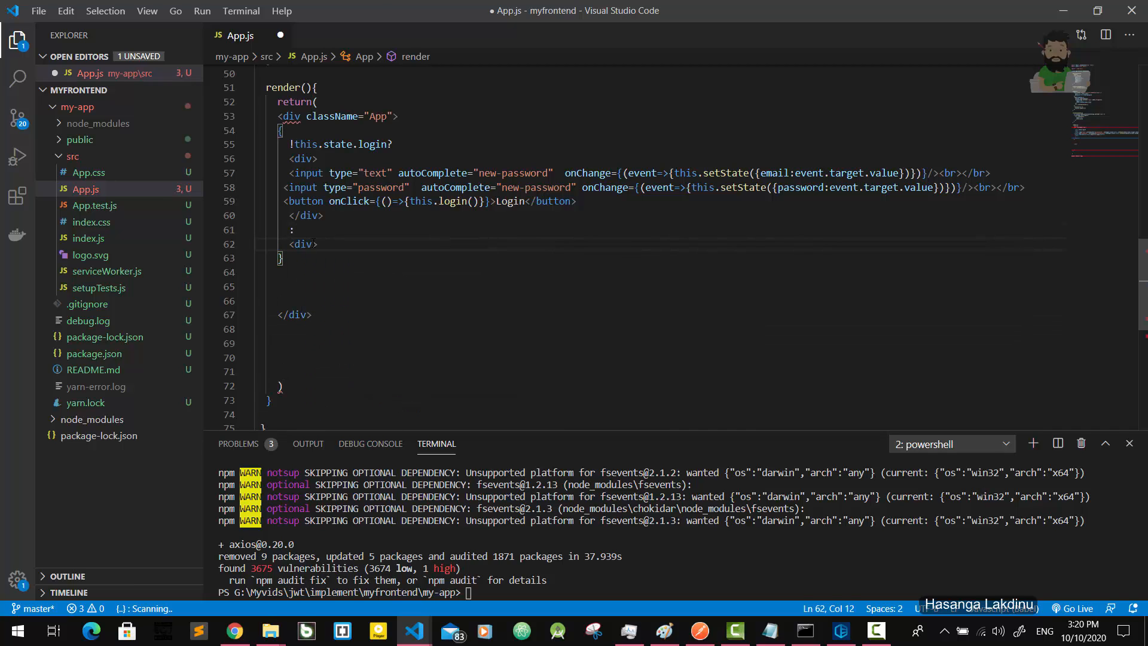
type("</div>")
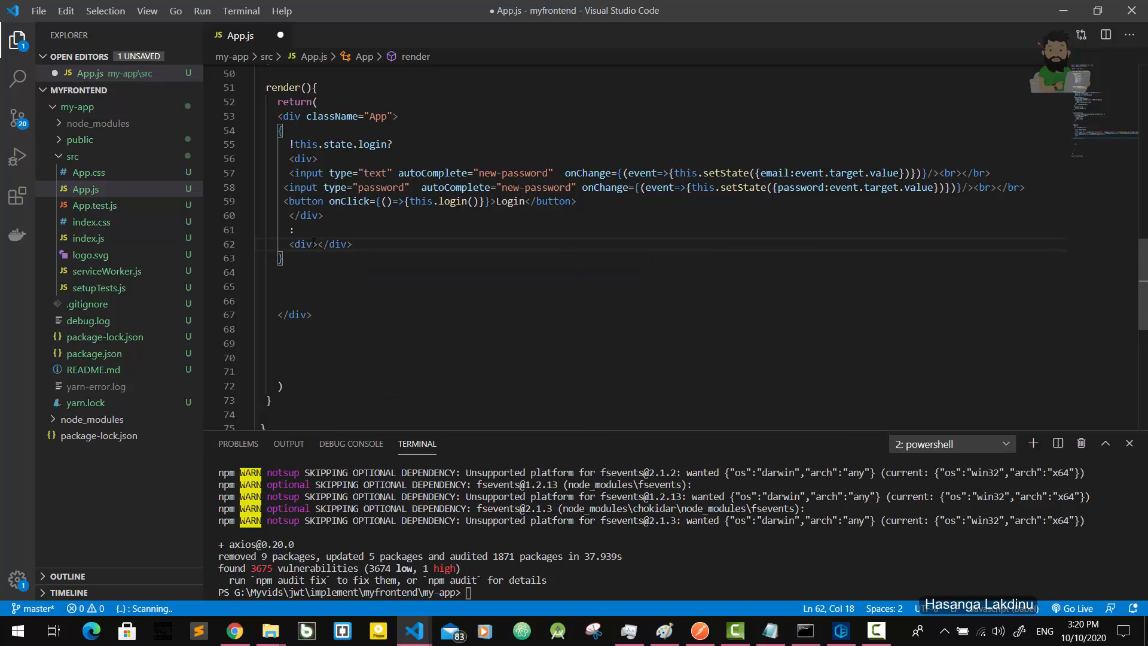
key("Enter")
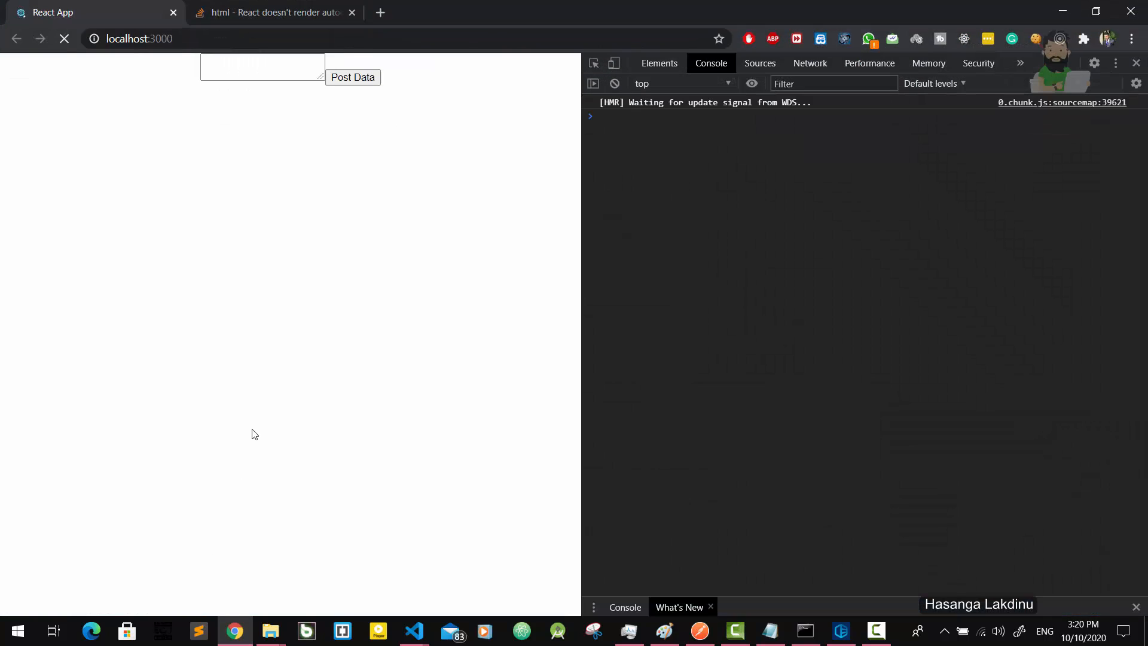
Run localStorage.clear() in the console and reload the React App page.
type("localStorage")
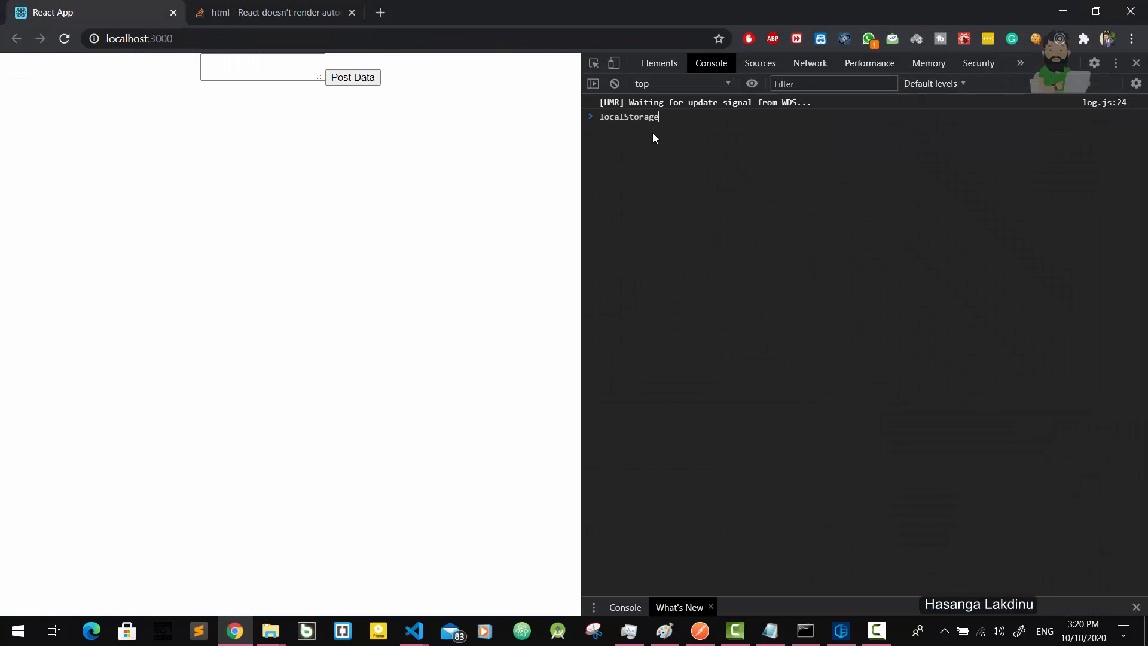
type(".clear();")
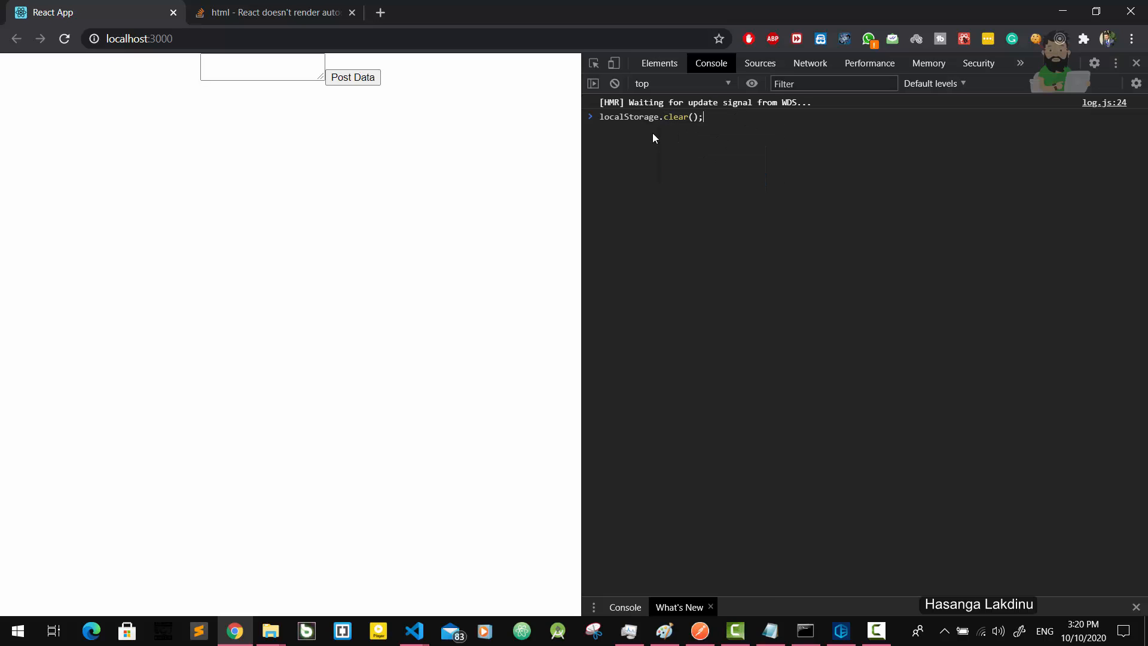
key("Enter")
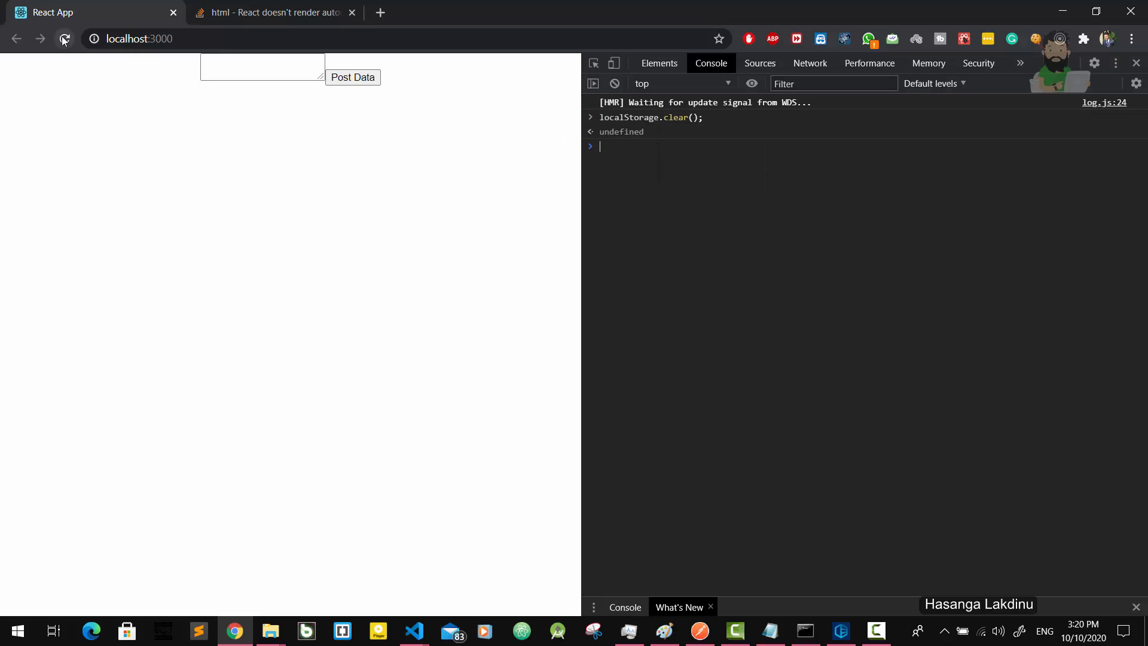
left_click(64, 39)
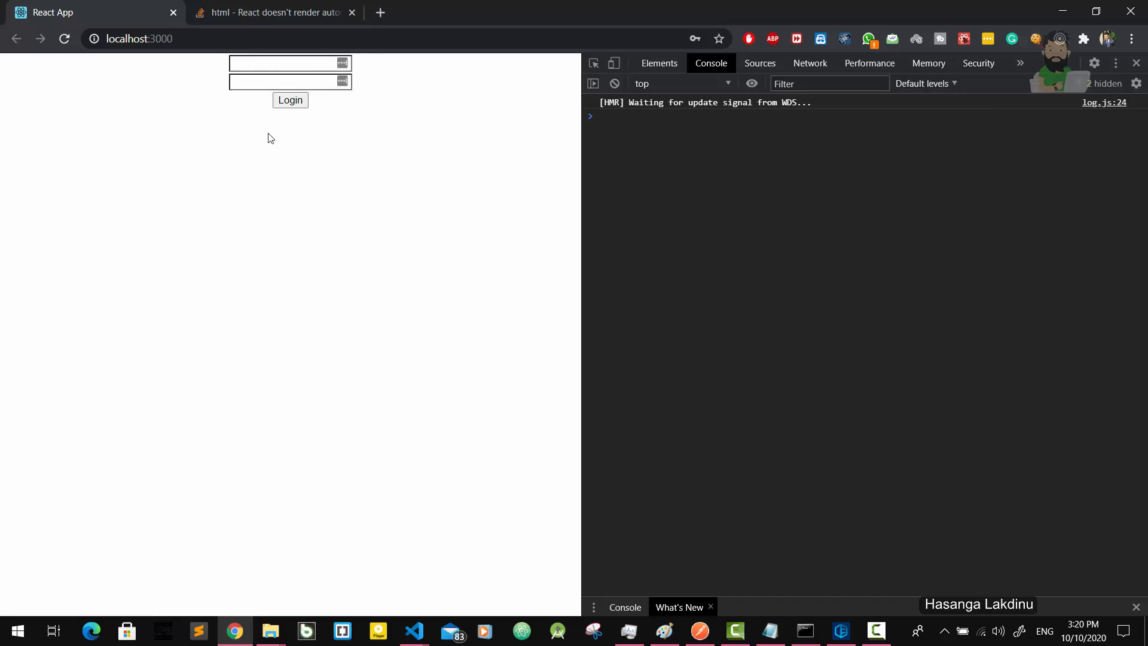
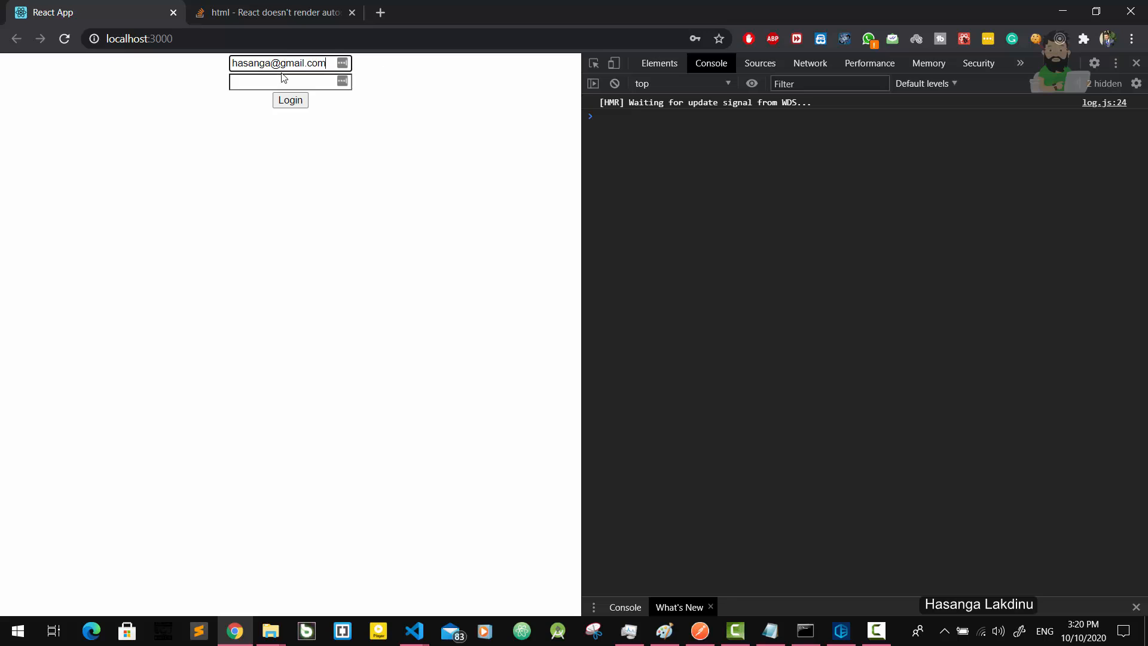
left_click(286, 81)
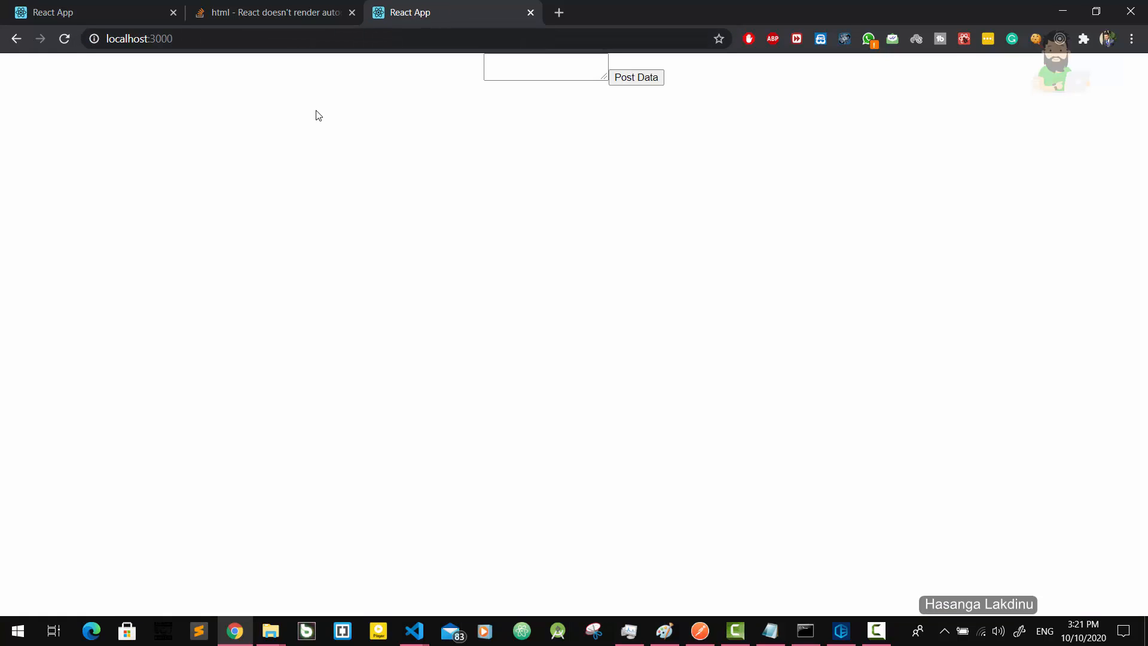
Type the sample text 'ddasdasddasdas' into the post box.
left_click(545, 67)
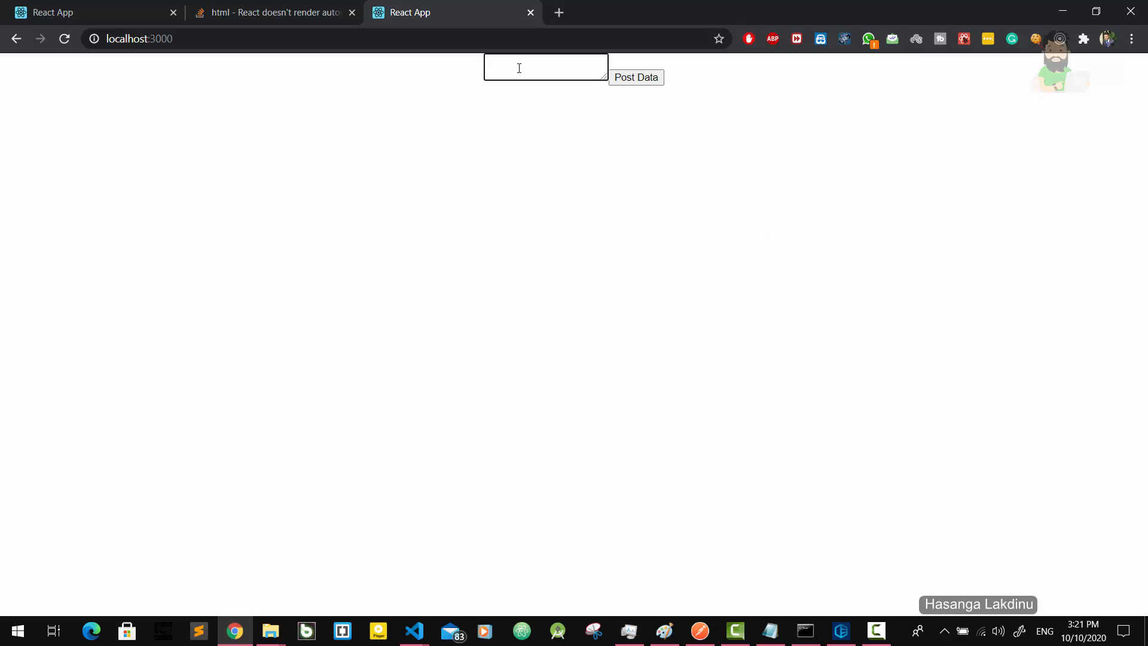
type("ddasdasd")
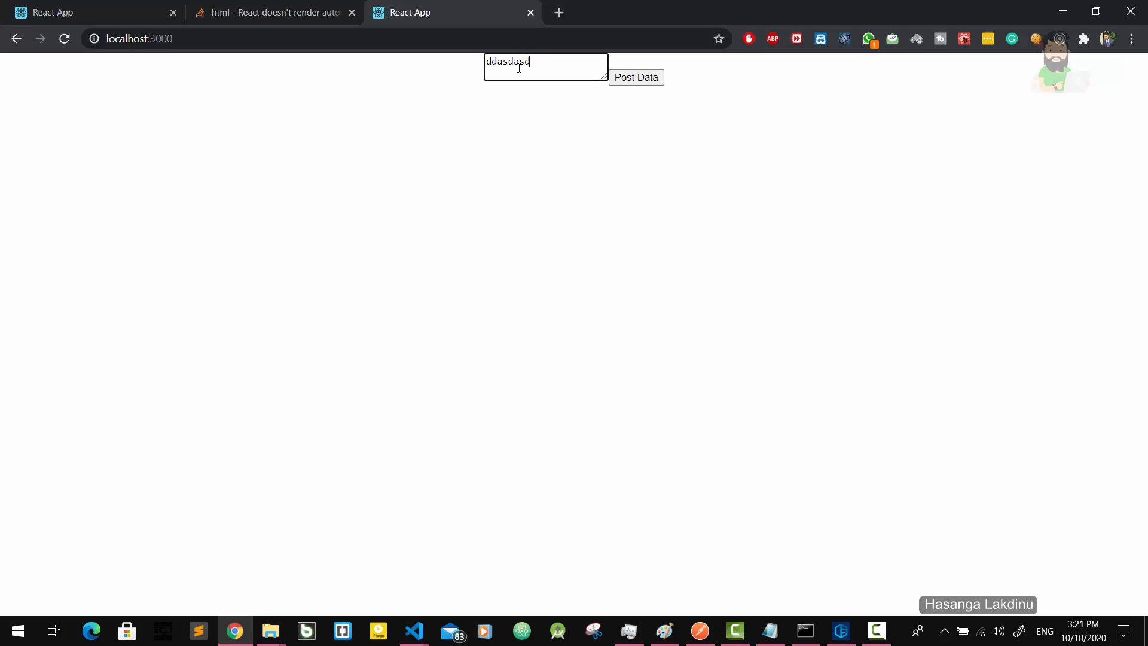
type("dasdas")
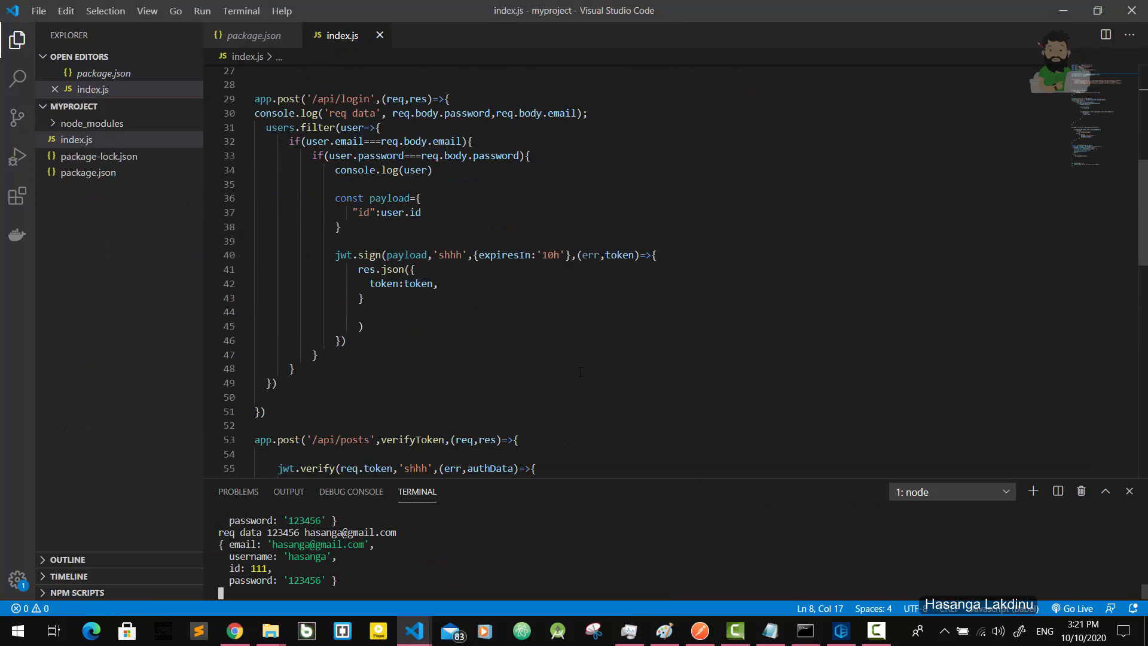
Start an empty createPost() method below storeCollector in App.js.
scroll("down", 3)
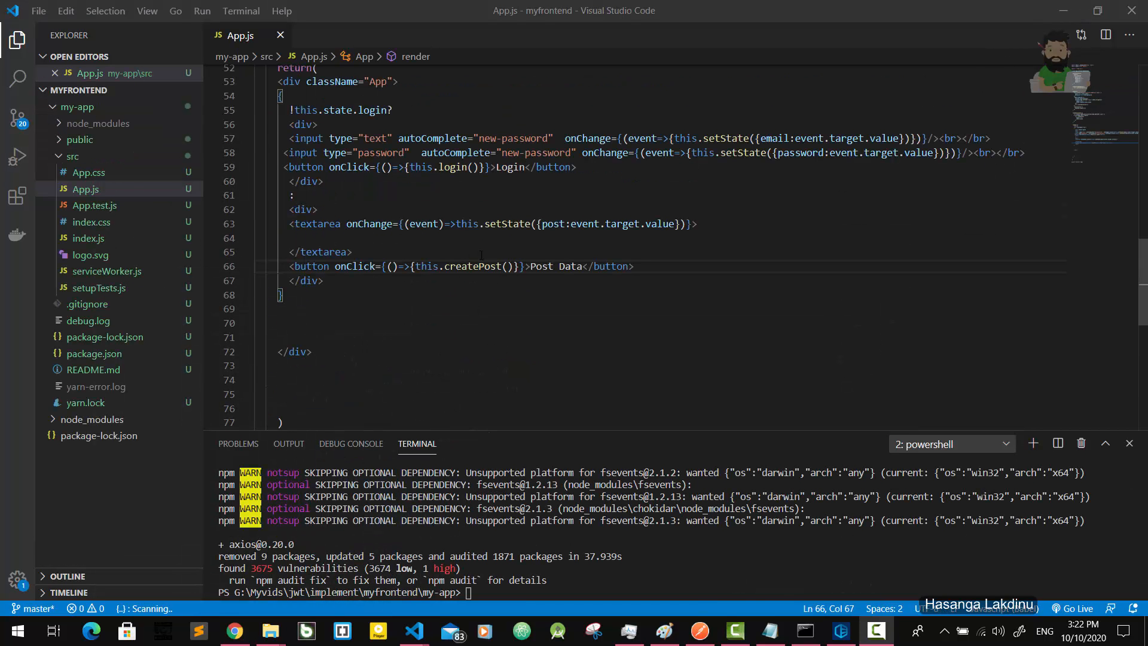
scroll("up", 3)
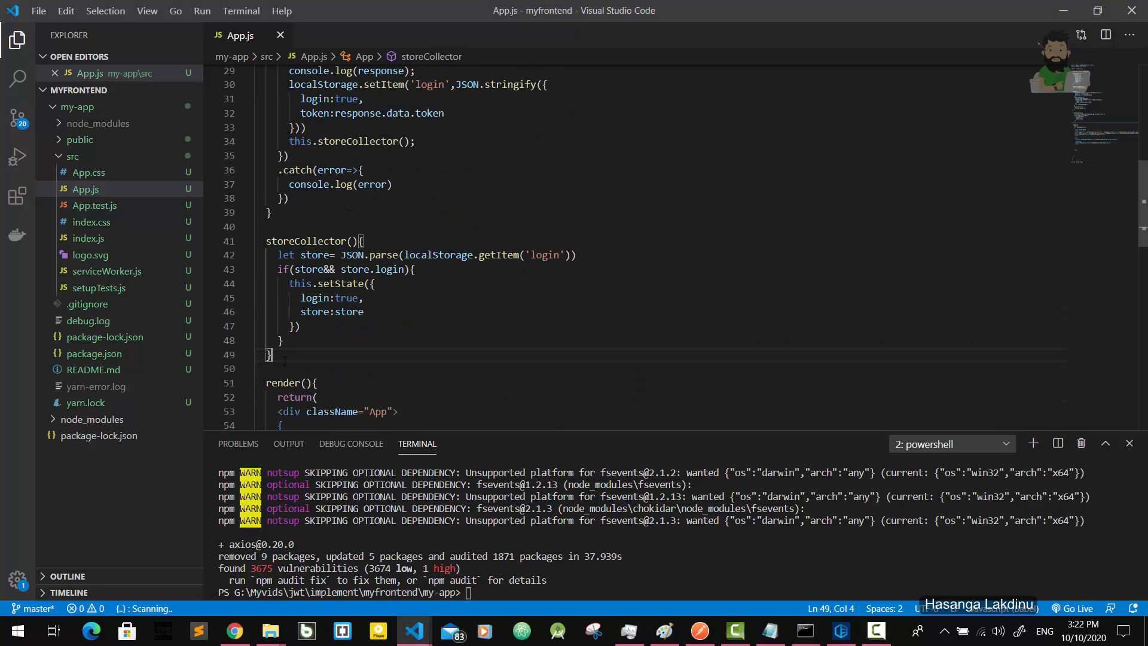
type("createPost(){")
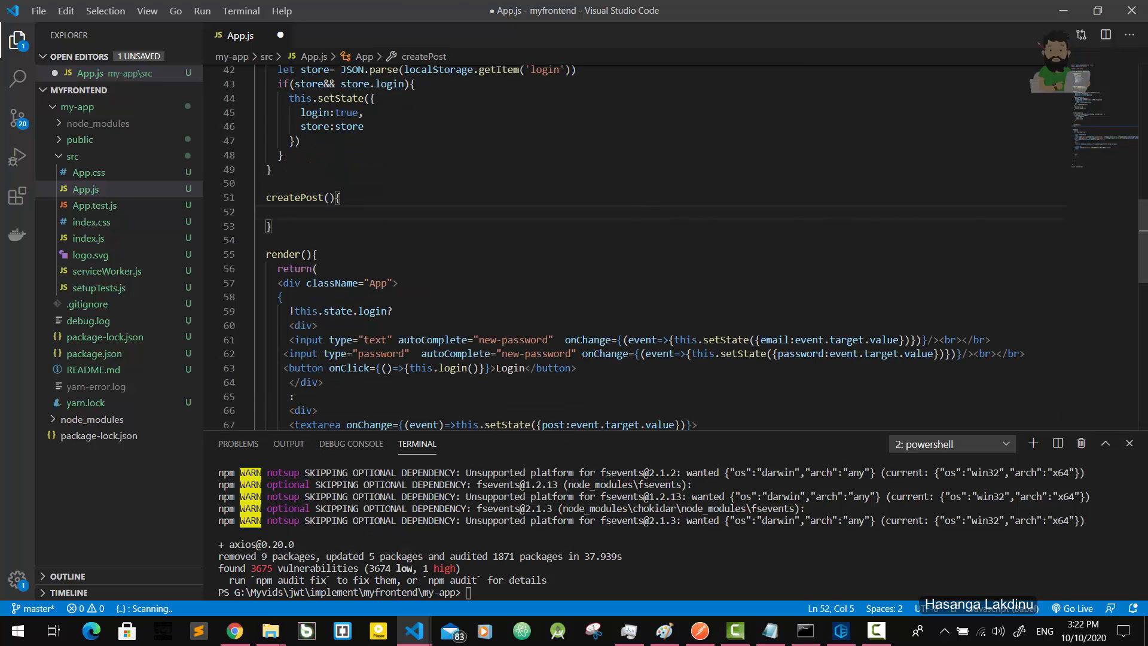
Define let token = "Bearer " + this.state.store.token in createPost.
type("let")
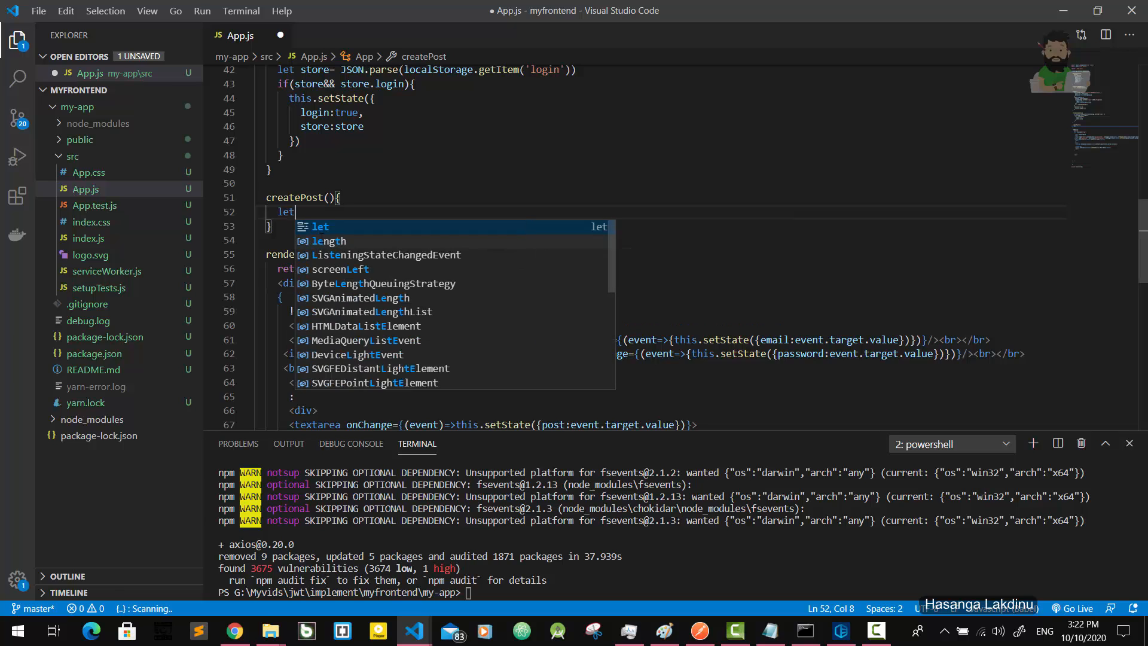
type("token")
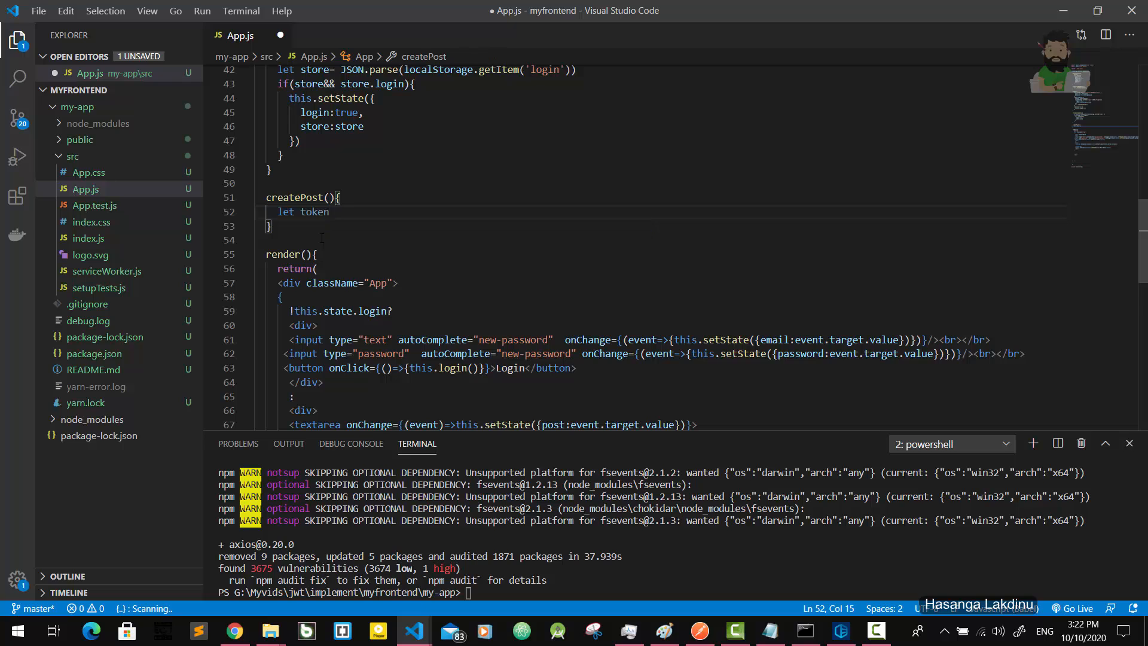
type("=\"Bea\"")
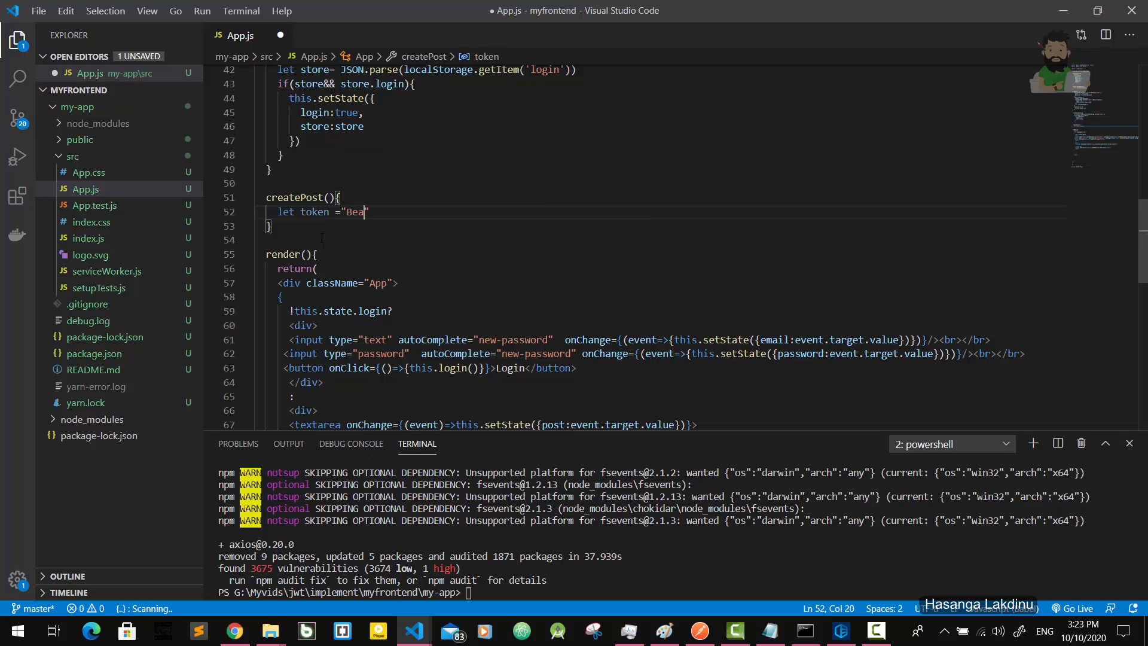
type("rer")
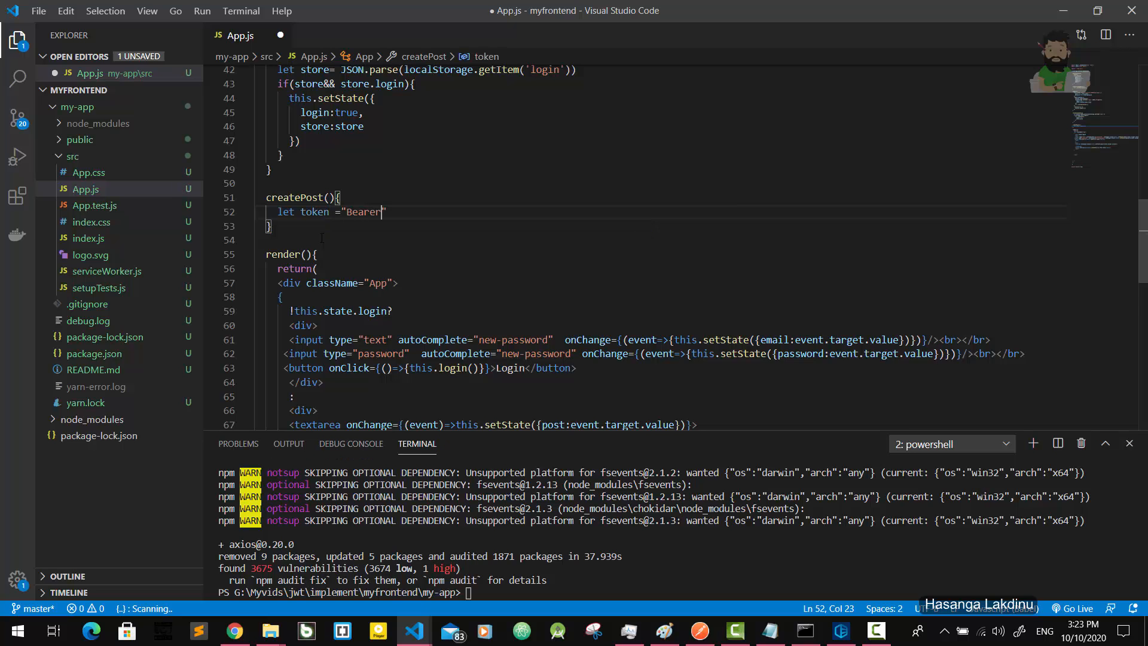
type("\" \"")
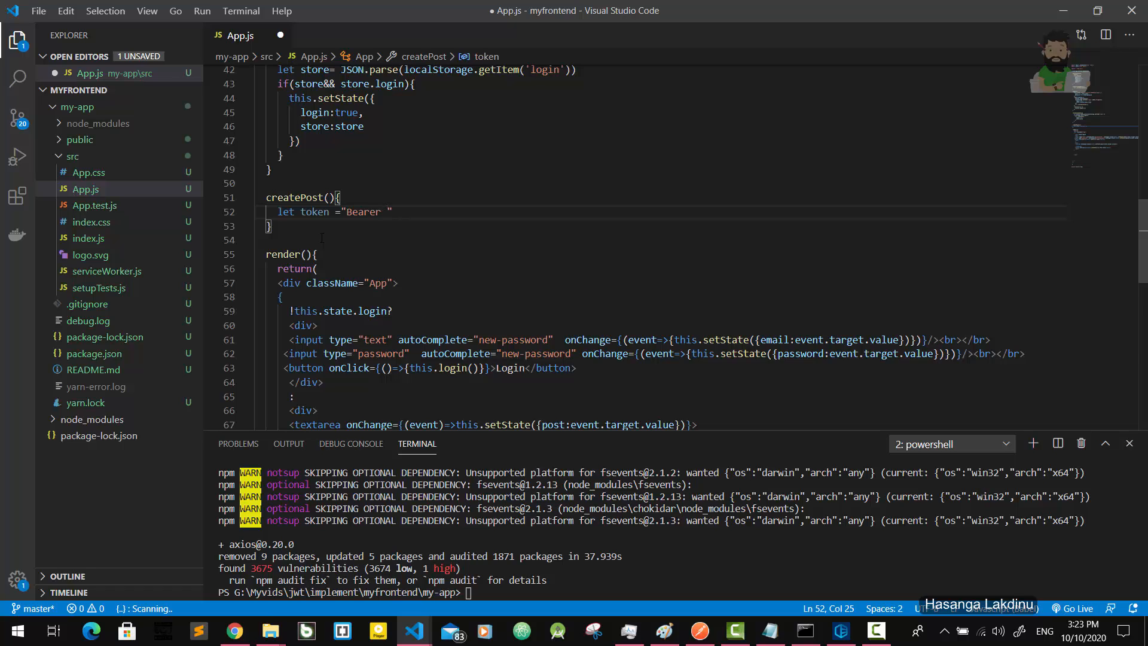
type("+this")
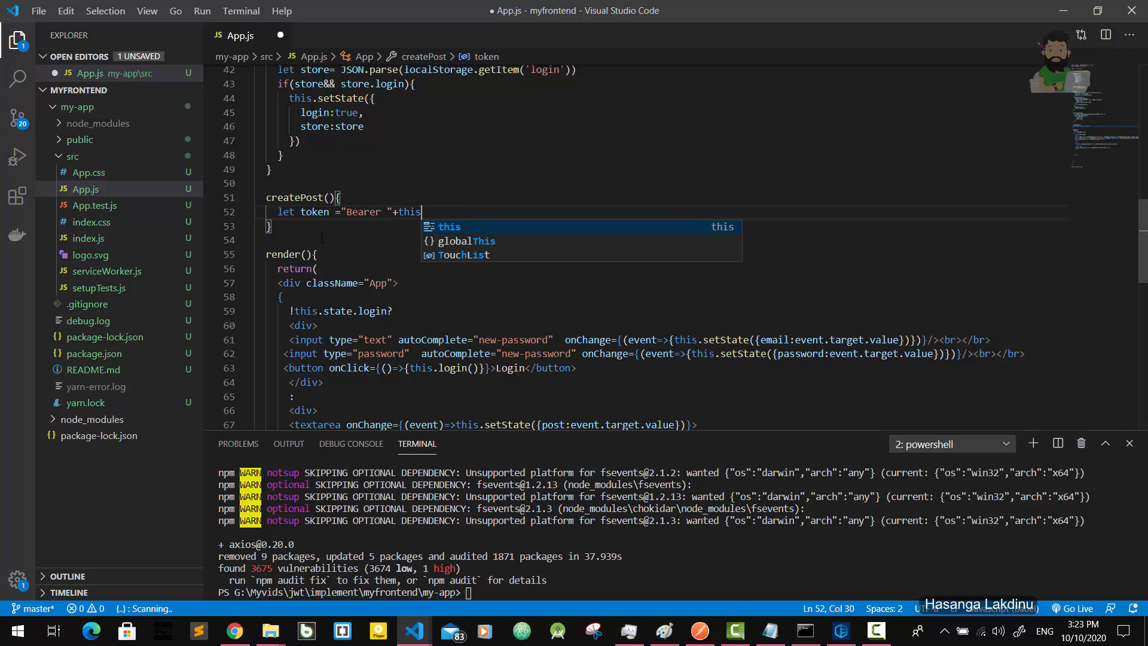
type(".s")
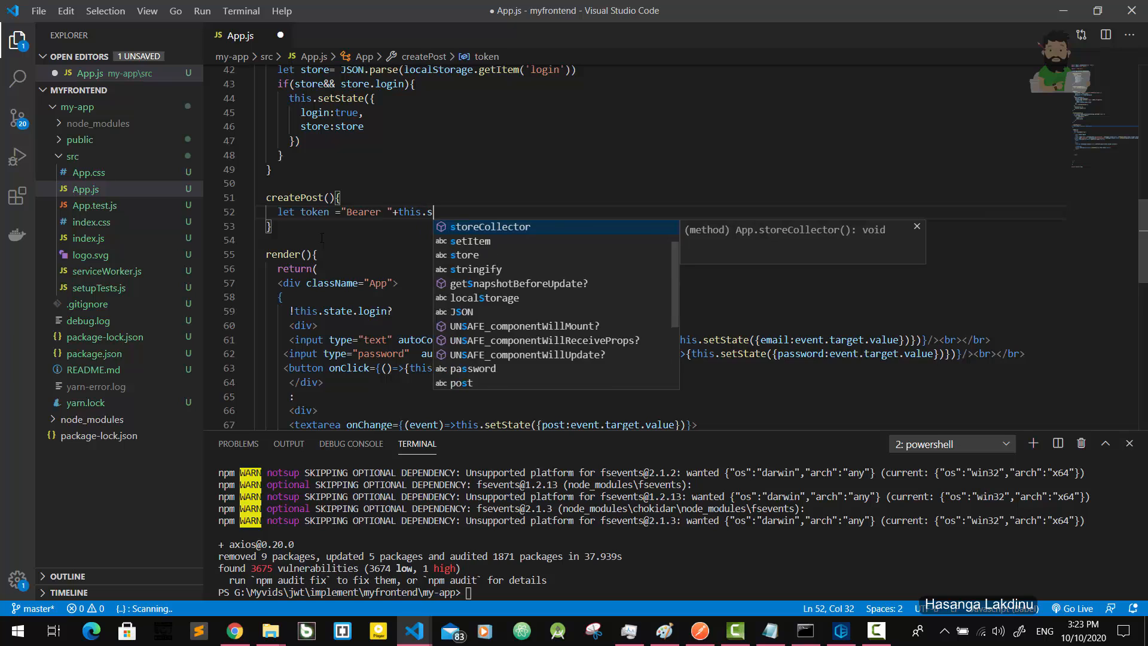
type("tate.")
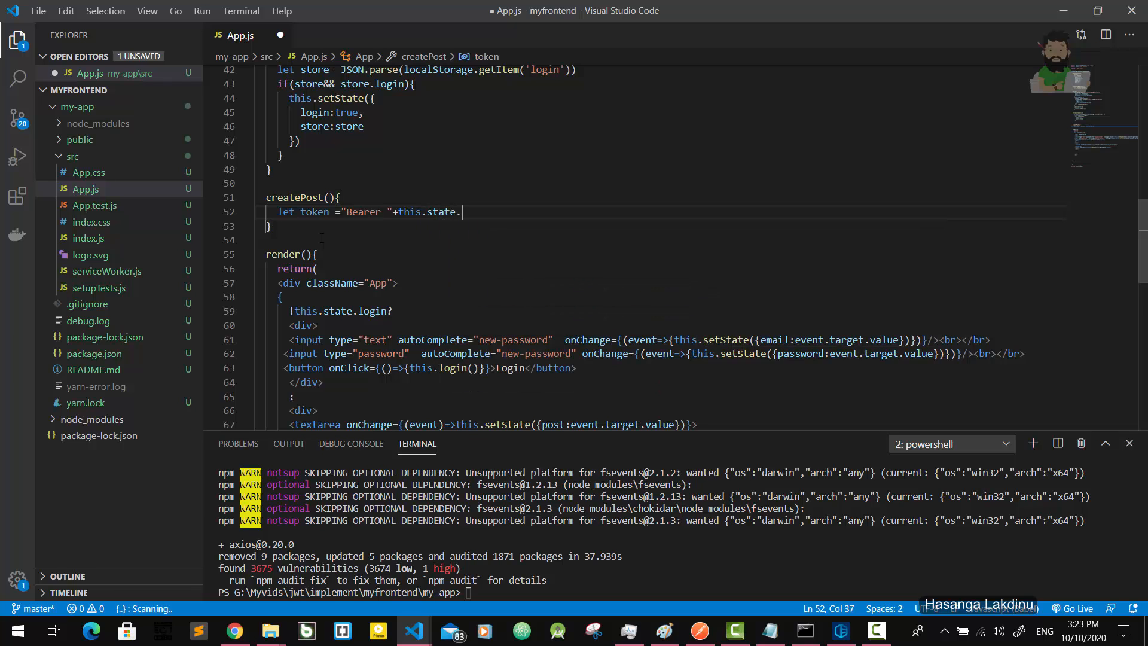
type("store")
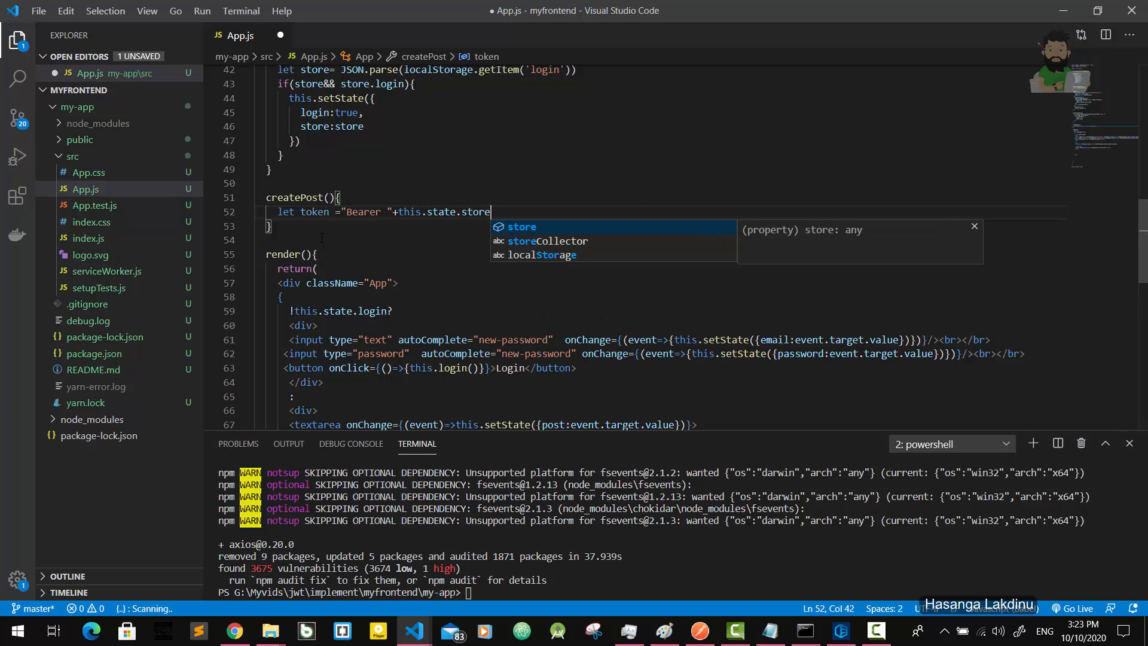
type(".toke")
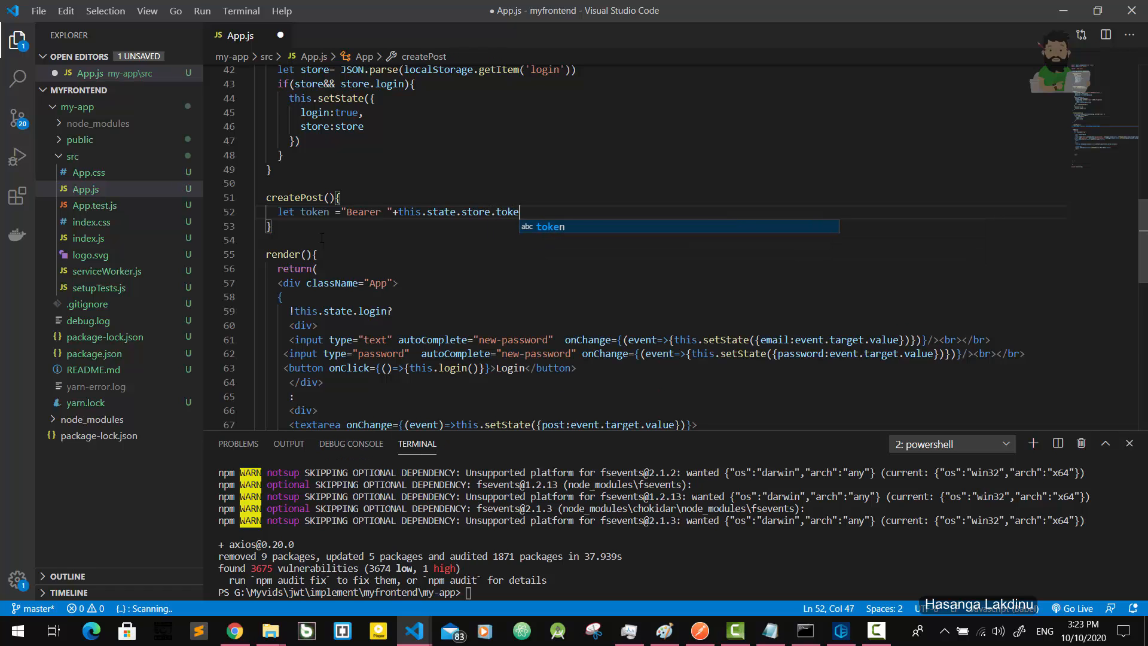
type("n;")
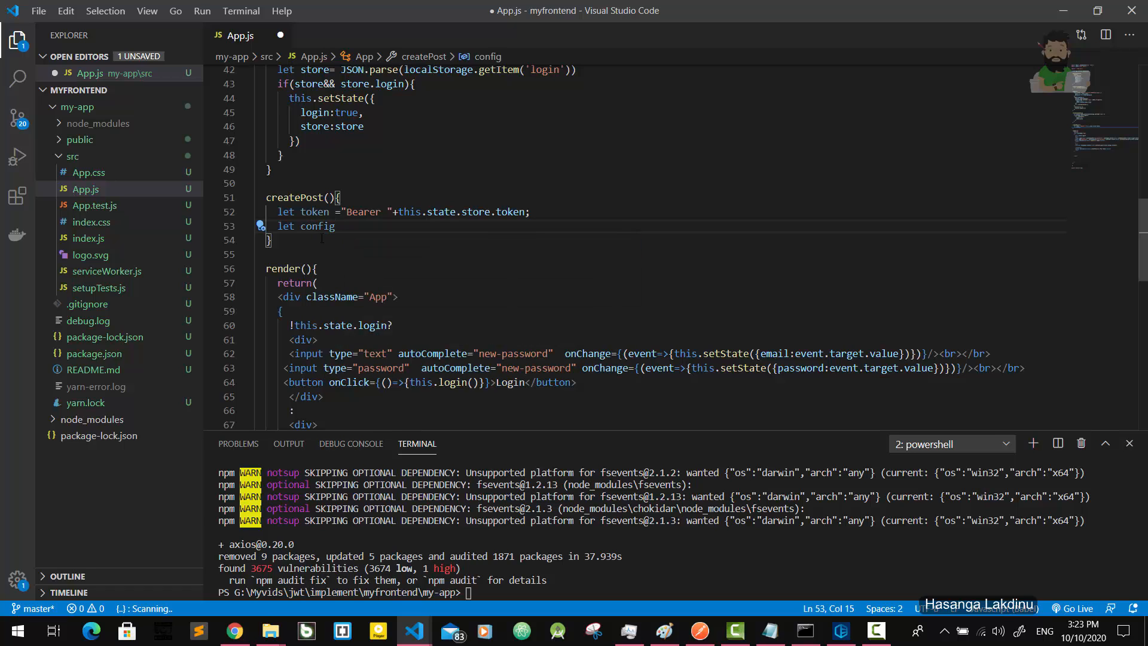
Set config = { headers: { Authorization: token } } in createPost.
type("={}")
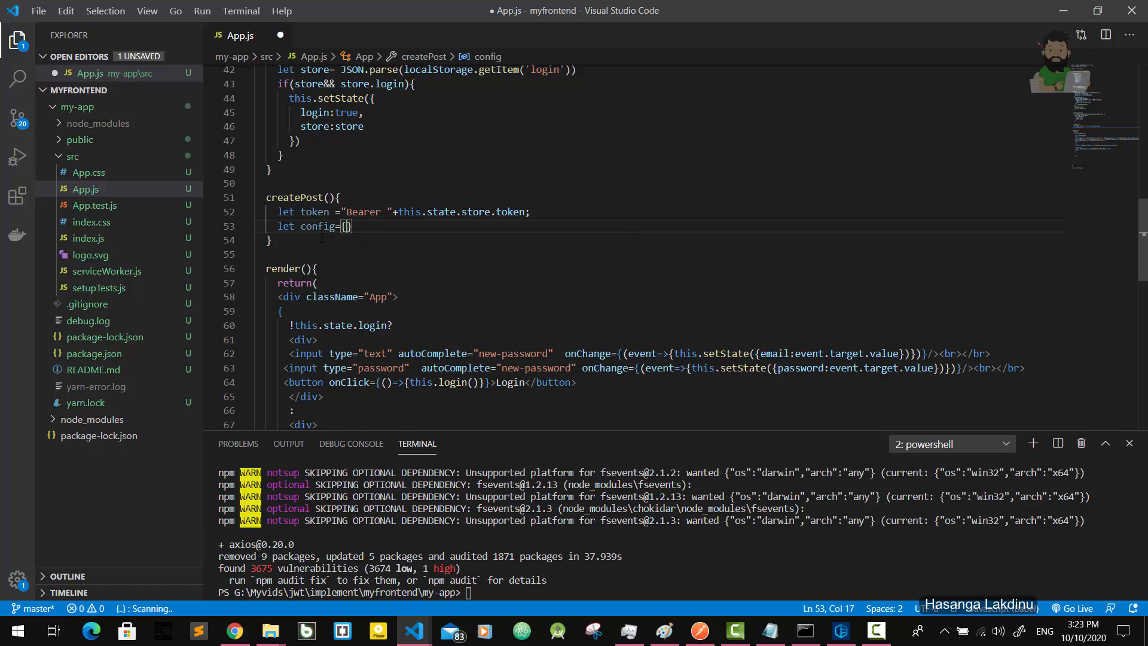
type("h")
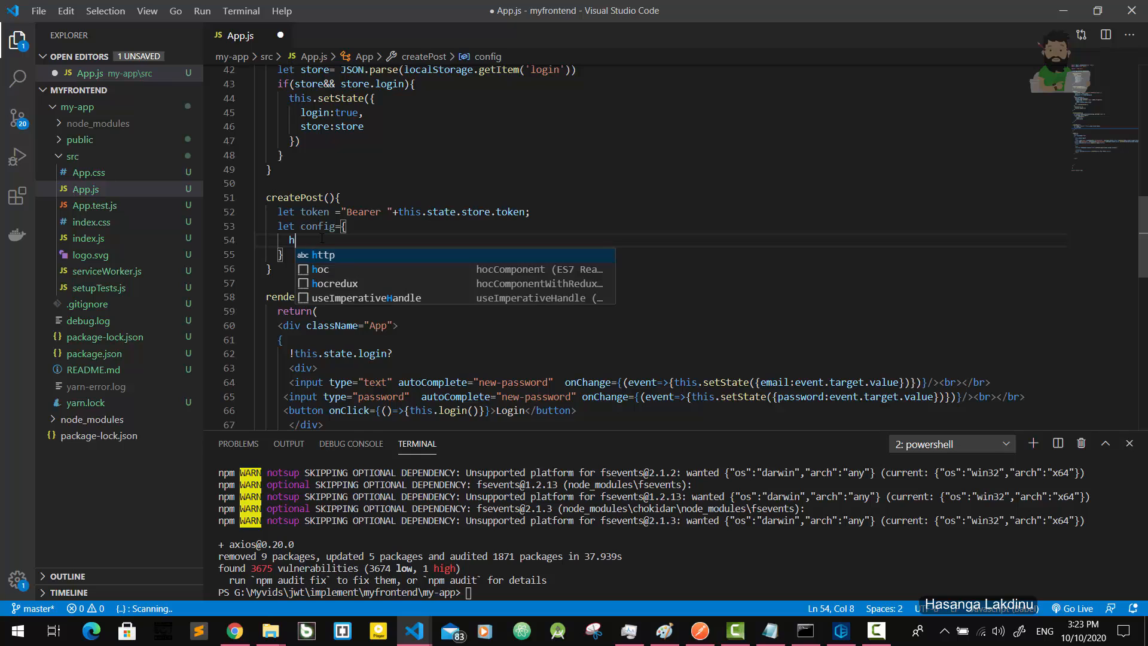
type("eaders")
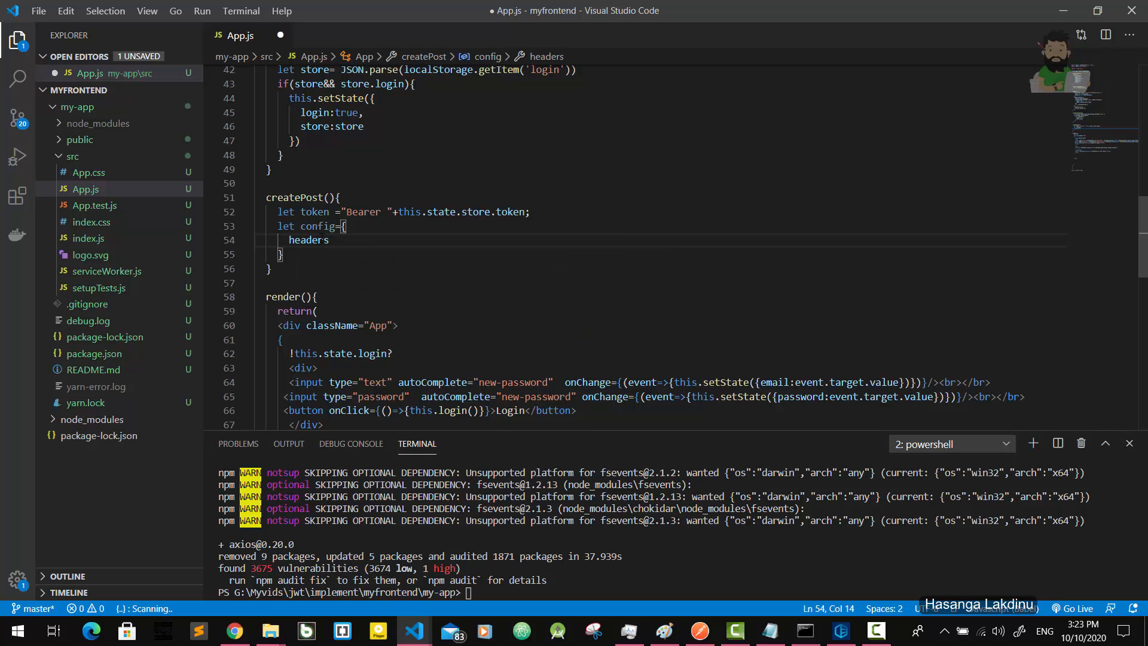
type(":{")
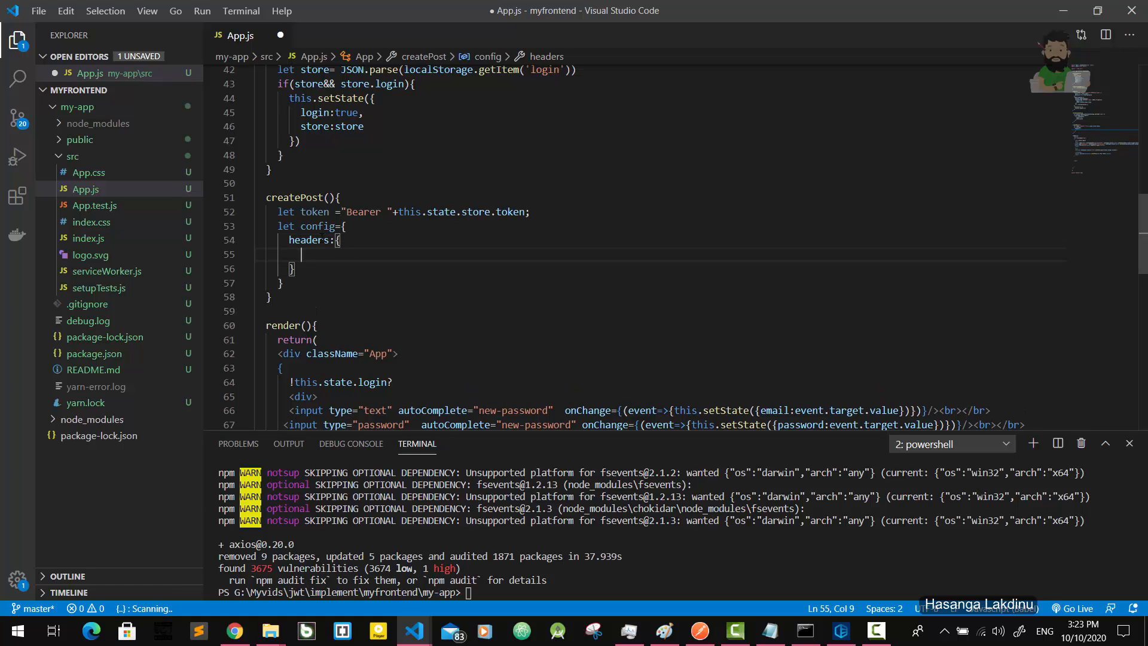
type("Au")
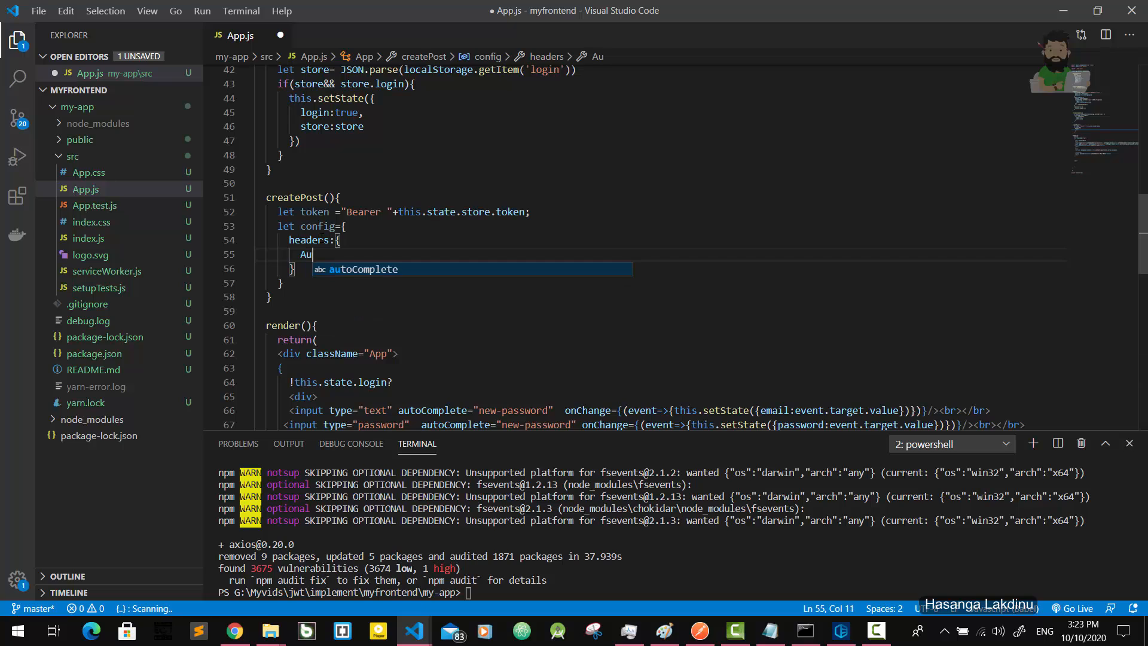
type("thori")
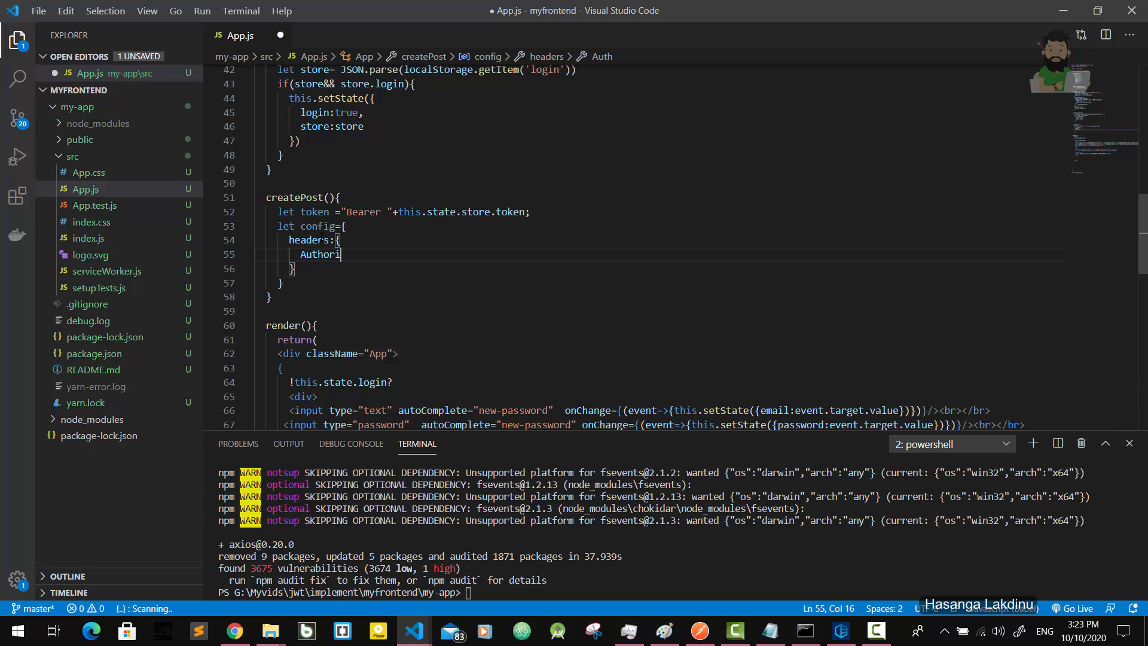
type("zation")
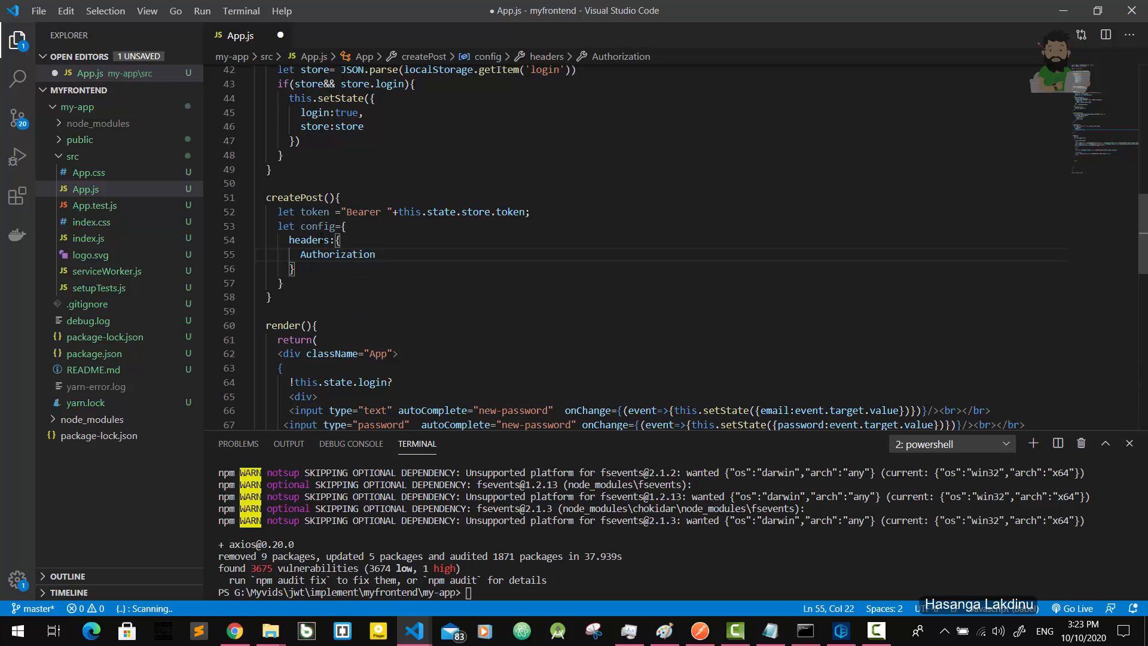
type(": t")
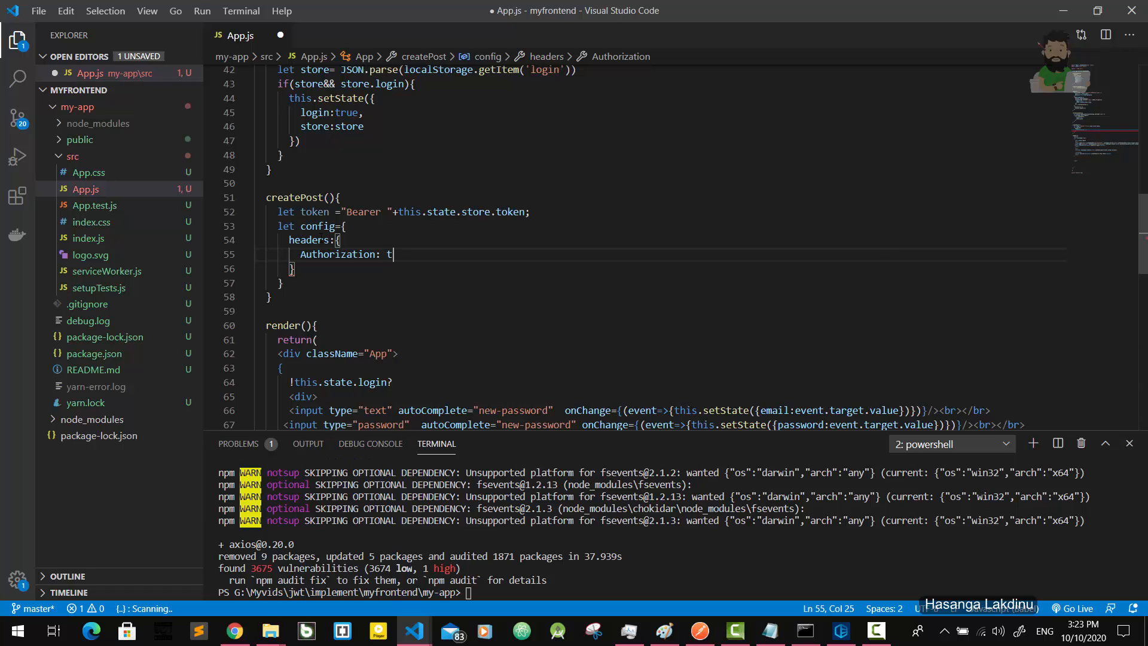
type("oken")
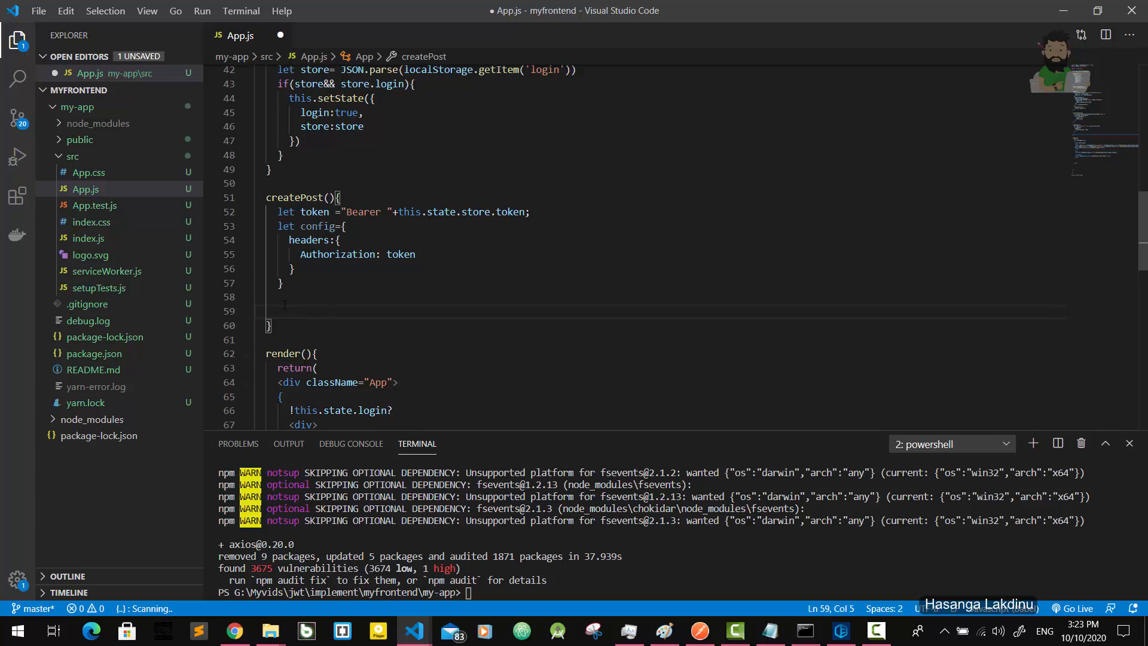
type("axios.")
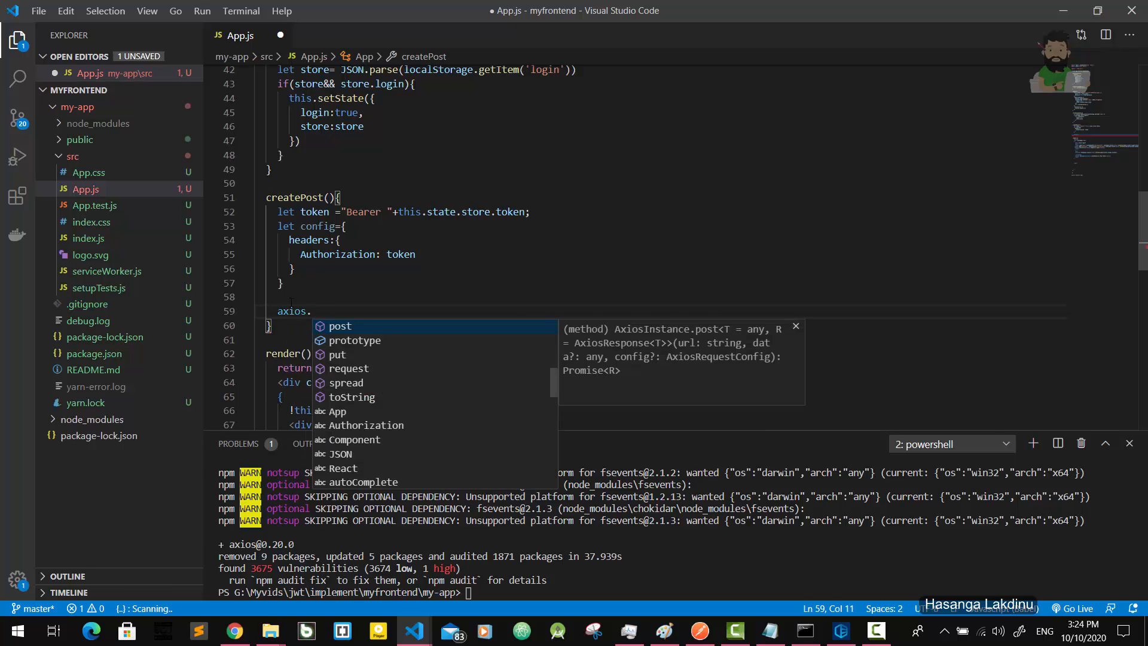
type("pos")
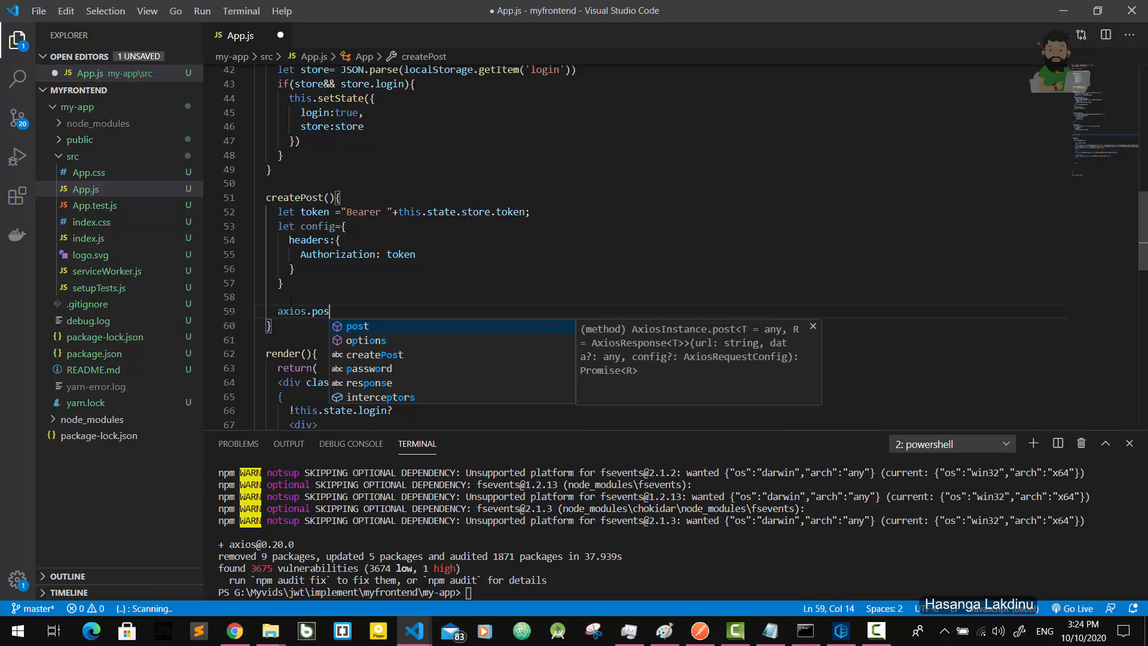
key("Enter")
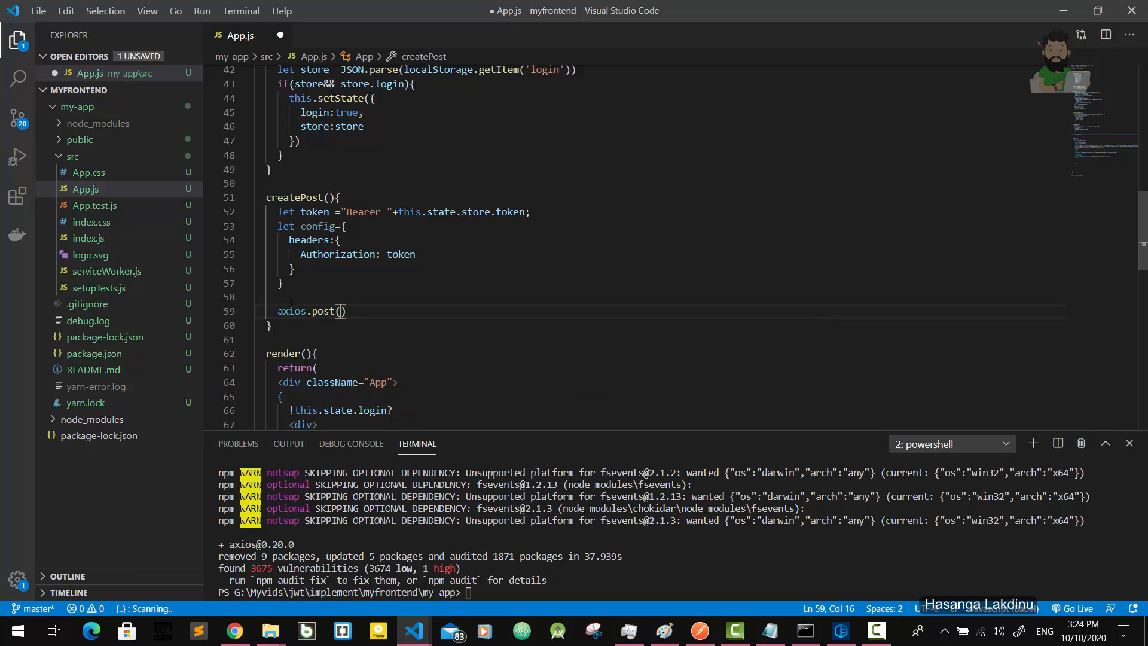
type("\"\"")
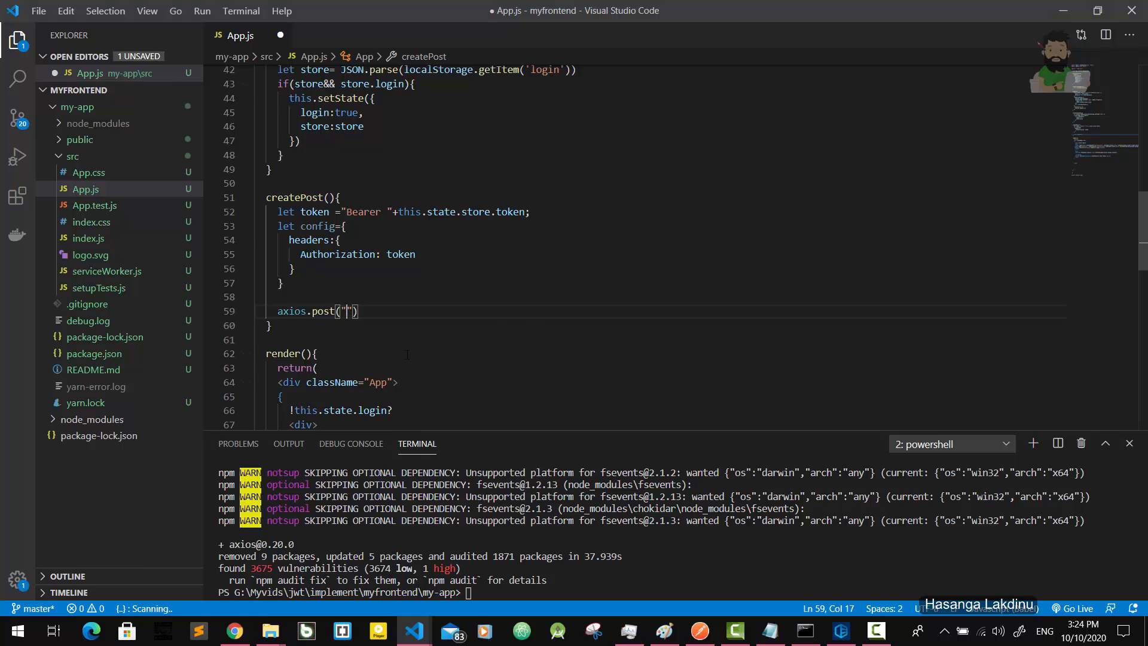
type("http://localhost:3333/api/posts")
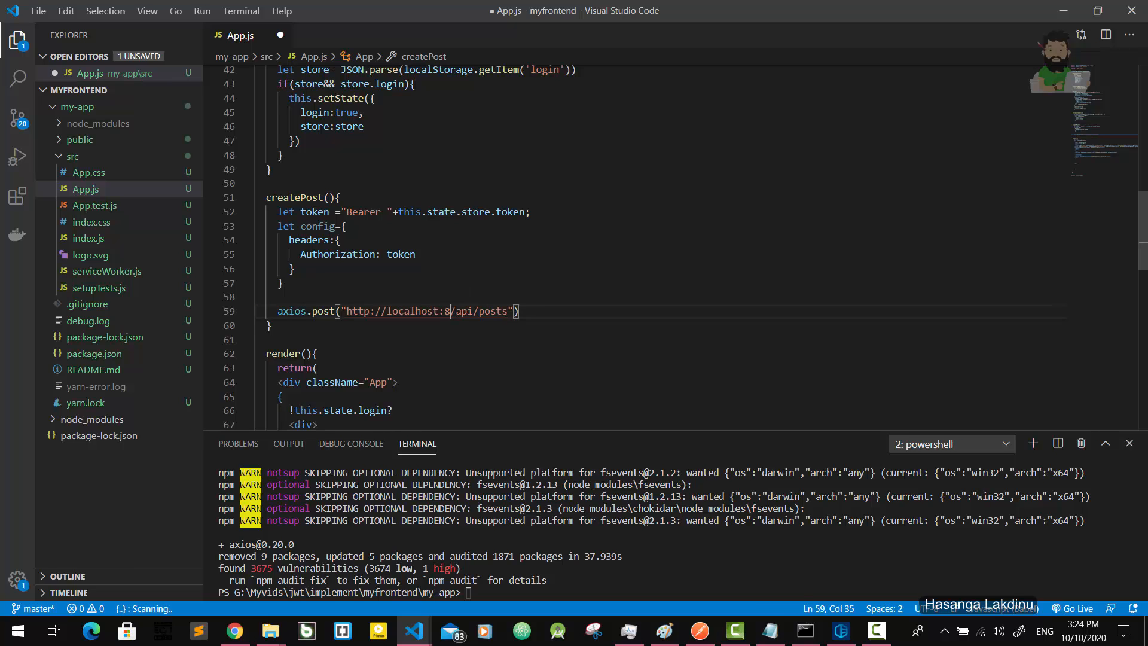
type("080")
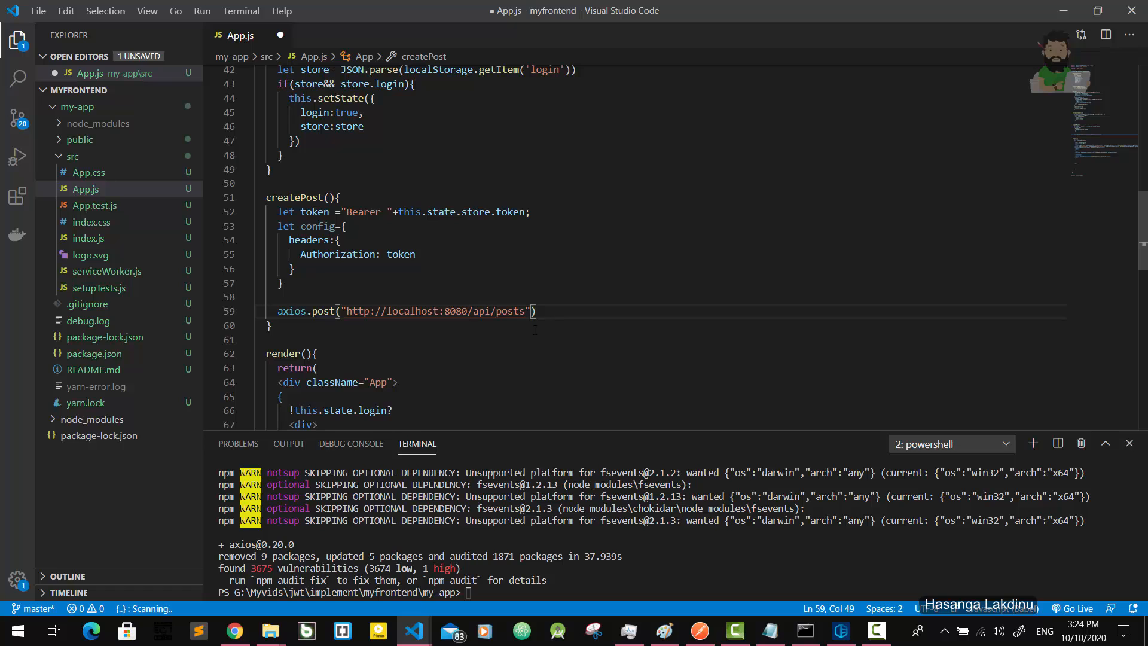
Pass { post: this.state.post } and config as the POST arguments.
type(",")
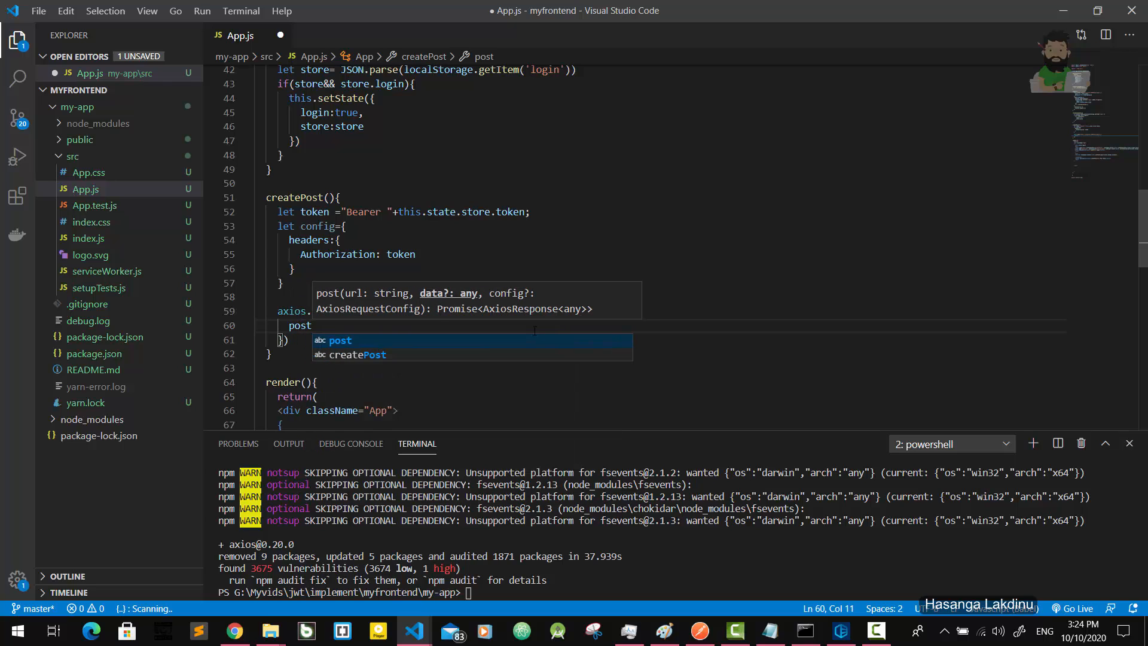
type(":")
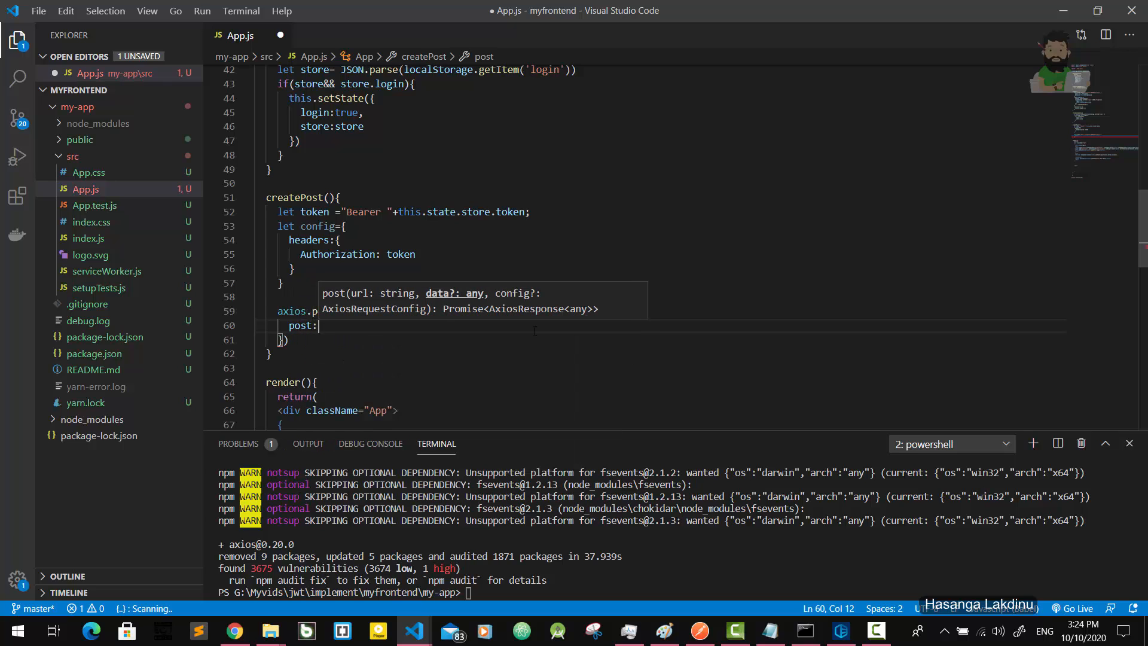
type("this")
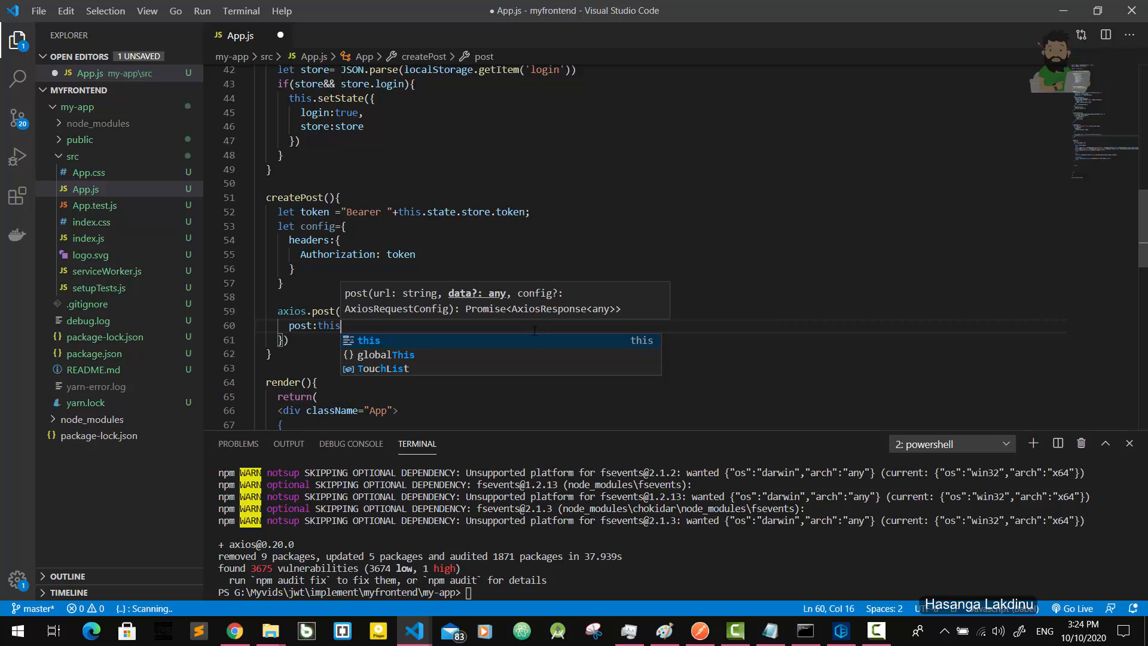
type("s")
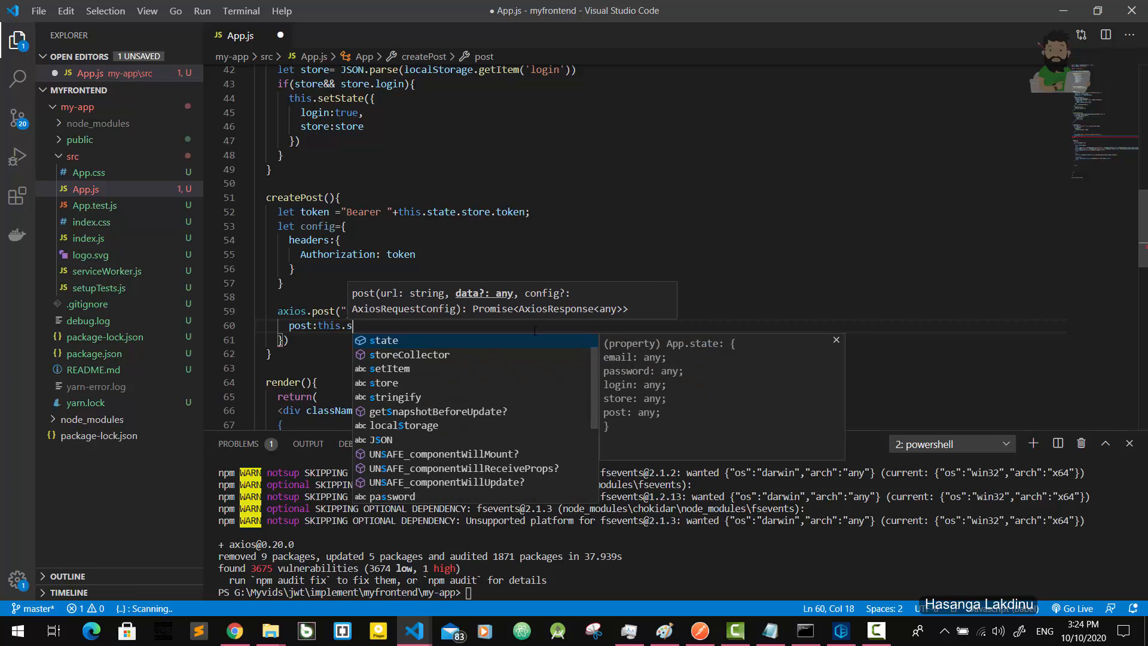
type("tate.")
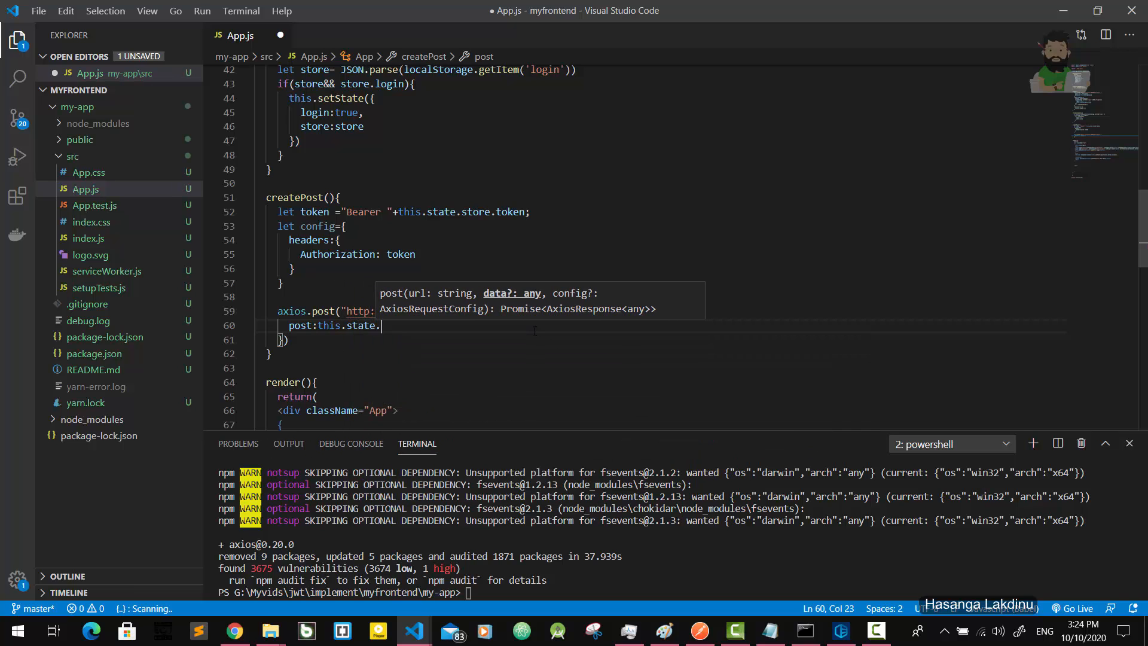
type("pos")
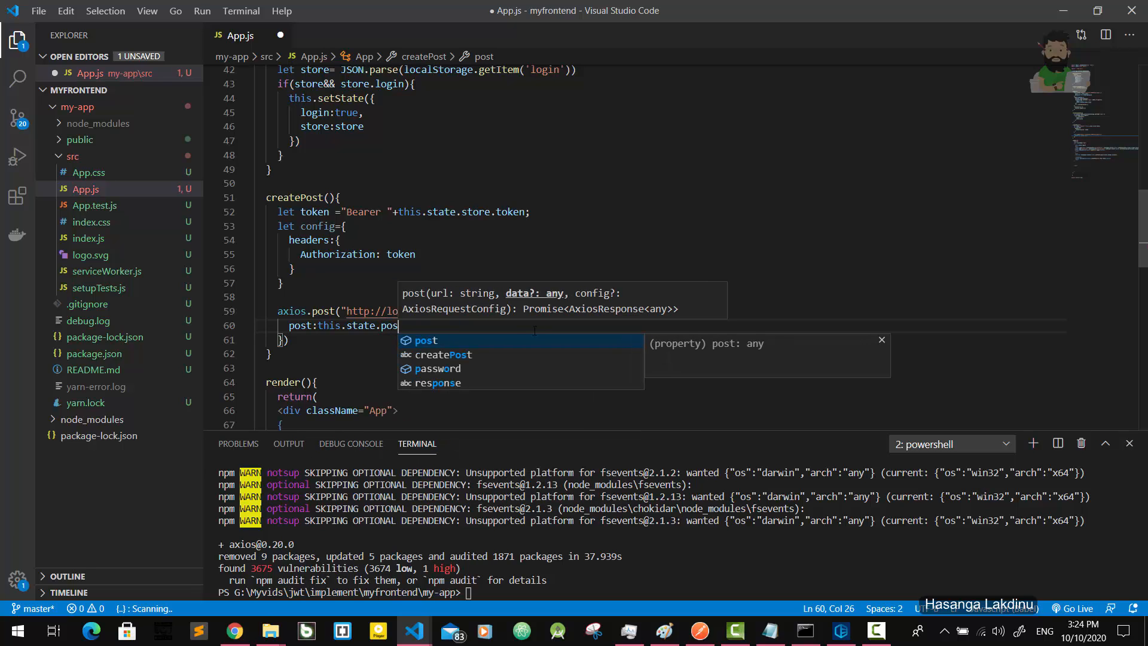
type("t")
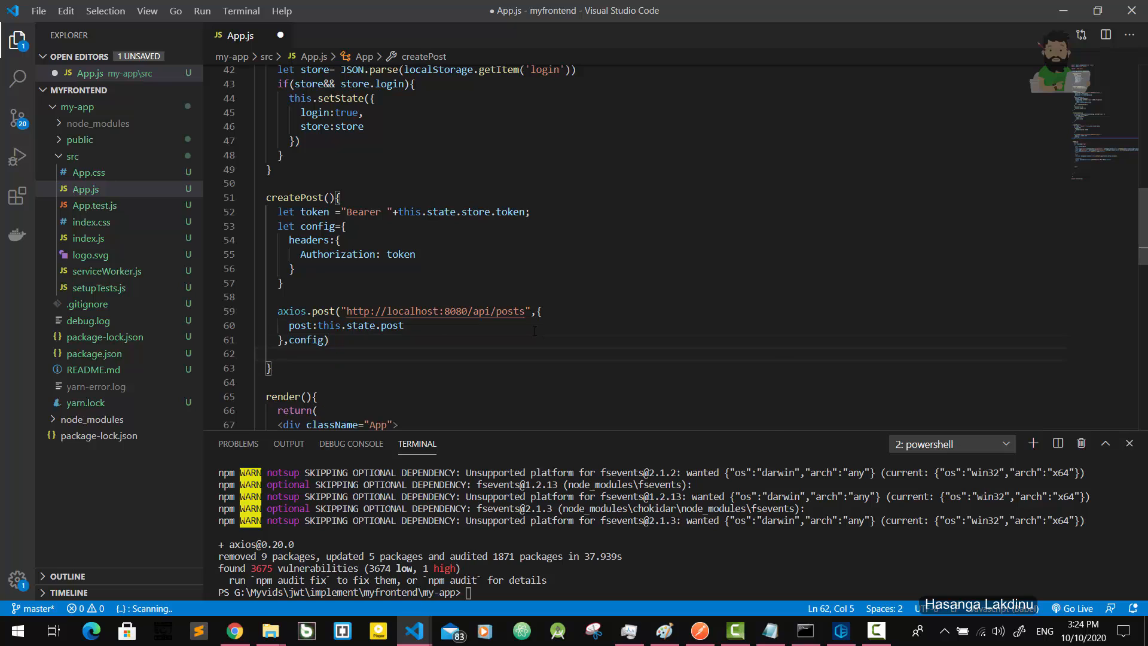
Add a .then(response => { console.log() }) callback to the axios.post call.
type(".then")
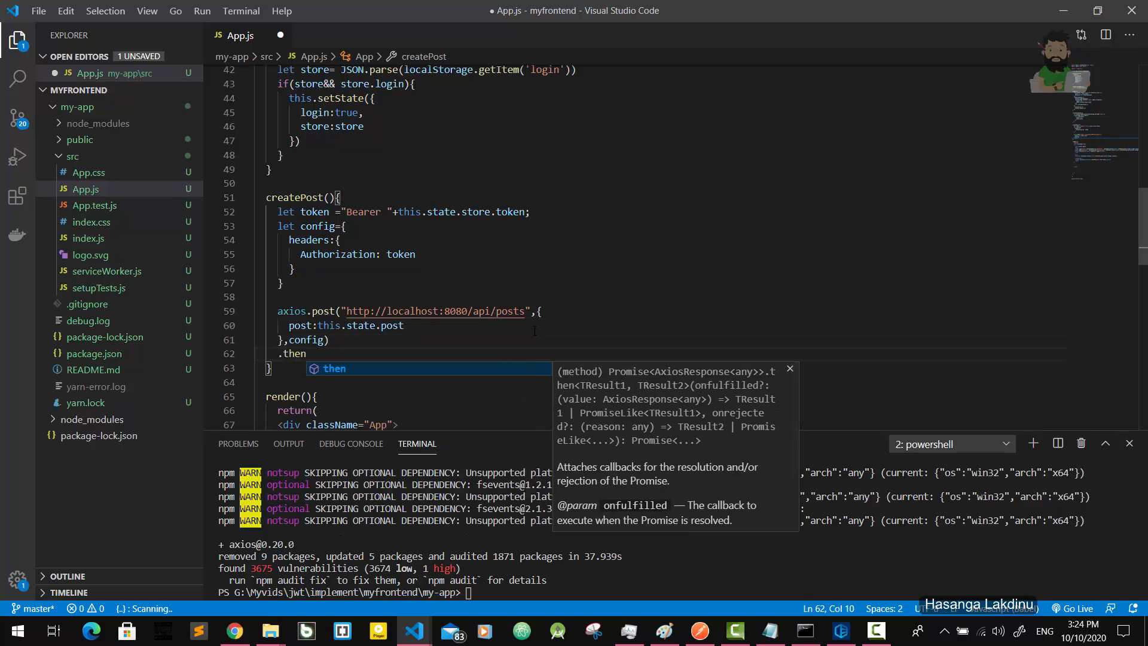
type("(r")
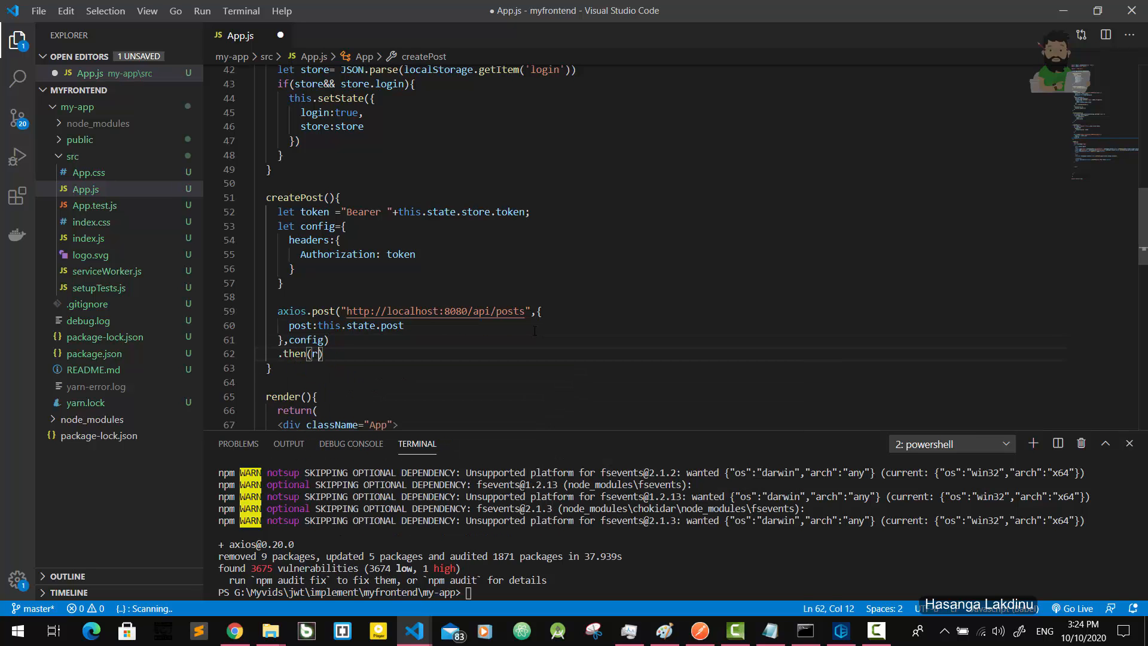
type("esponse")
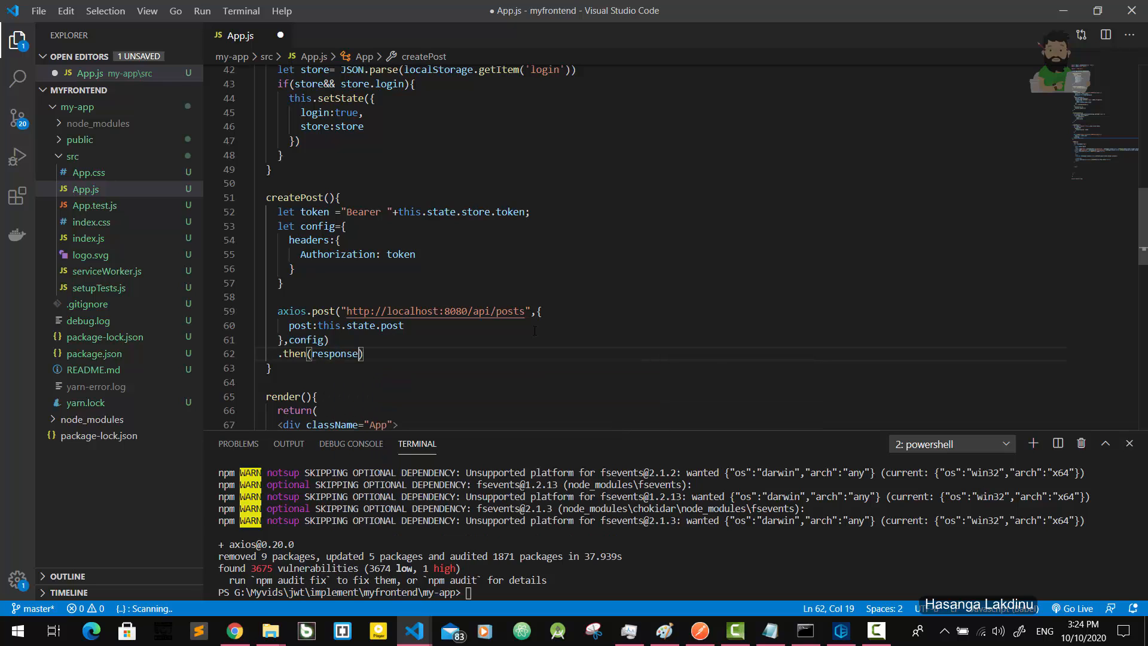
type("=")
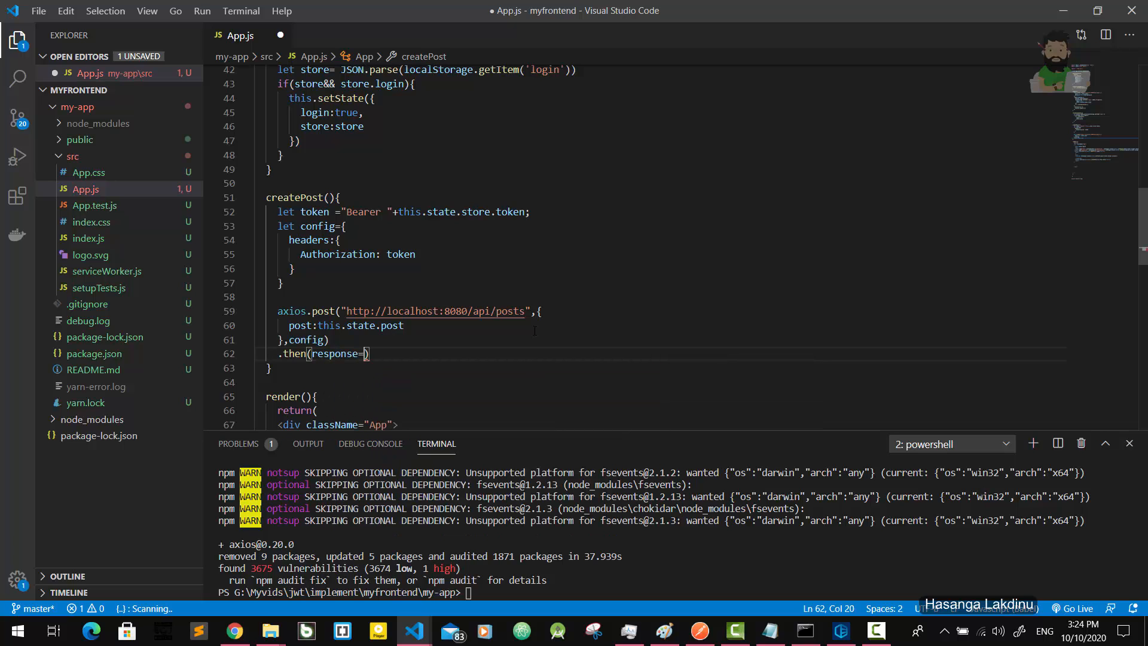
type("{}")
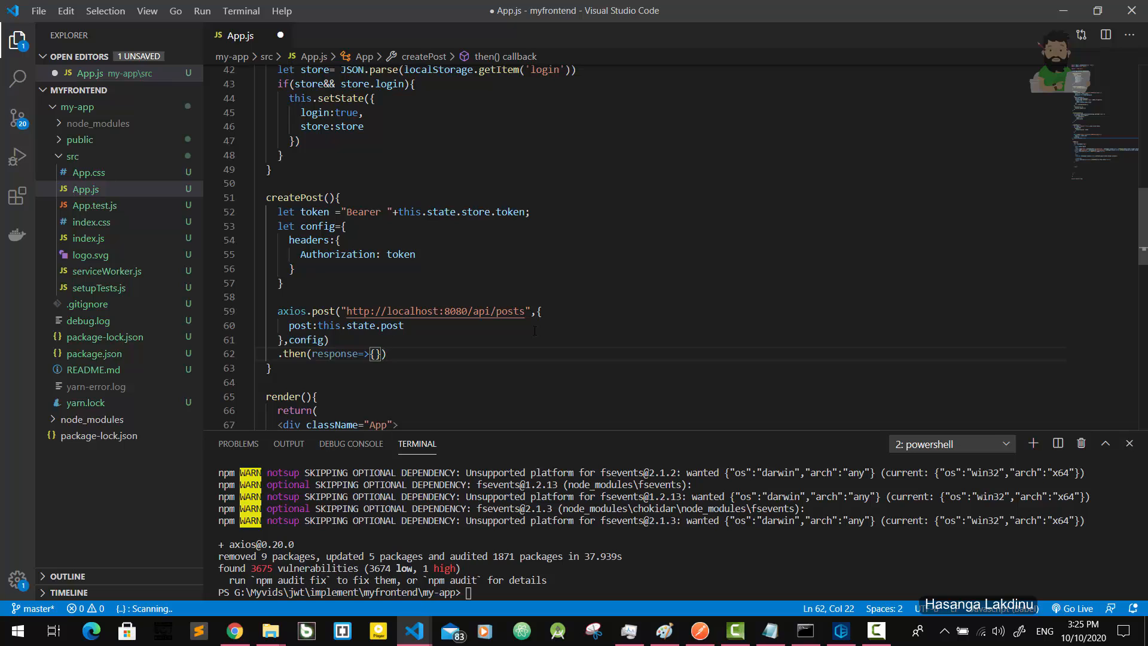
type("con")
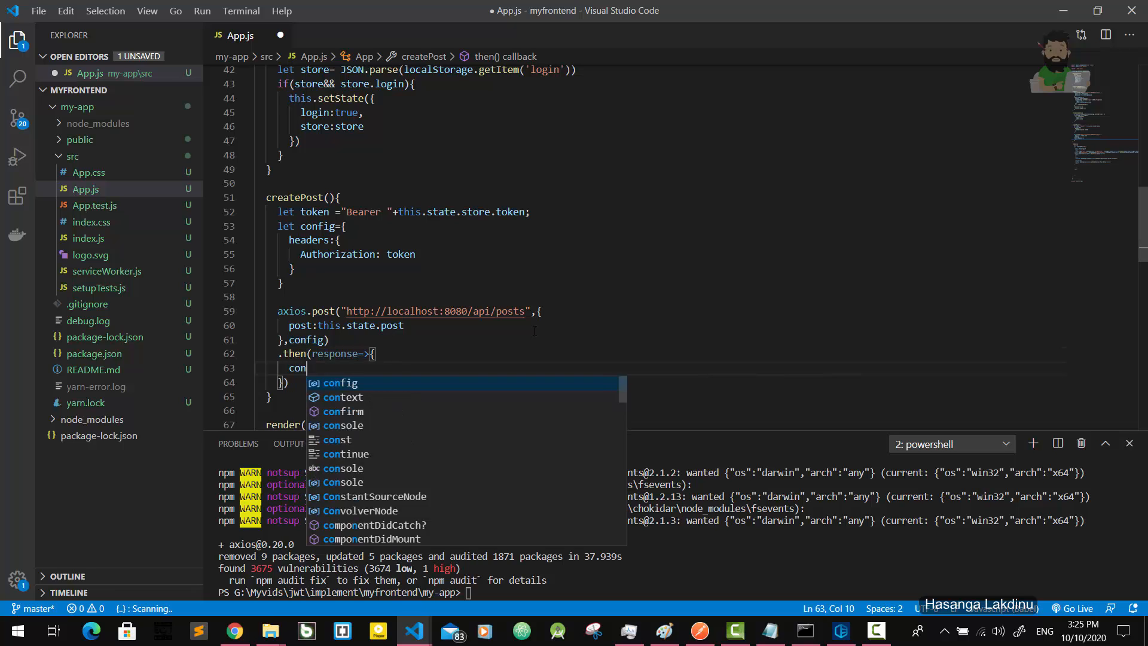
type("sole.log")
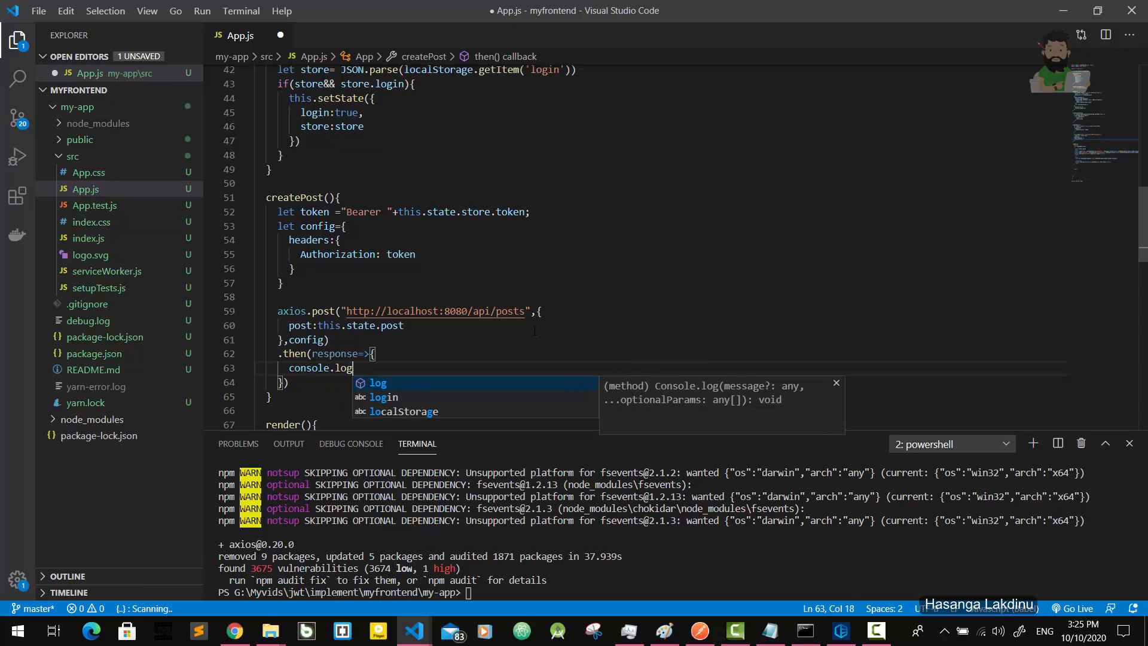
key("Escape")
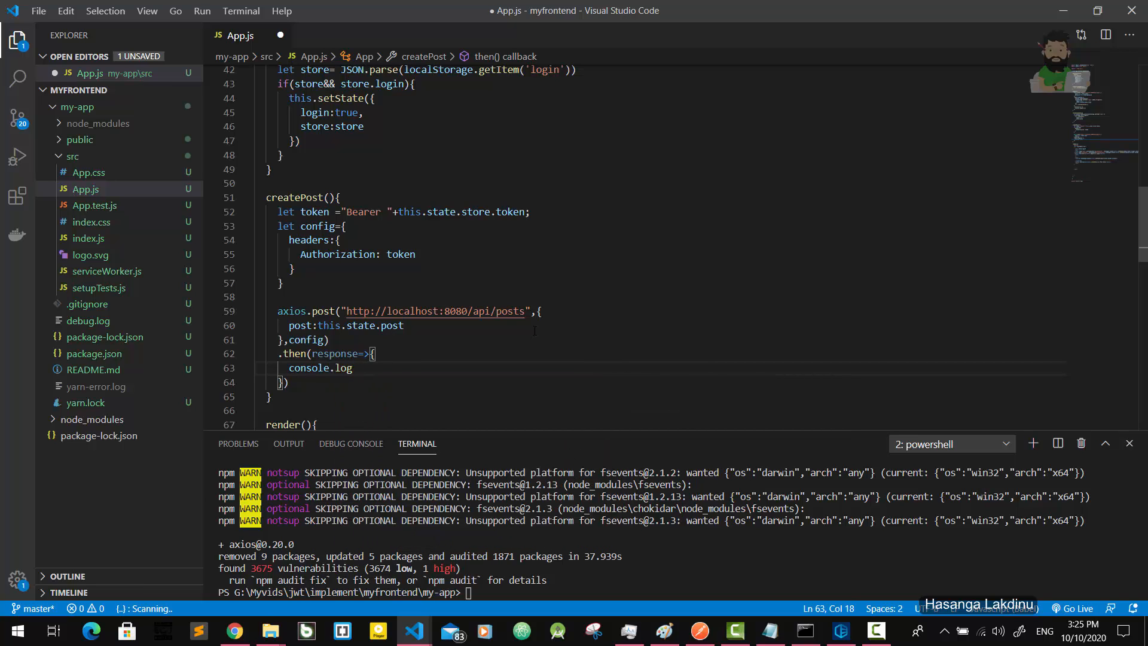
type("()")
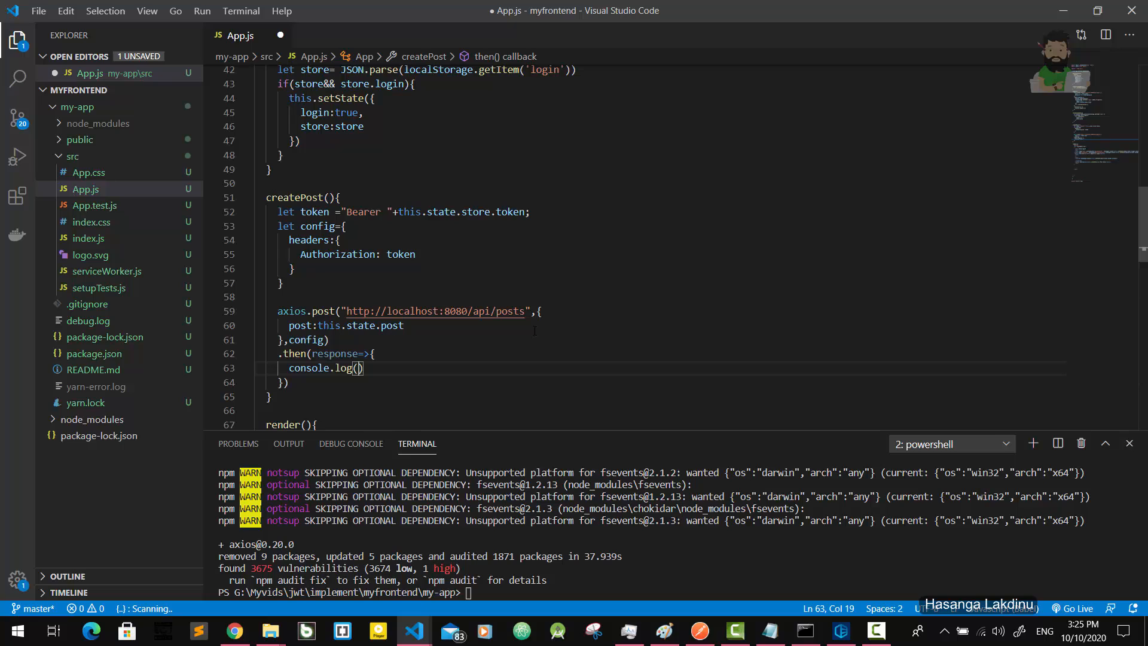
Log 'response from protected route' with response inside the then callback.
type("'resp'")
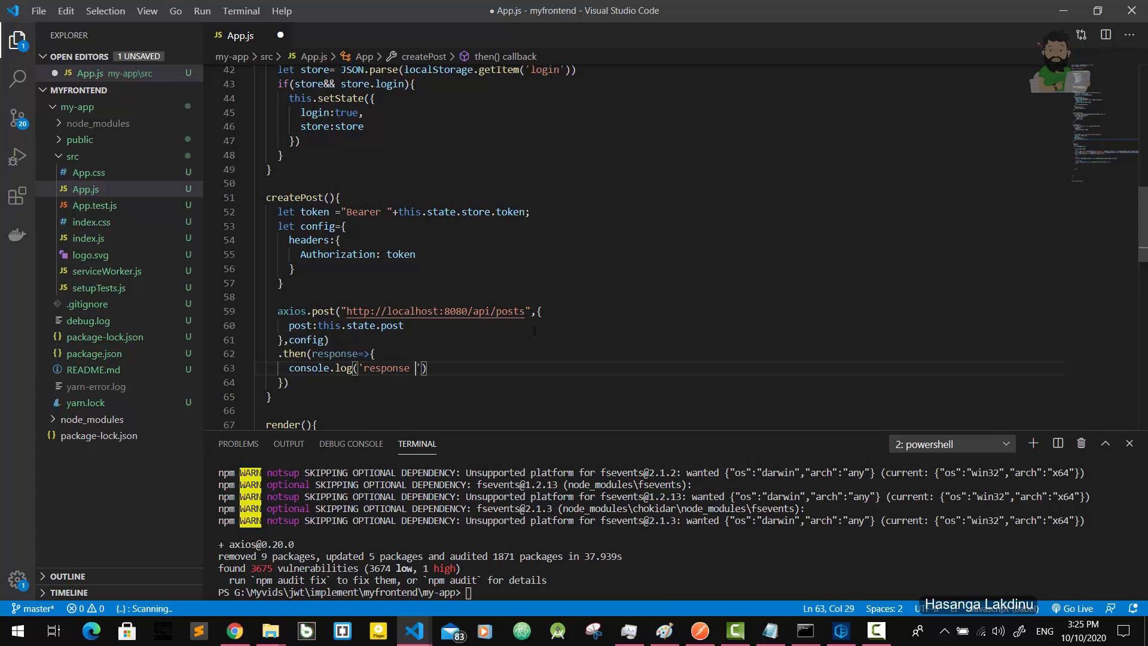
type("from")
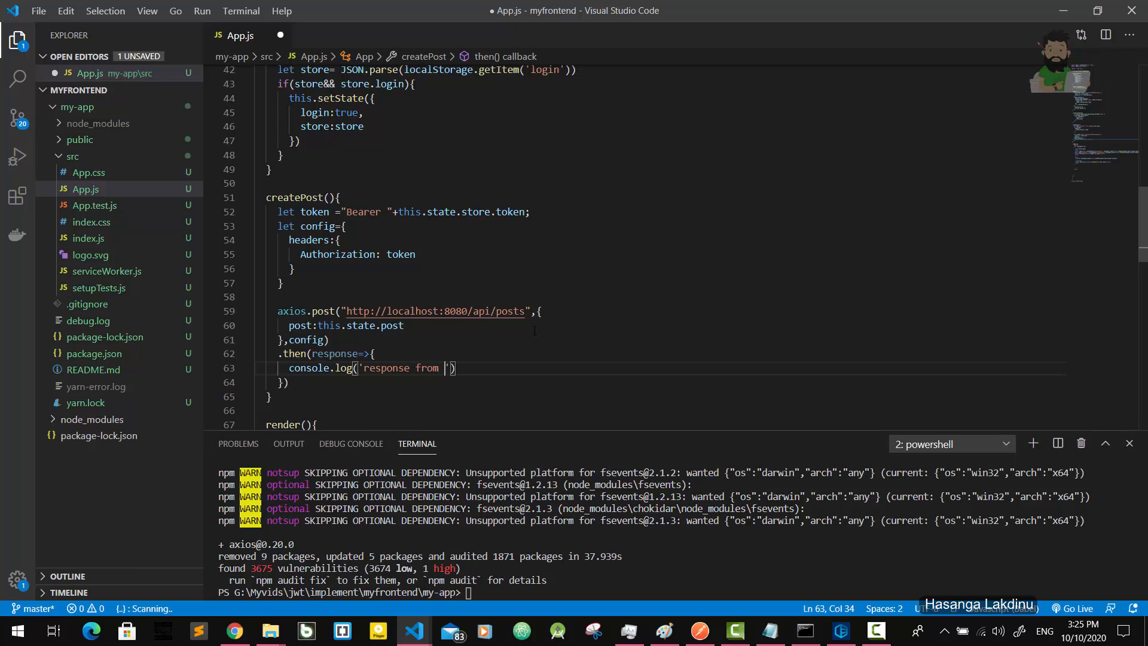
type("pre")
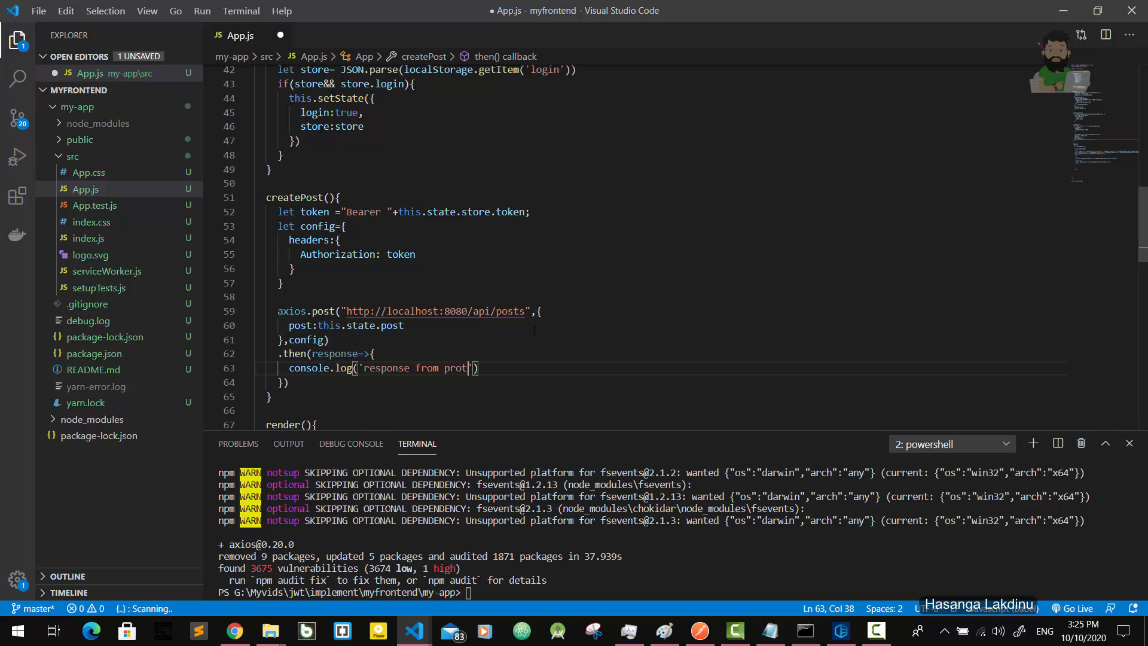
type("ected rou")
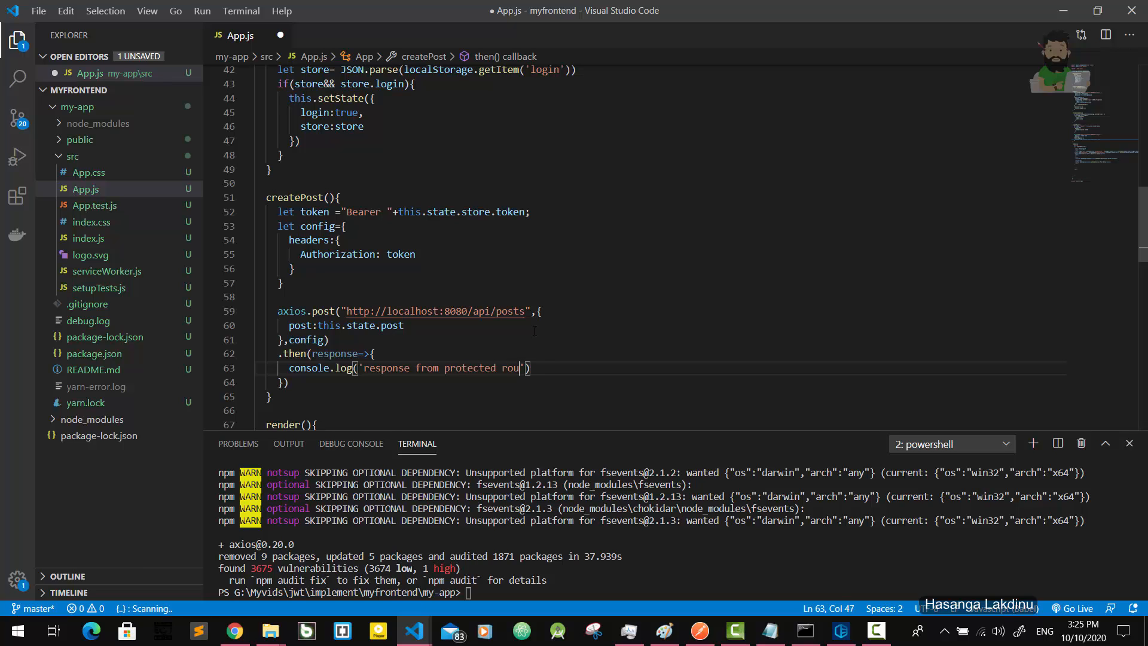
type("te")
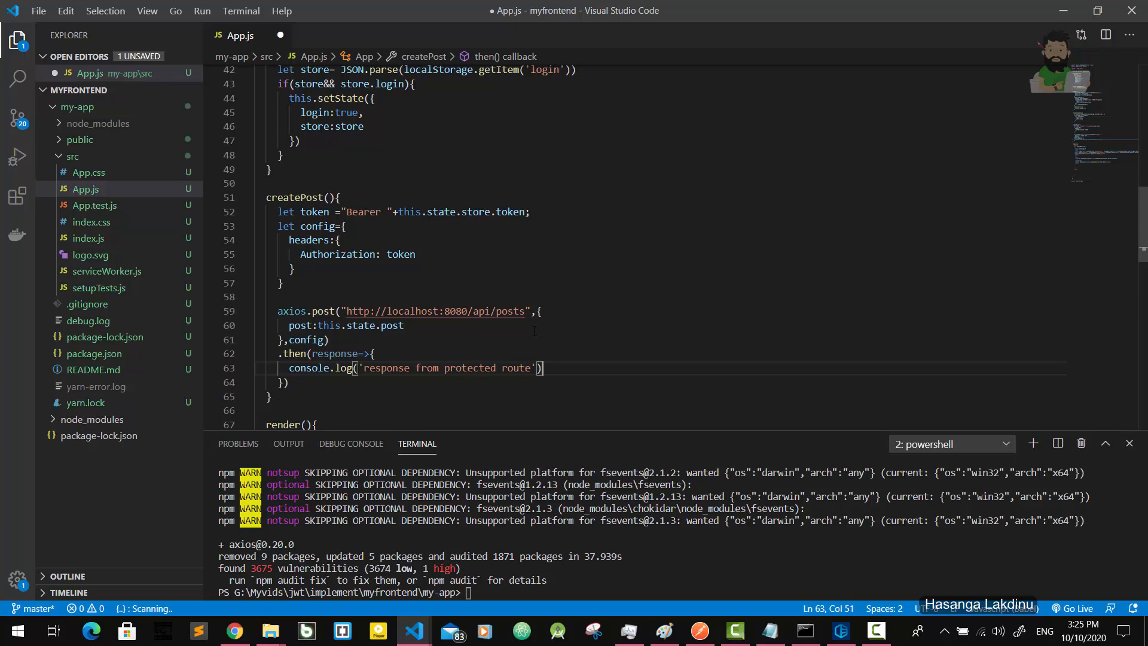
type(",r")
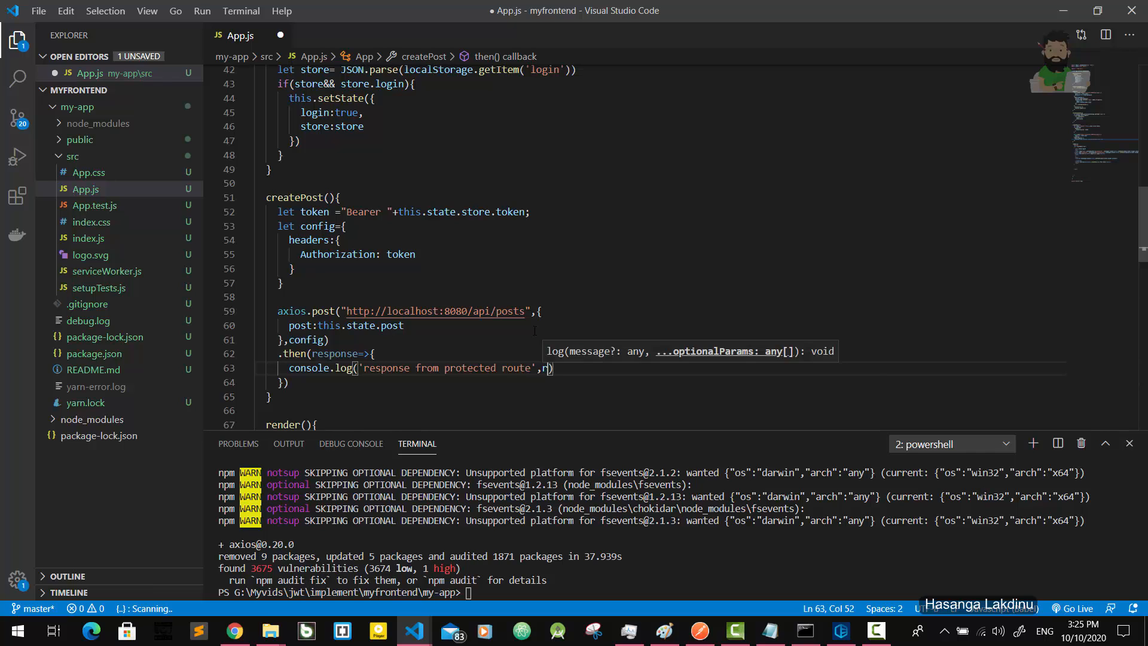
type("espo")
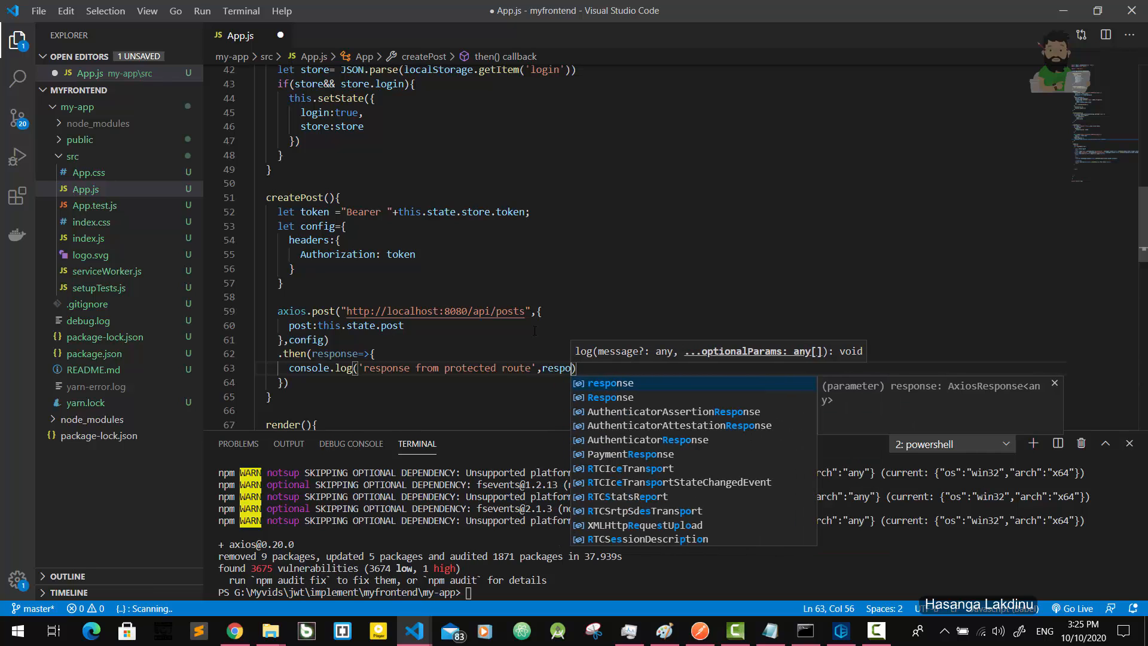
key("Tab")
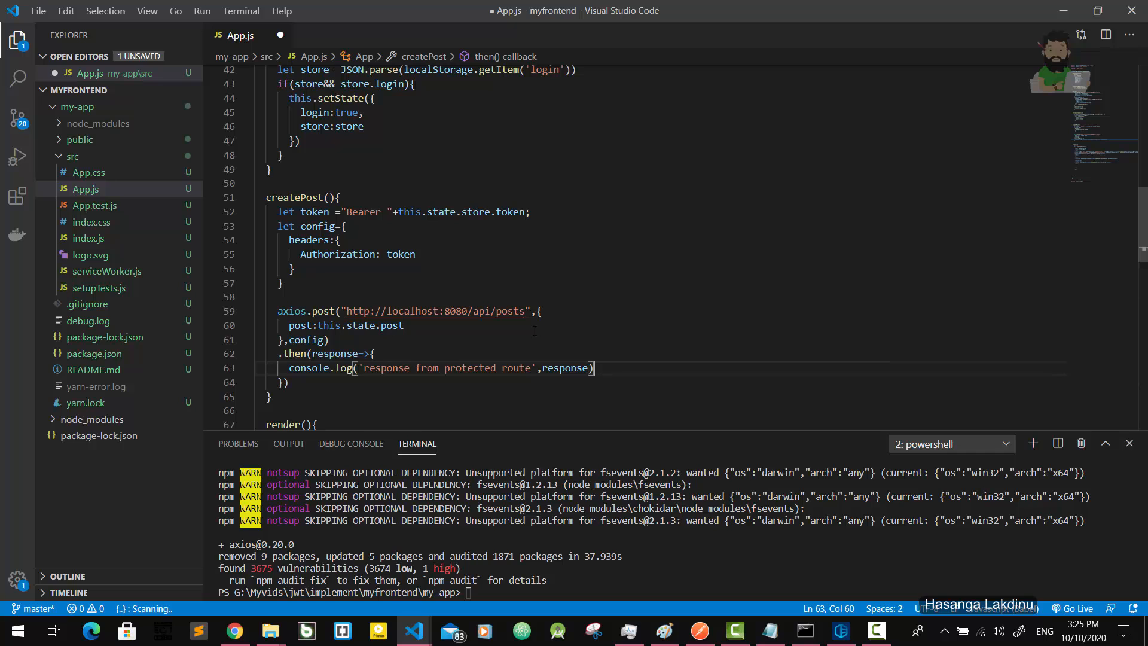
Append .catch(error => console.log(error)) to the request and save App.js.
type(".catch")
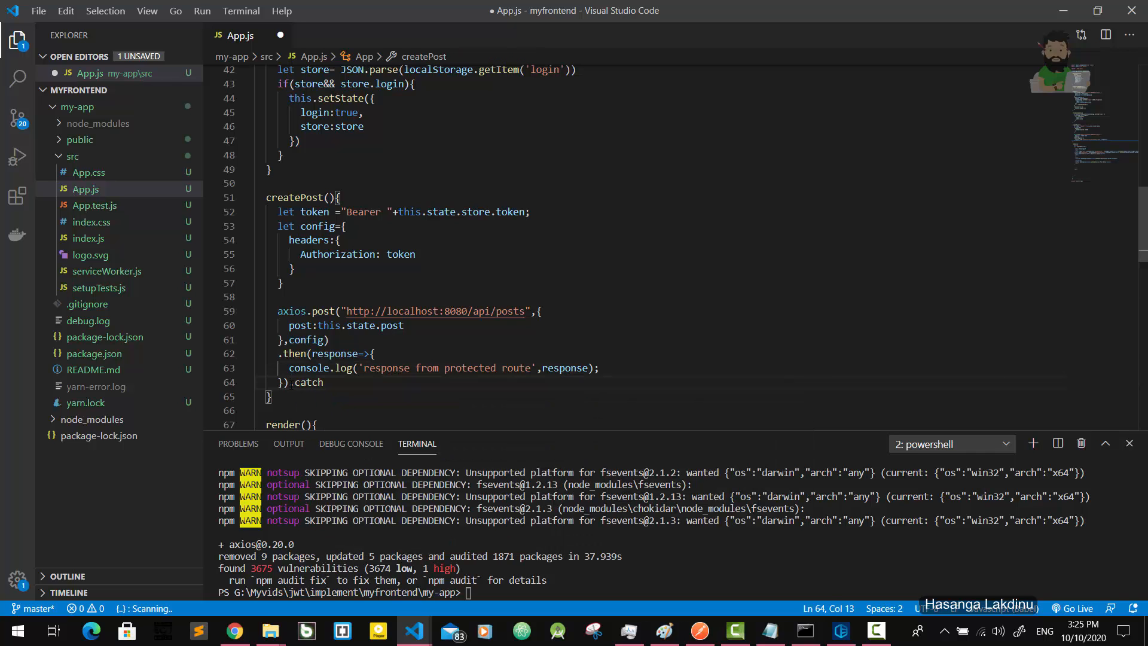
type("()")
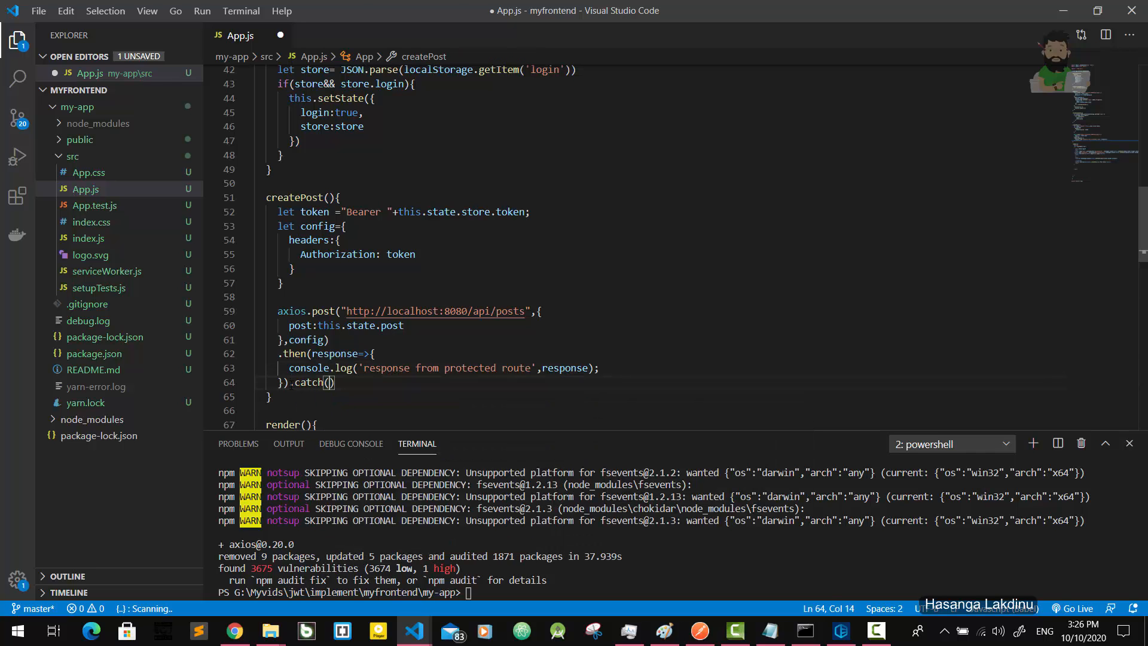
type("error=>{")
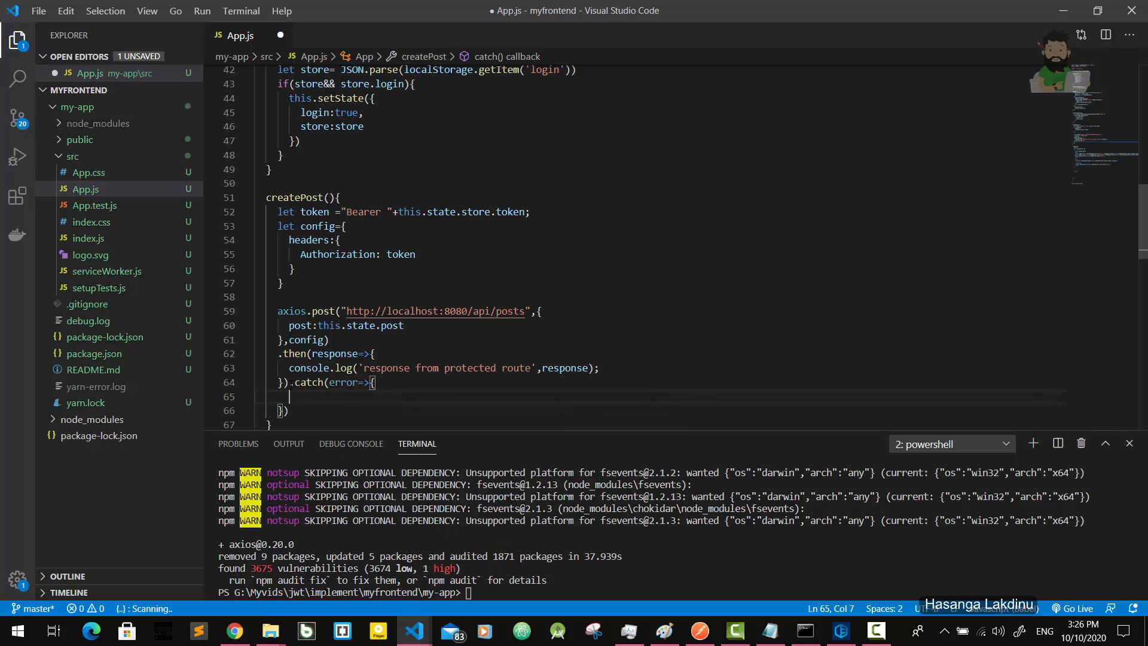
type("console.lof")
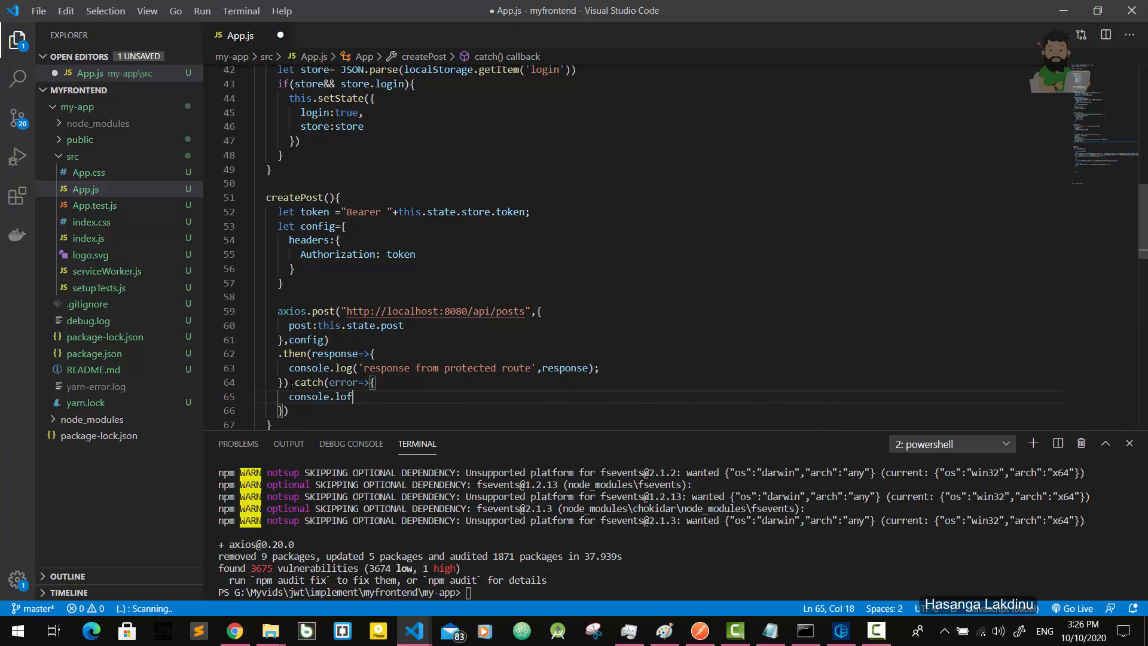
type("g()")
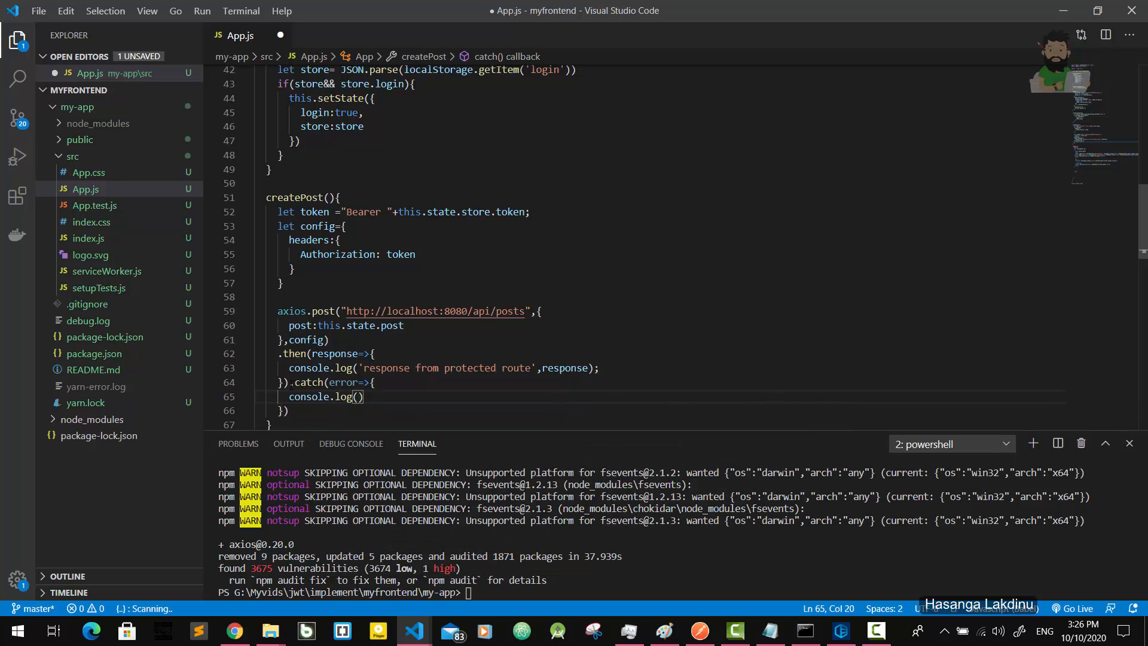
type("error")
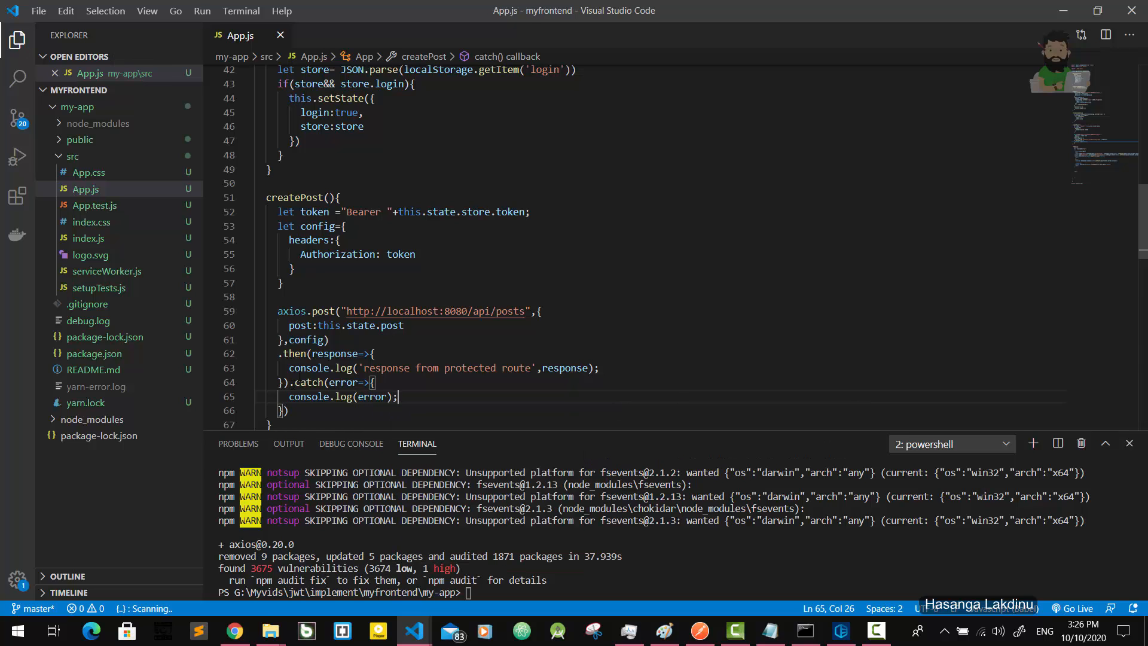
left_click(38, 11)
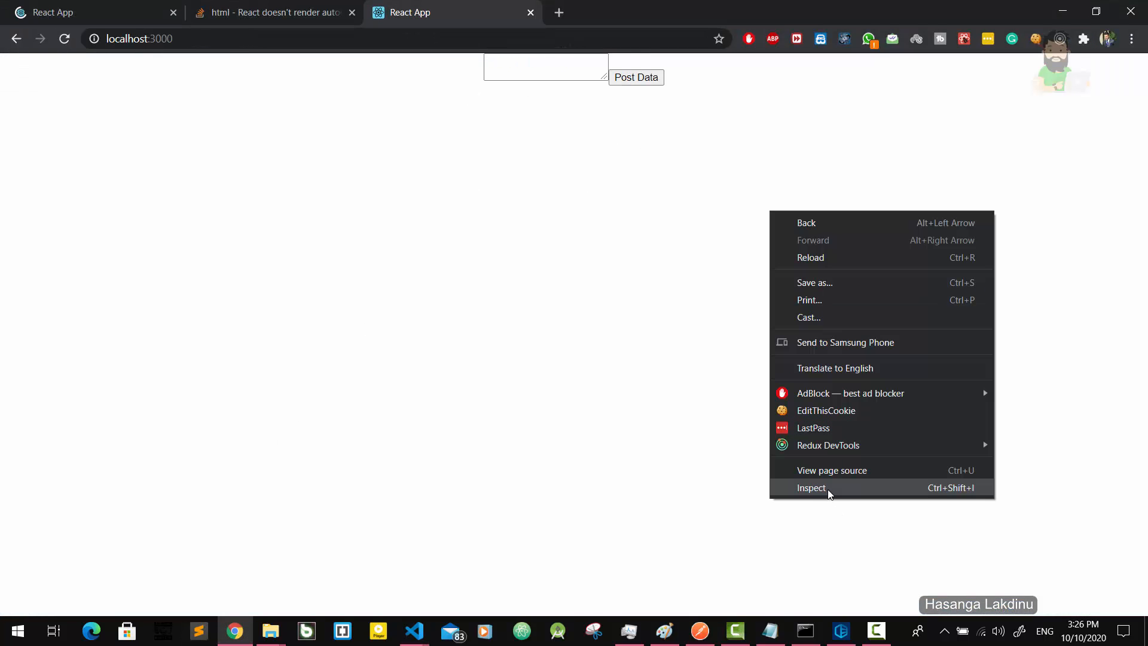
With DevTools open, post sample text and expand the logged protected-route response (status 200, 'blog posted!!!').
left_click(811, 488)
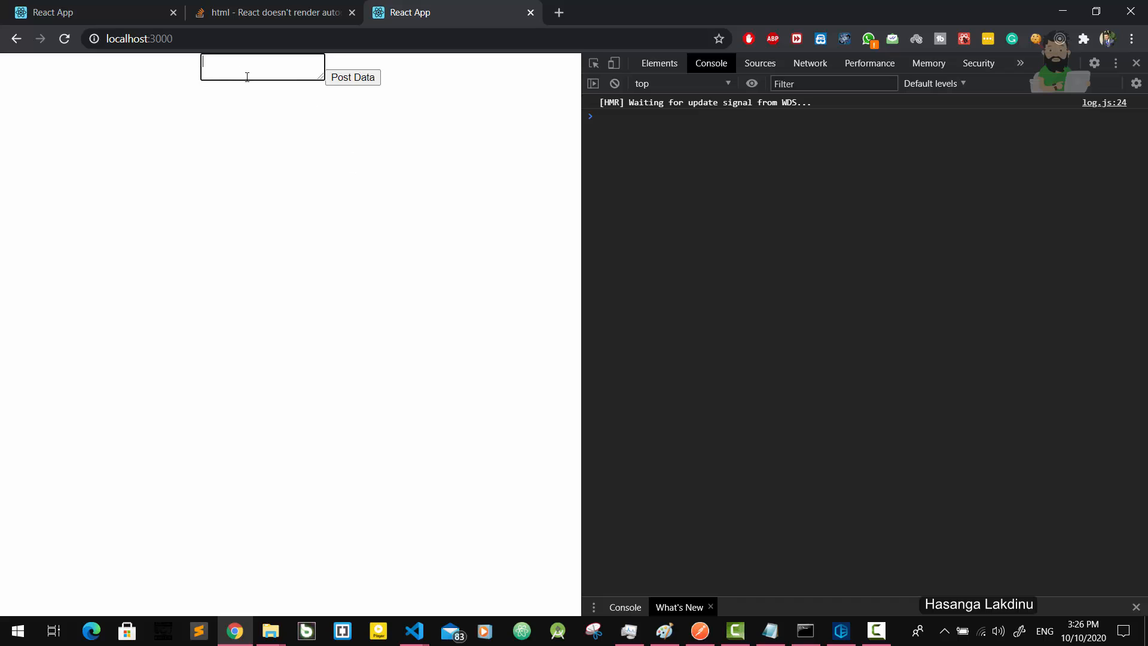
type("asdhajsdhjasd")
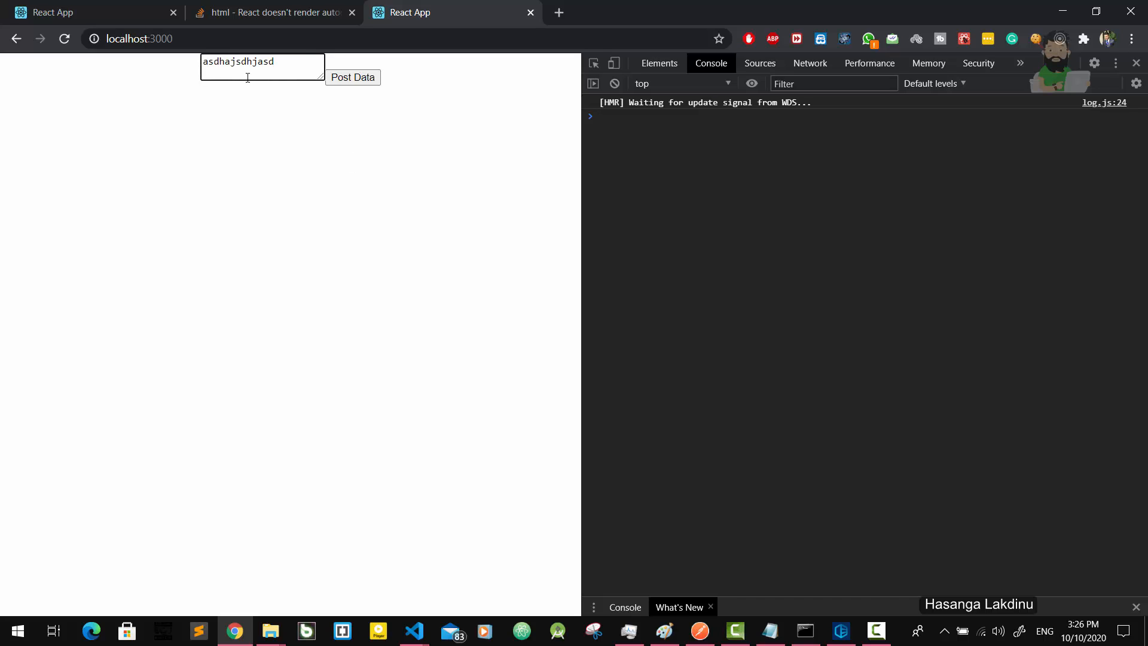
type("dasida")
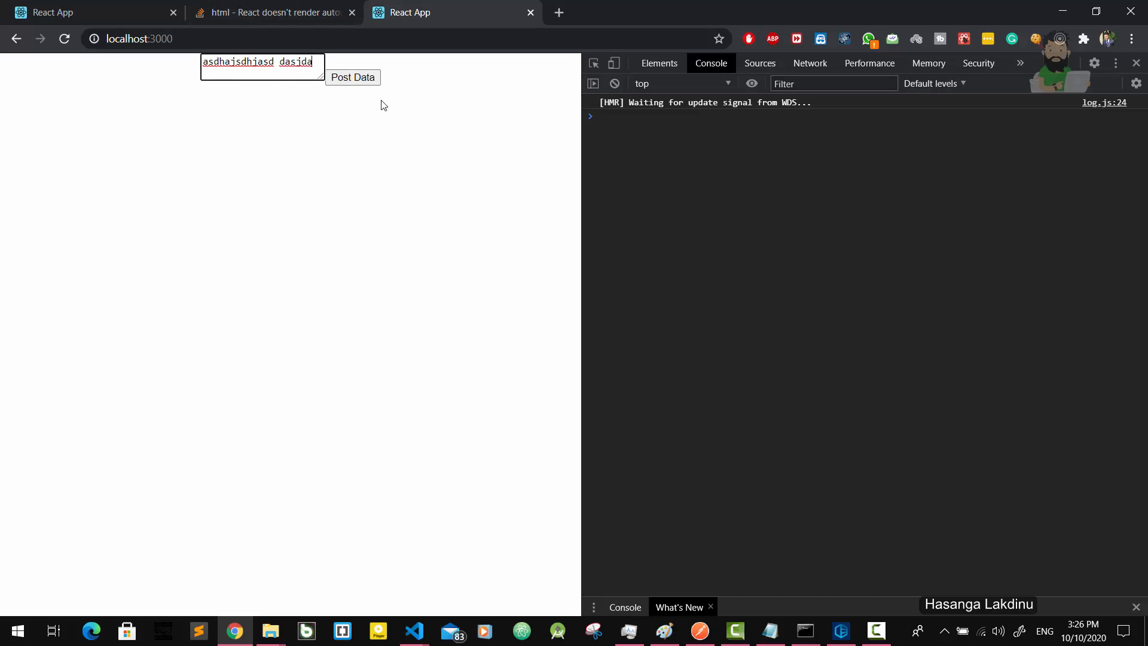
left_click(352, 77)
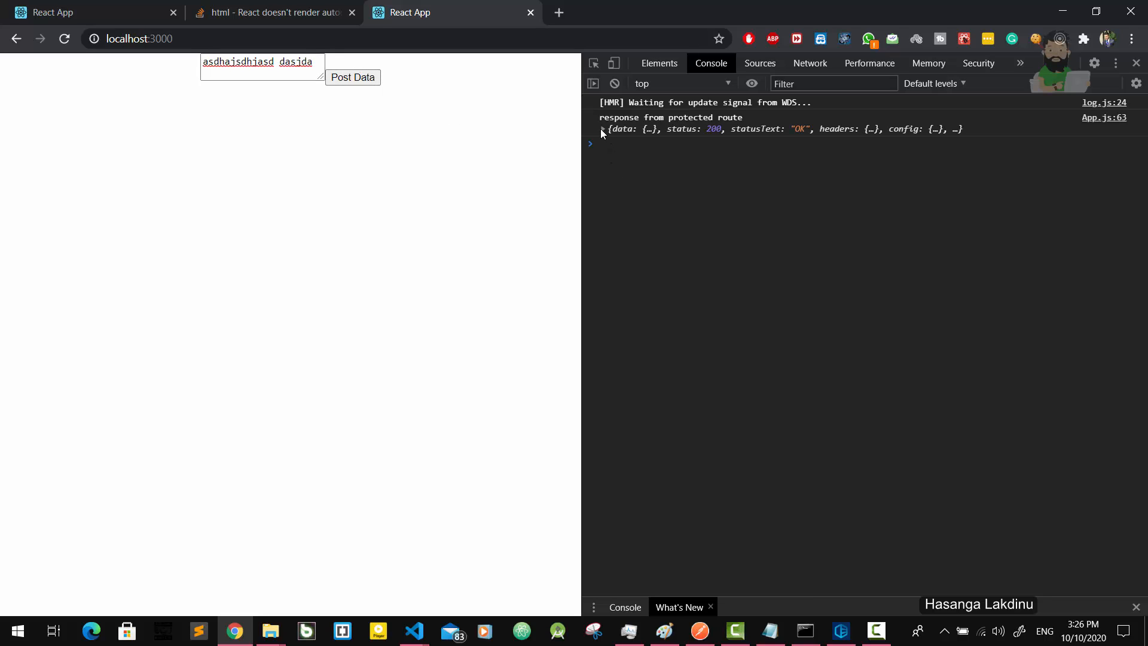
left_click(601, 129)
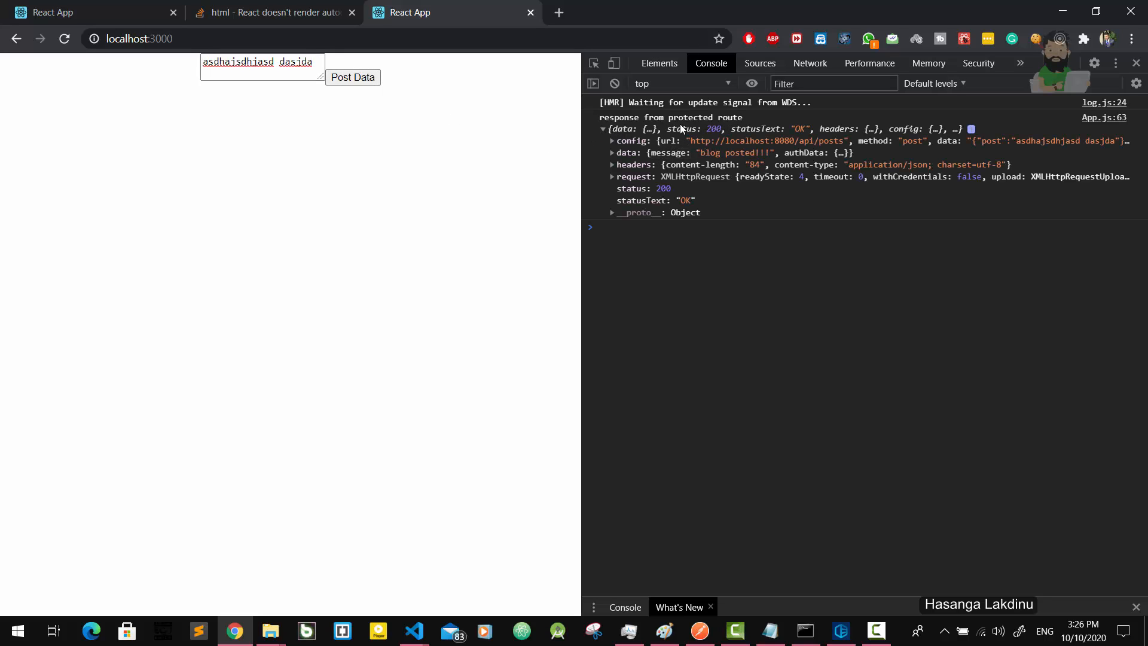